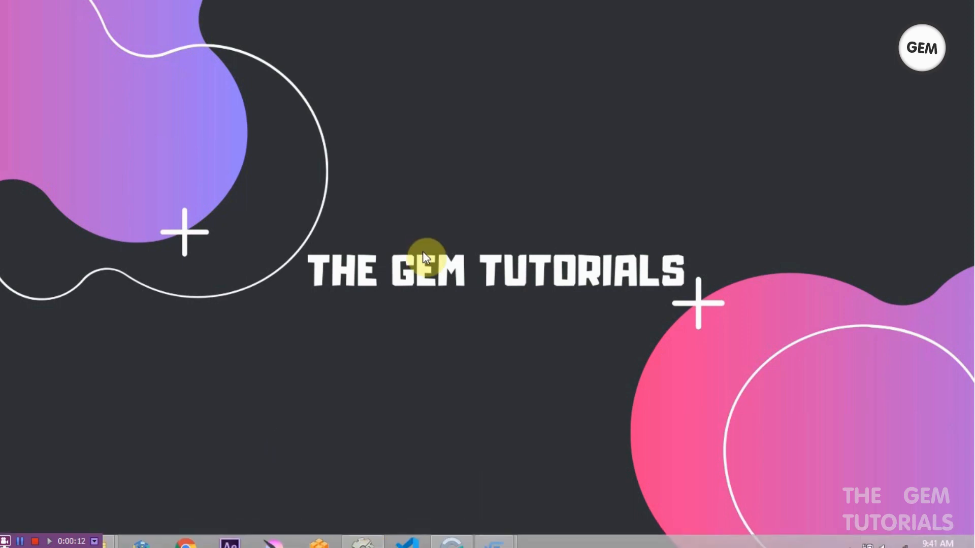
- Switch to GDevelop, preview the platformer scene, then close the window
{"action": "key", "text": "alt+tab"}
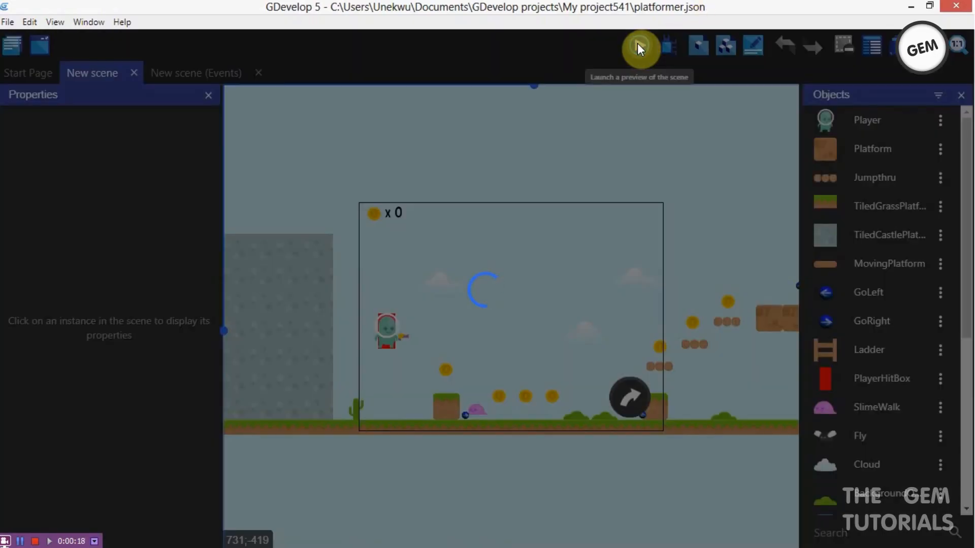
{"action": "left_click", "coordinate": [639, 45]}
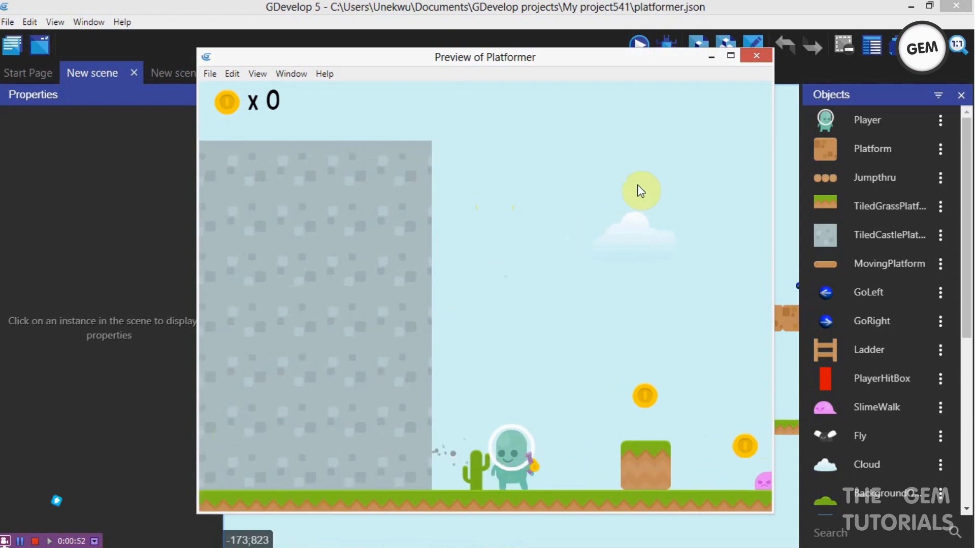
{"action": "left_click", "coordinate": [756, 55]}
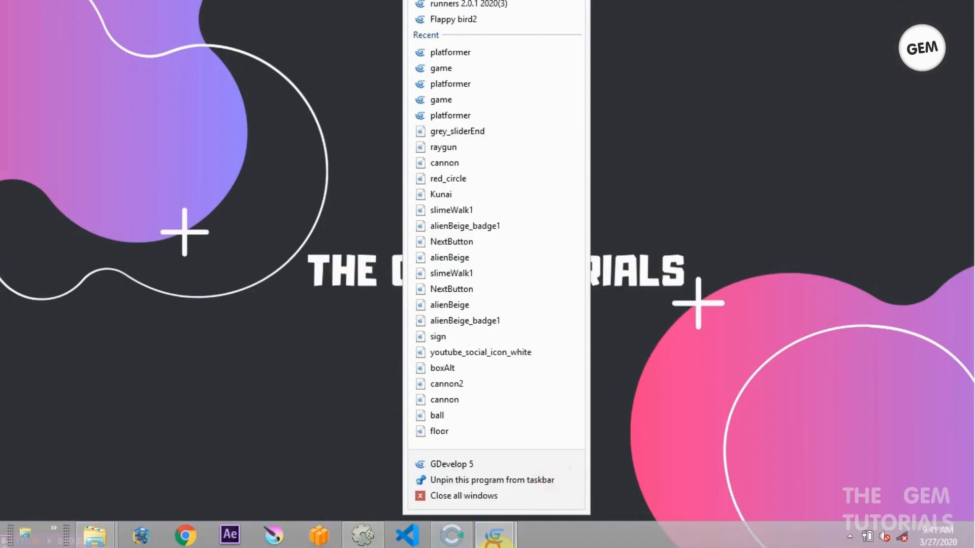
- Relaunch GDevelop 5 from the taskbar and bring up the starter games for a new project
{"action": "left_click", "coordinate": [452, 464]}
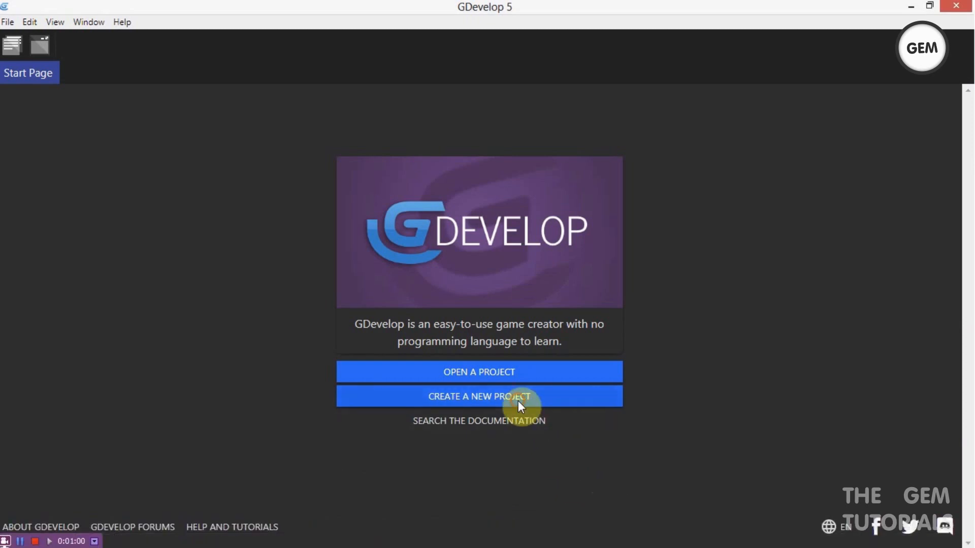
{"action": "mouse_move", "coordinate": [755, 445]}
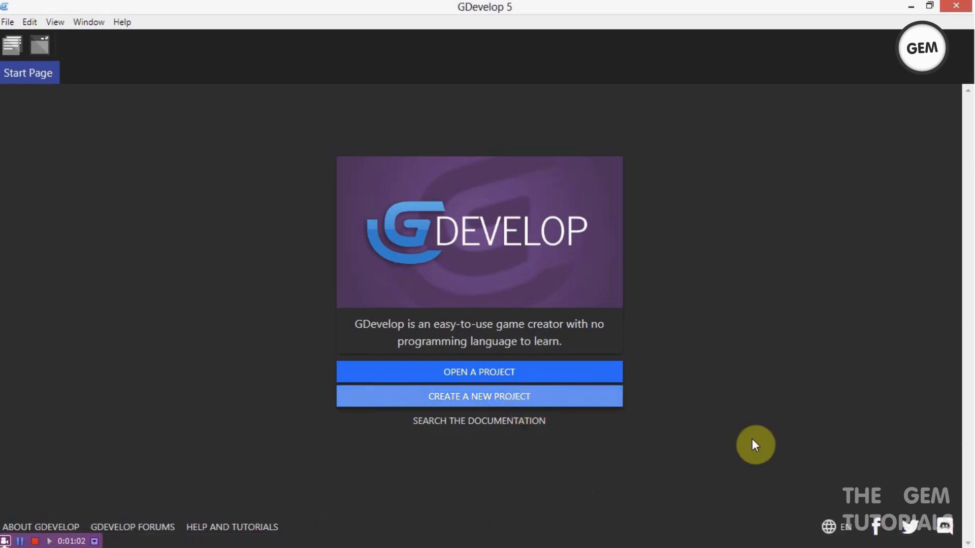
{"action": "left_click", "coordinate": [479, 396]}
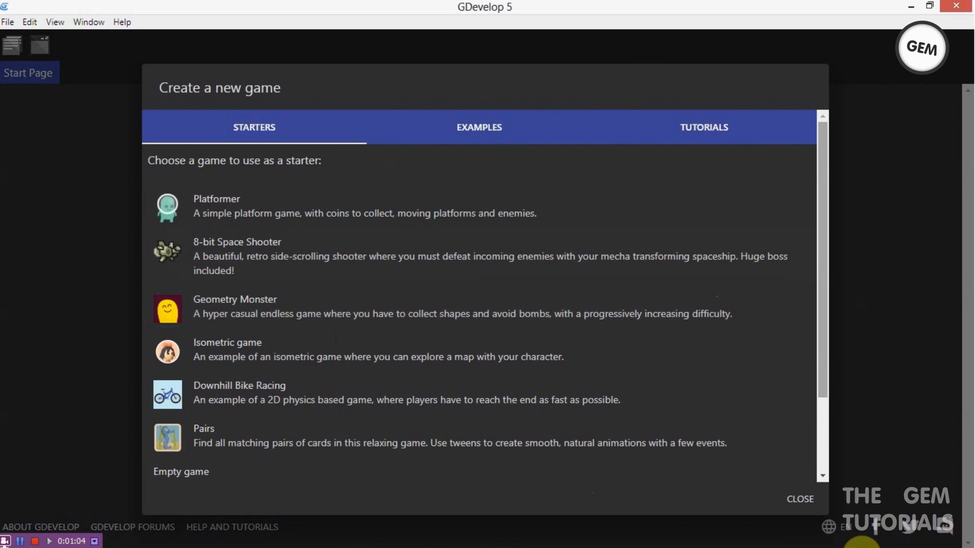
{"action": "mouse_move", "coordinate": [479, 222]}
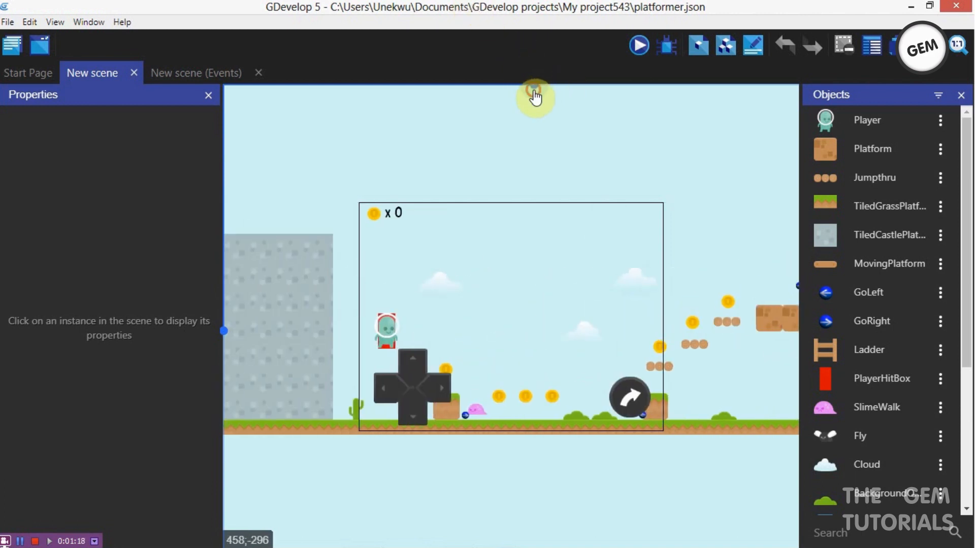
{"action": "mouse_move", "coordinate": [676, 476]}
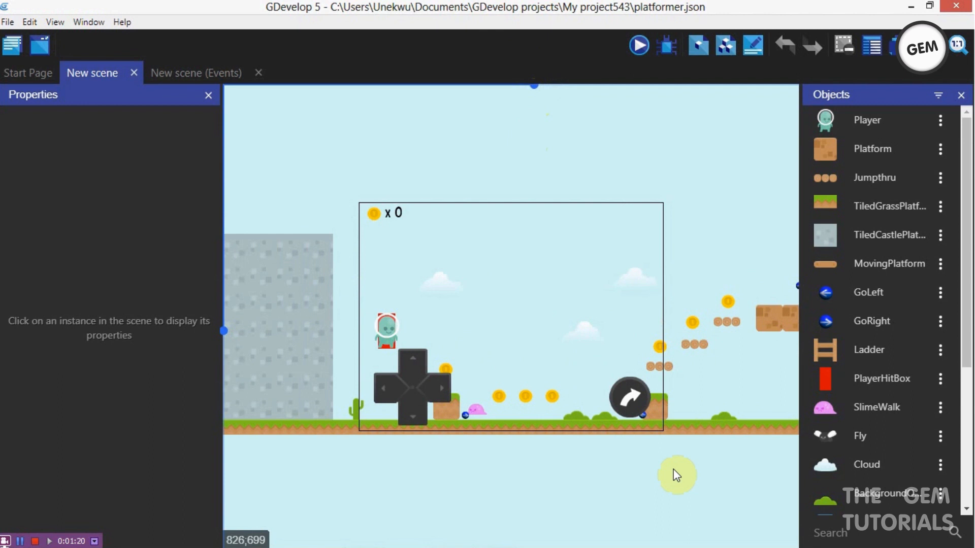
- Give the new sprite an animation frame using raygun.png and name the object Raygun
{"action": "scroll", "scroll_direction": "down", "scroll_amount": 3}
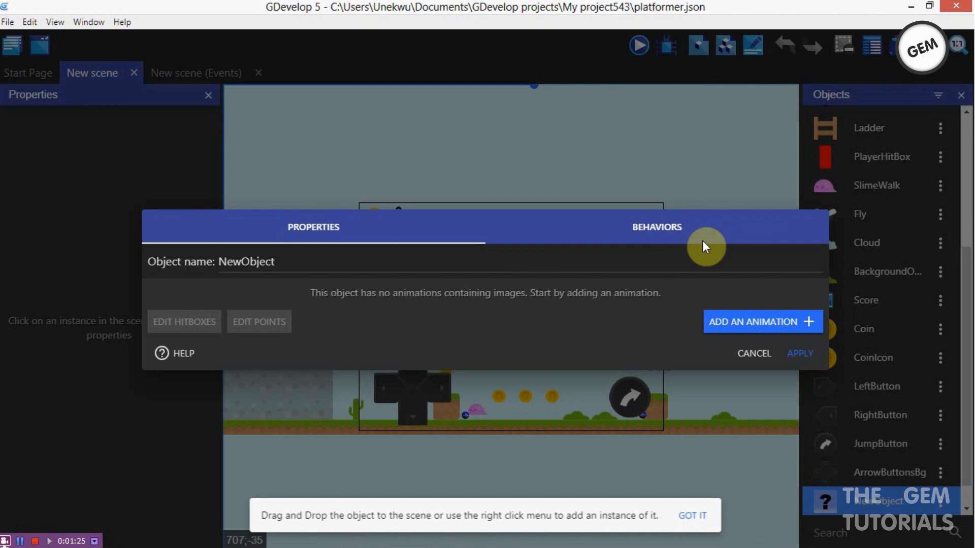
{"action": "left_click", "coordinate": [762, 322]}
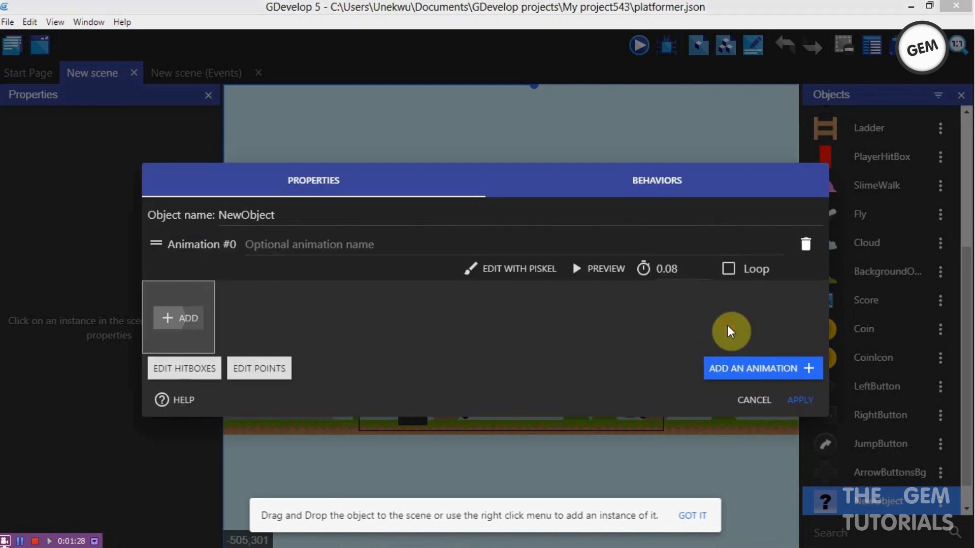
{"action": "left_click", "coordinate": [178, 318]}
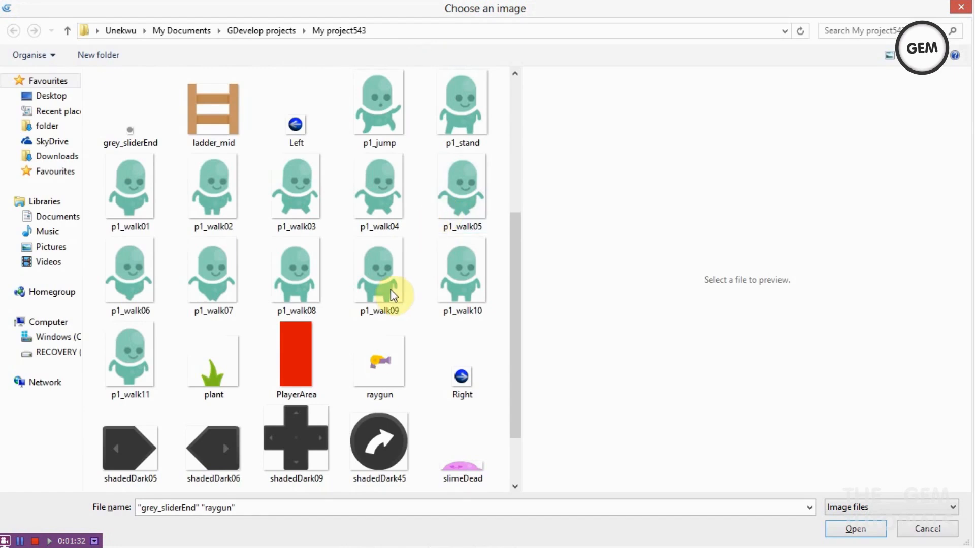
{"action": "left_click", "coordinate": [855, 528]}
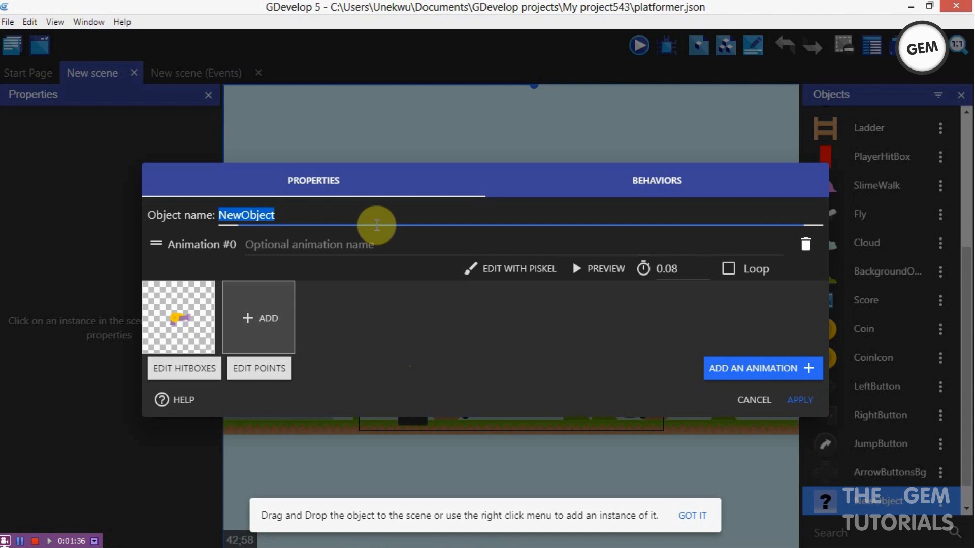
{"action": "type", "text": "R"}
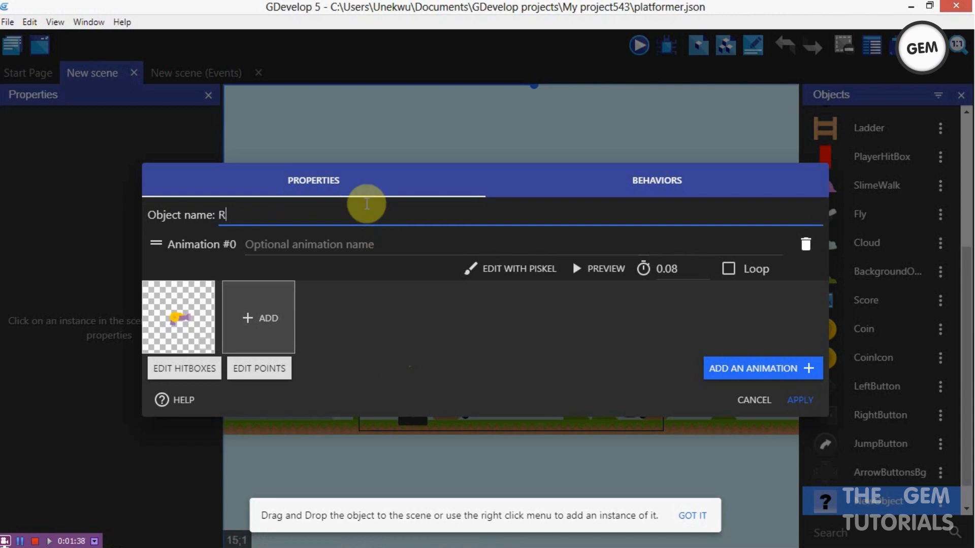
{"action": "type", "text": "ay"}
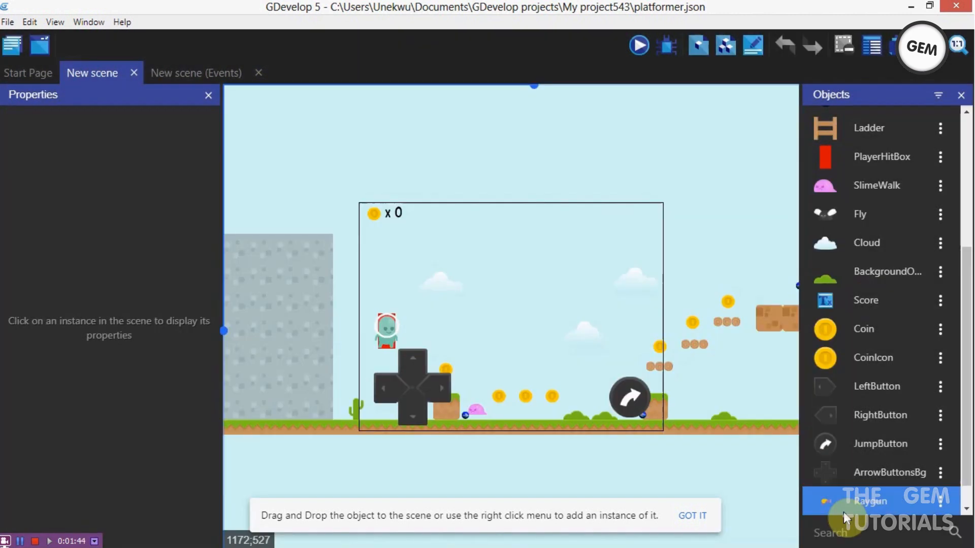
{"action": "mouse_move", "coordinate": [744, 458]}
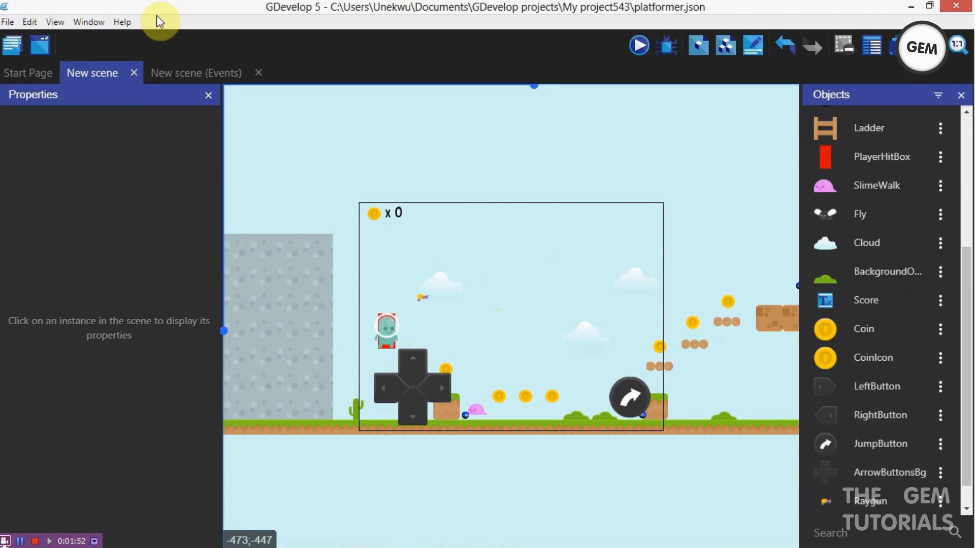
- Add an event group named 'gun angle' on the scene's events sheet
{"action": "left_click", "coordinate": [196, 73]}
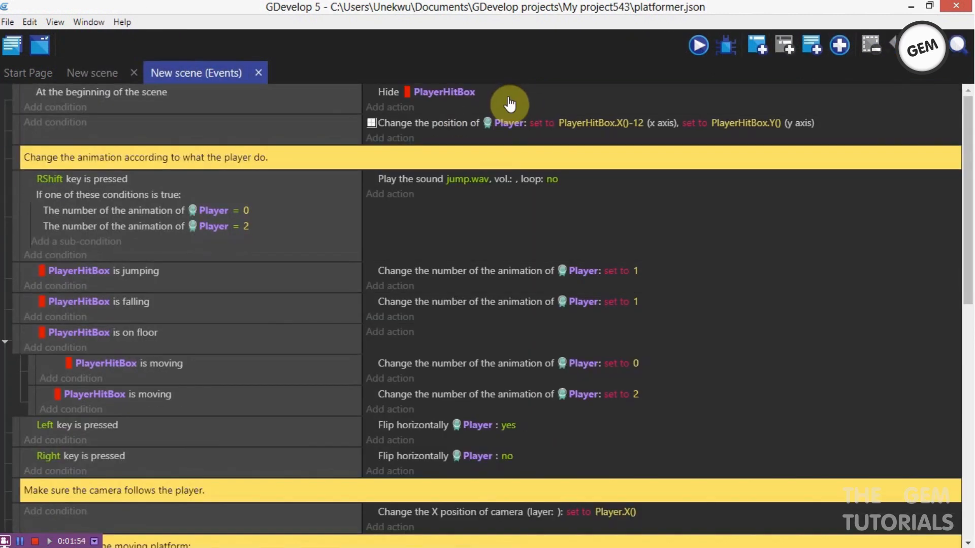
{"action": "left_click", "coordinate": [839, 44]}
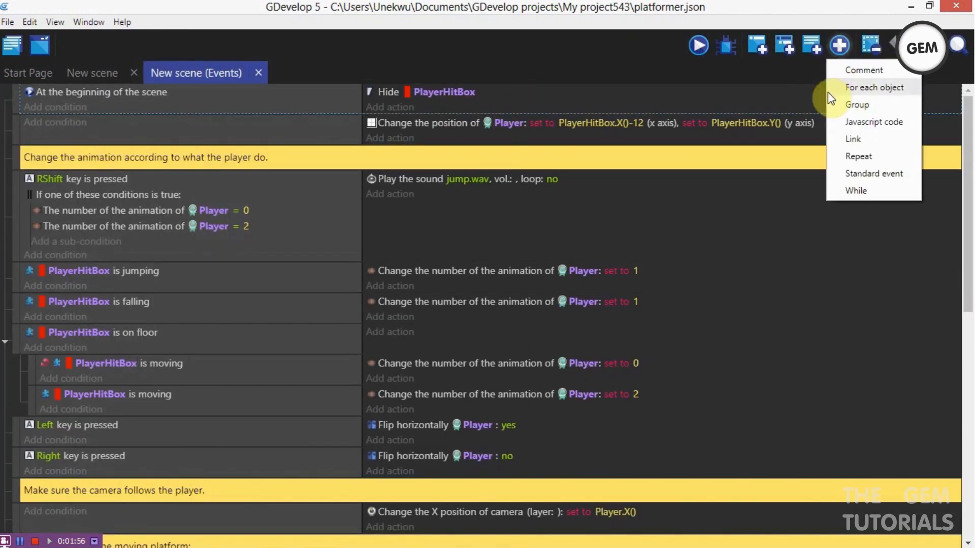
{"action": "left_click", "coordinate": [857, 104]}
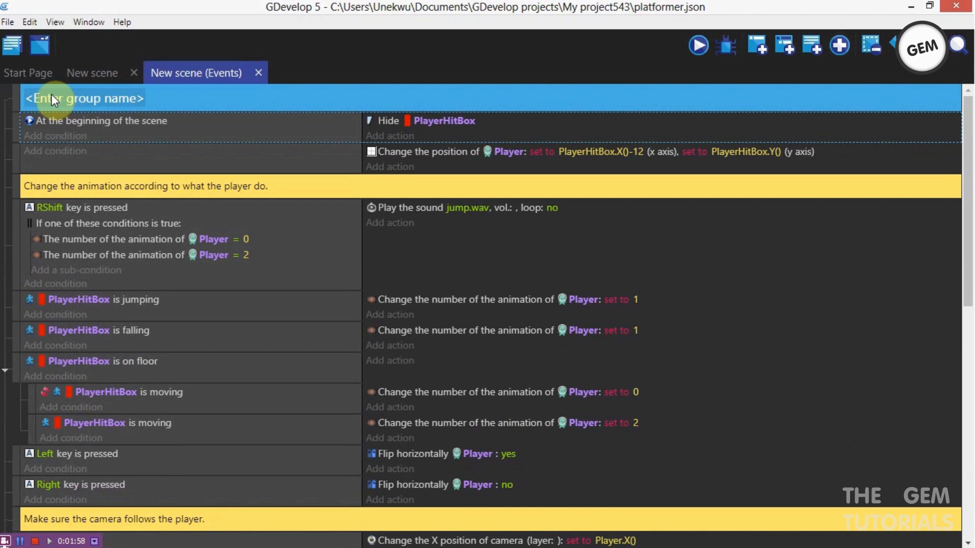
{"action": "left_click", "coordinate": [83, 99]}
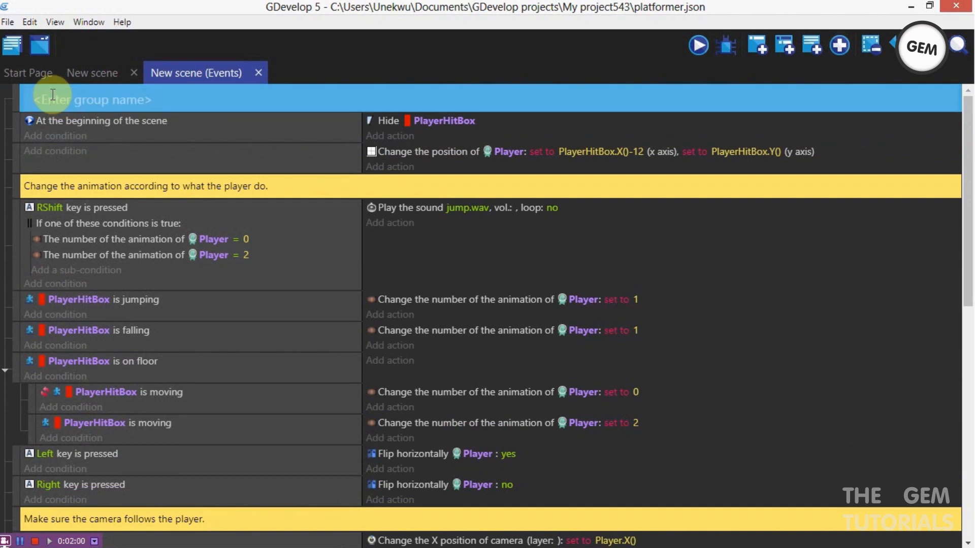
{"action": "type", "text": "gur"}
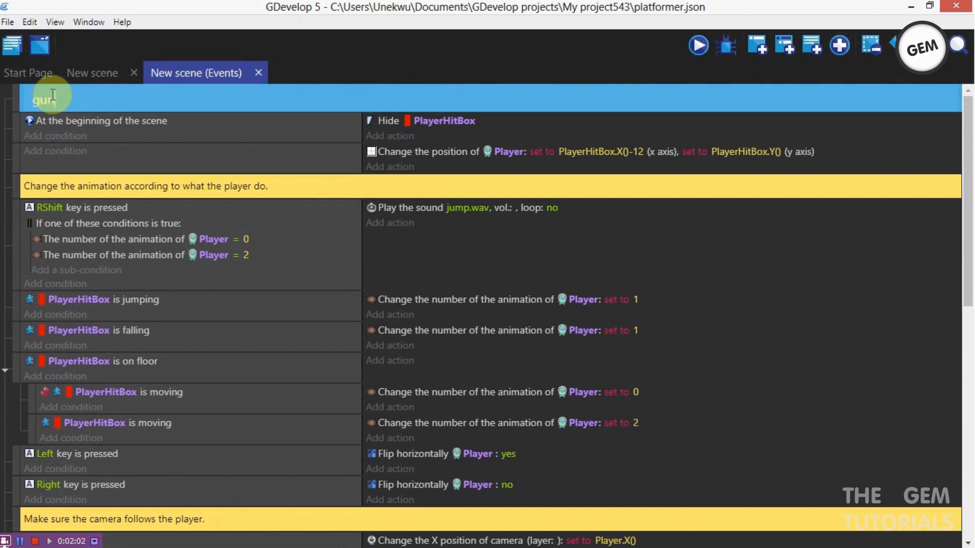
{"action": "type", "text": "angle"}
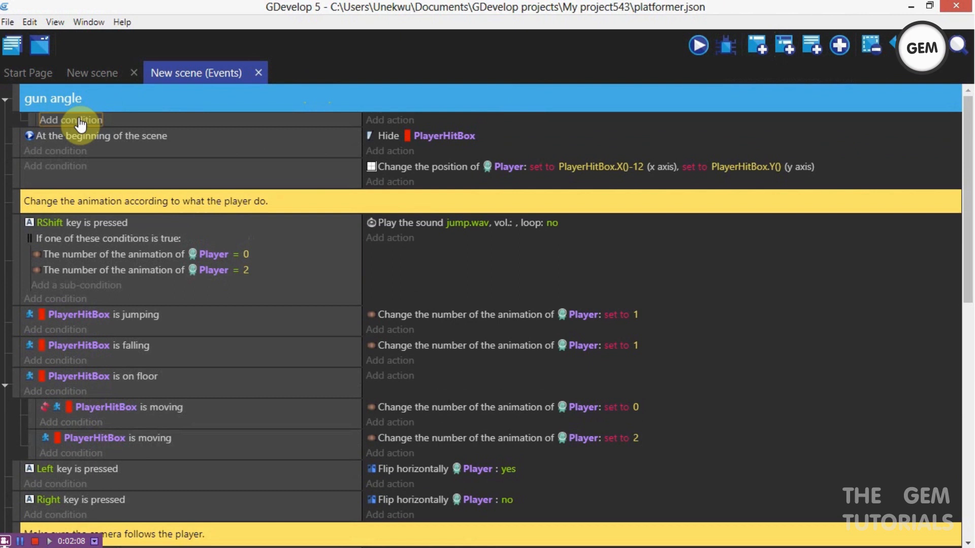
- Add an Always condition to the group's event
{"action": "left_click", "coordinate": [70, 119]}
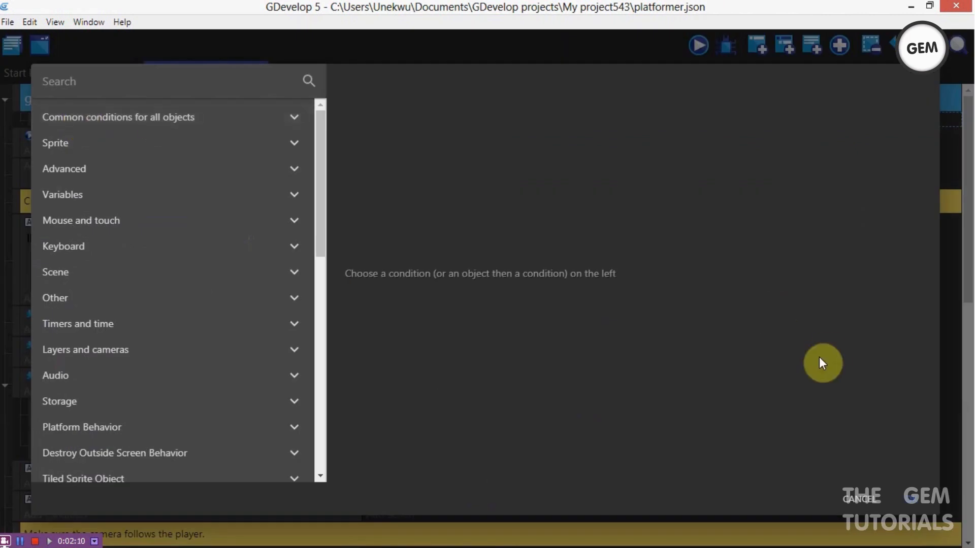
{"action": "type", "text": "alwa"}
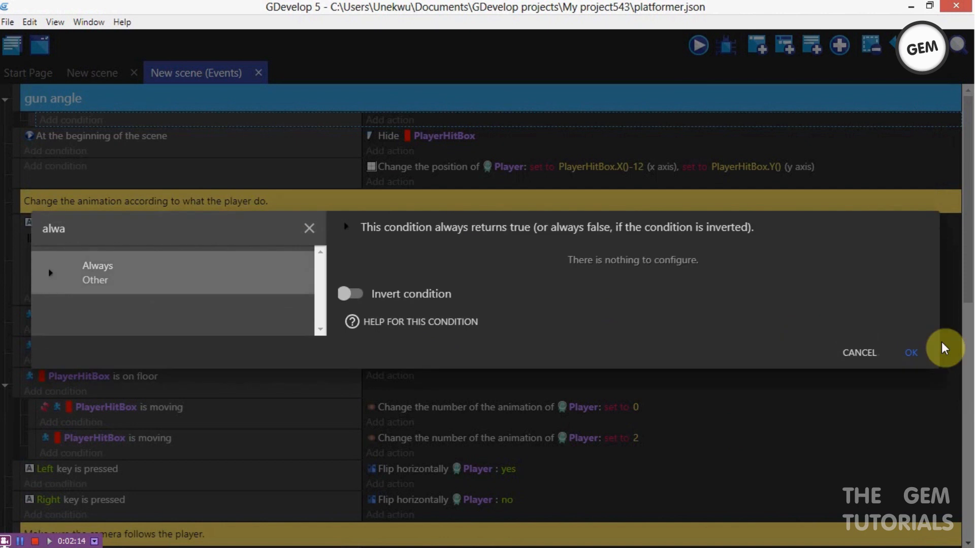
{"action": "left_click", "coordinate": [911, 352]}
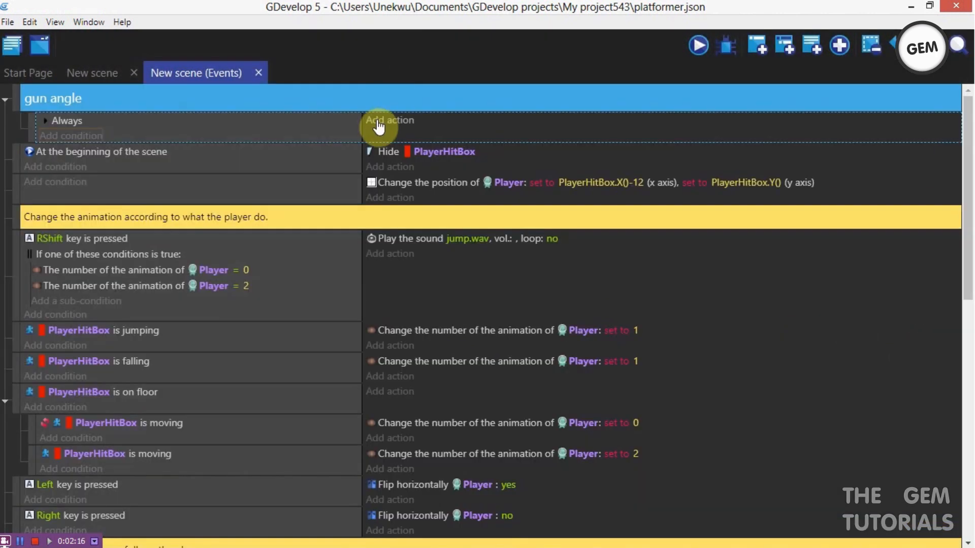
- Add a 'Position of an object' action for Raygun to the Always event
{"action": "left_click", "coordinate": [389, 120]}
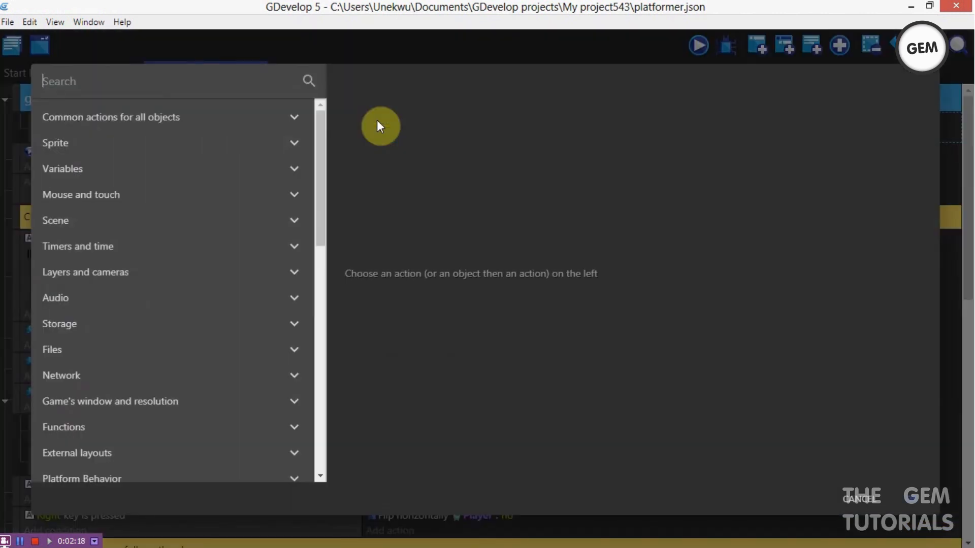
{"action": "type", "text": "position"}
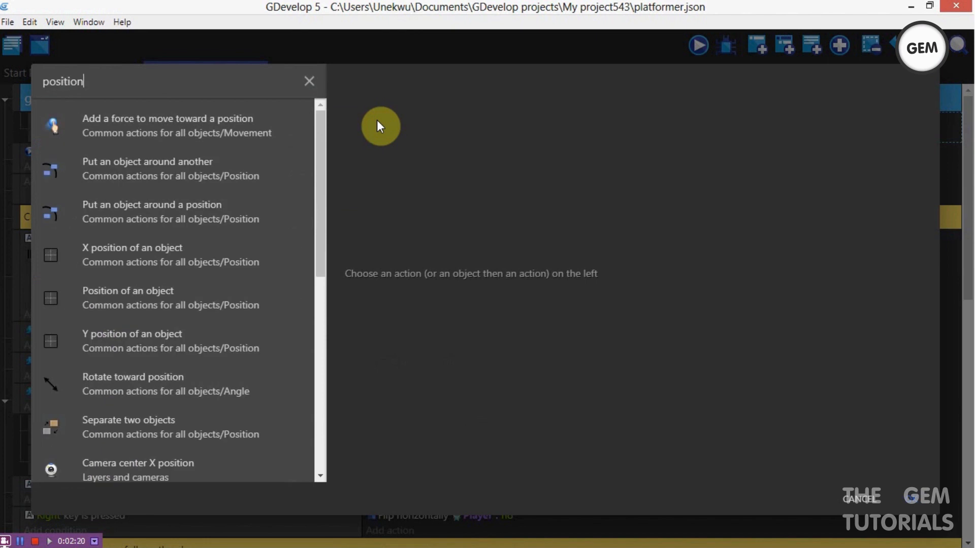
{"action": "mouse_move", "coordinate": [258, 136]}
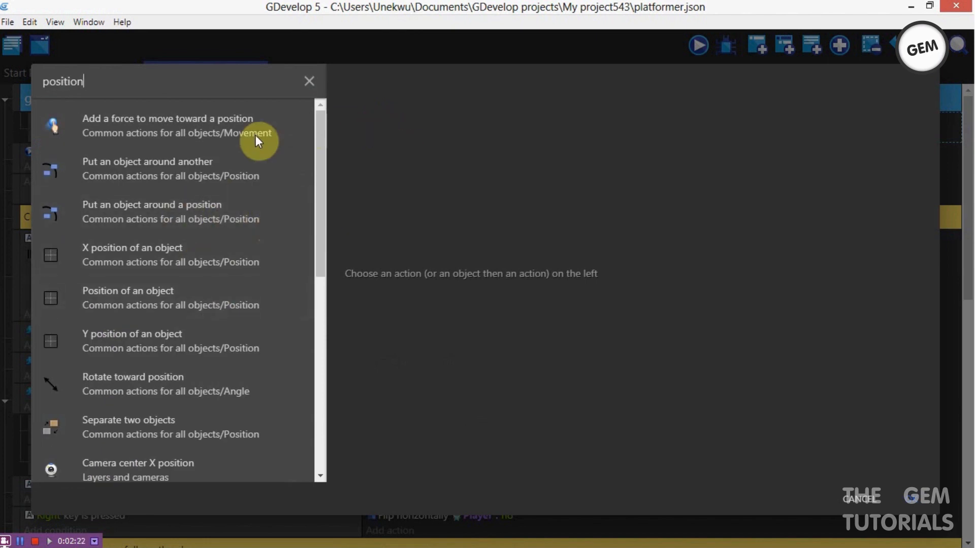
{"action": "mouse_move", "coordinate": [321, 169]}
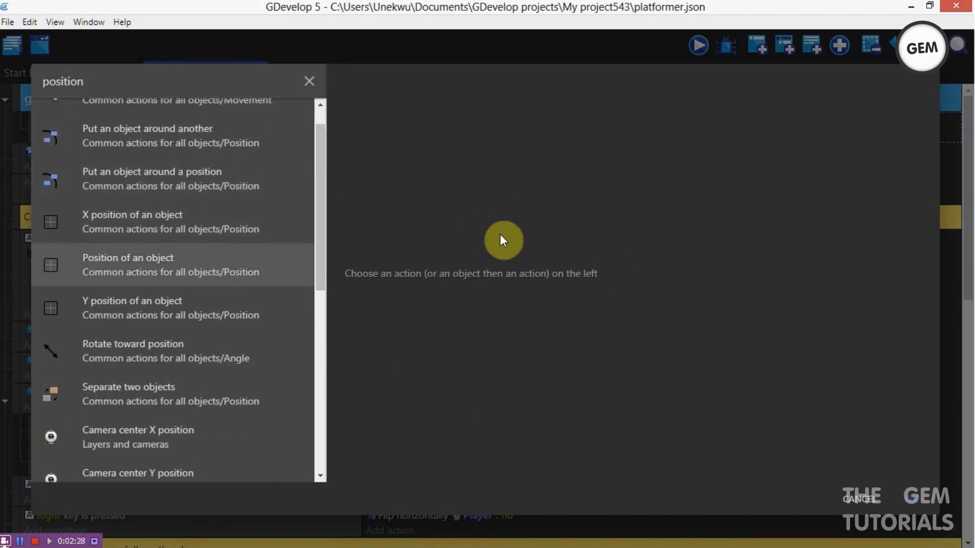
{"action": "left_click", "coordinate": [127, 264]}
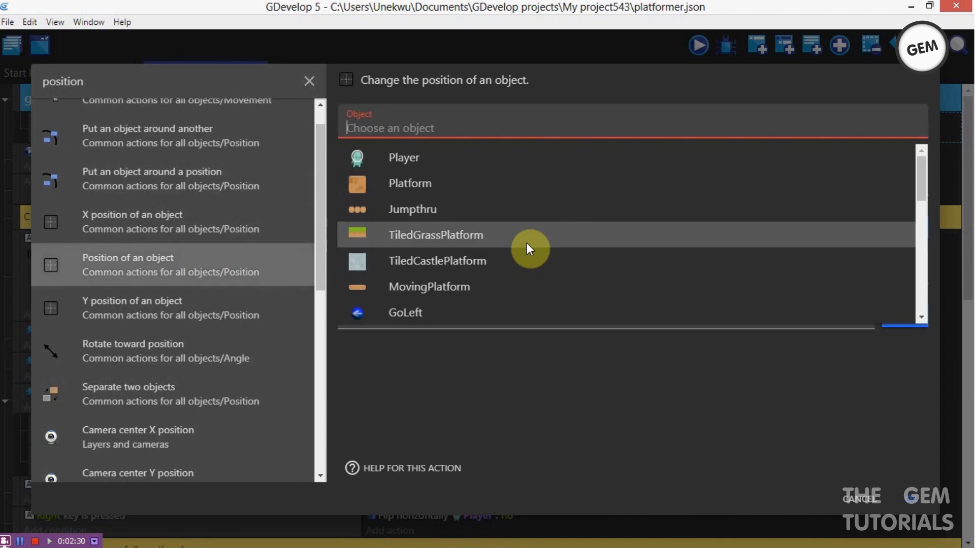
{"action": "mouse_move", "coordinate": [632, 241]}
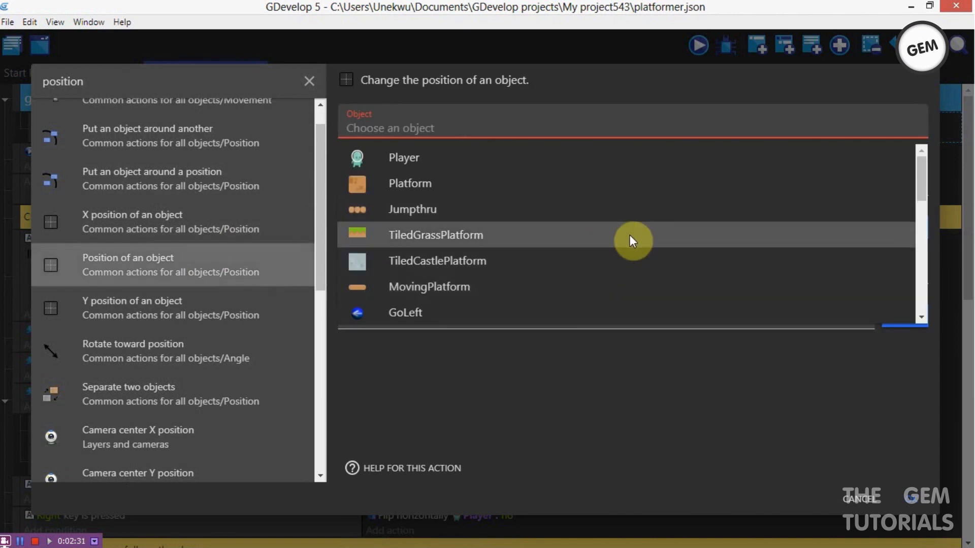
{"action": "type", "text": "ray"}
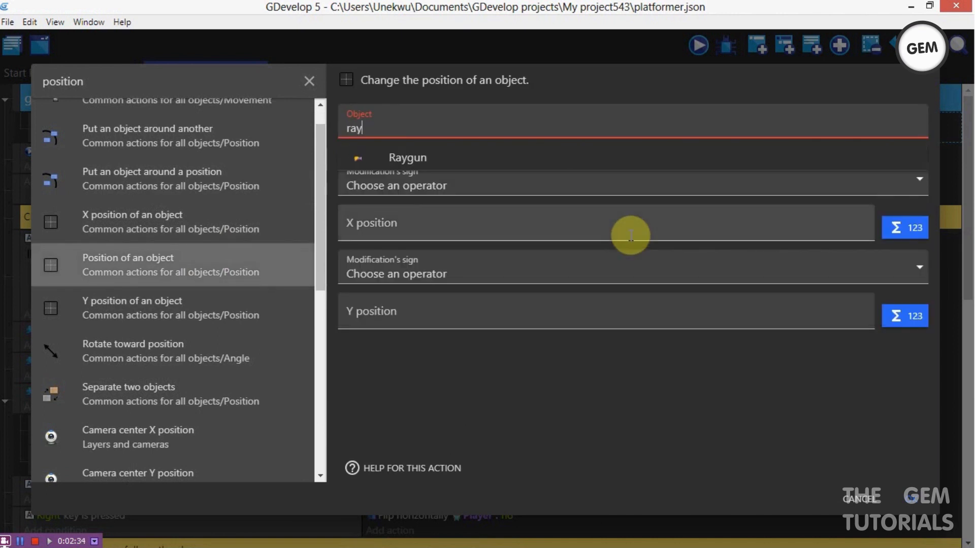
{"action": "left_click", "coordinate": [407, 157]}
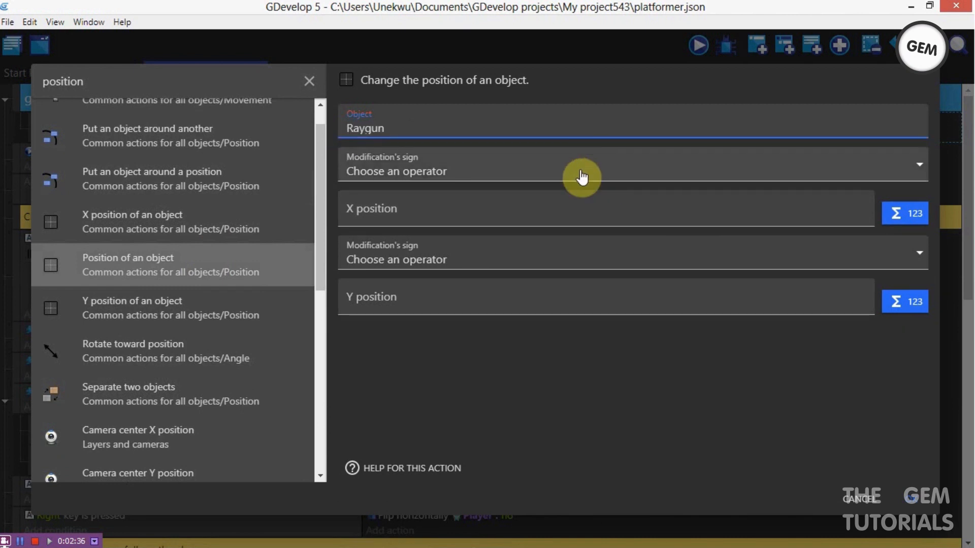
- Set Raygun's X position to PlayerHitBox.X()+25 using the expression builder
{"action": "left_click", "coordinate": [631, 164]}
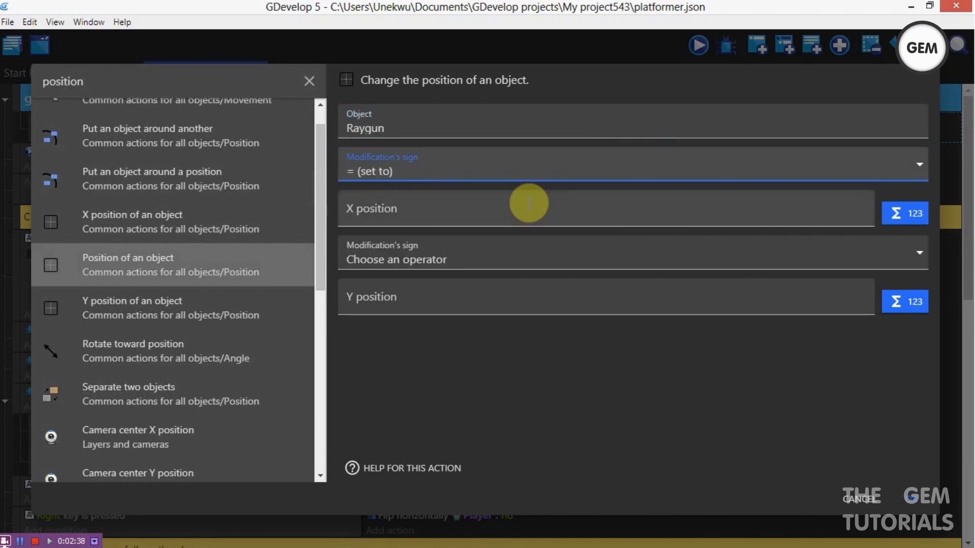
{"action": "left_click", "coordinate": [905, 214]}
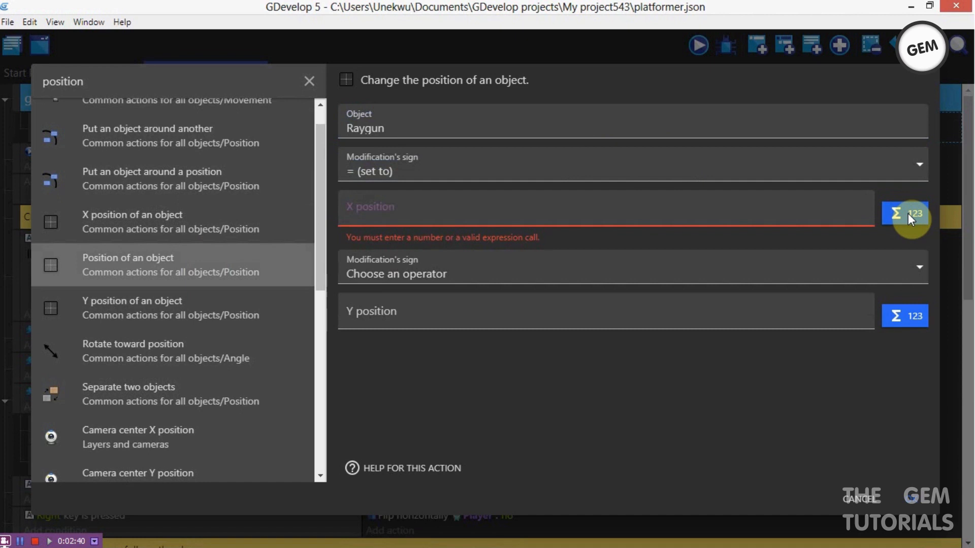
{"action": "type", "text": "position"}
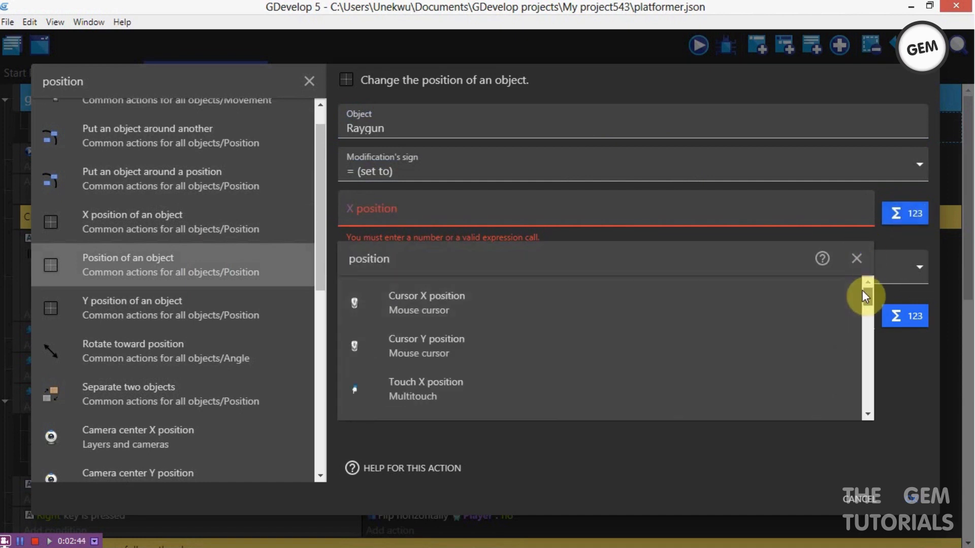
{"action": "scroll", "scroll_direction": "down", "scroll_amount": 3}
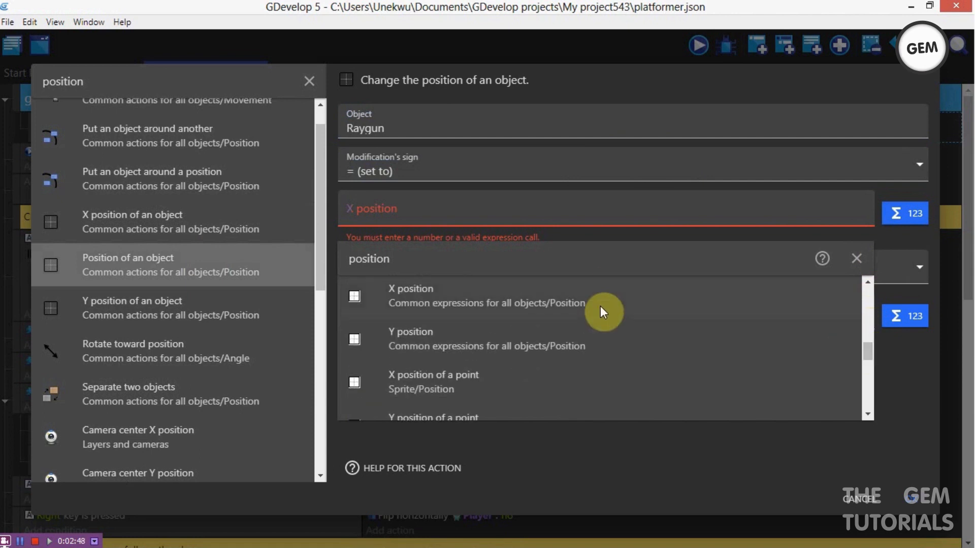
{"action": "left_click", "coordinate": [410, 289]}
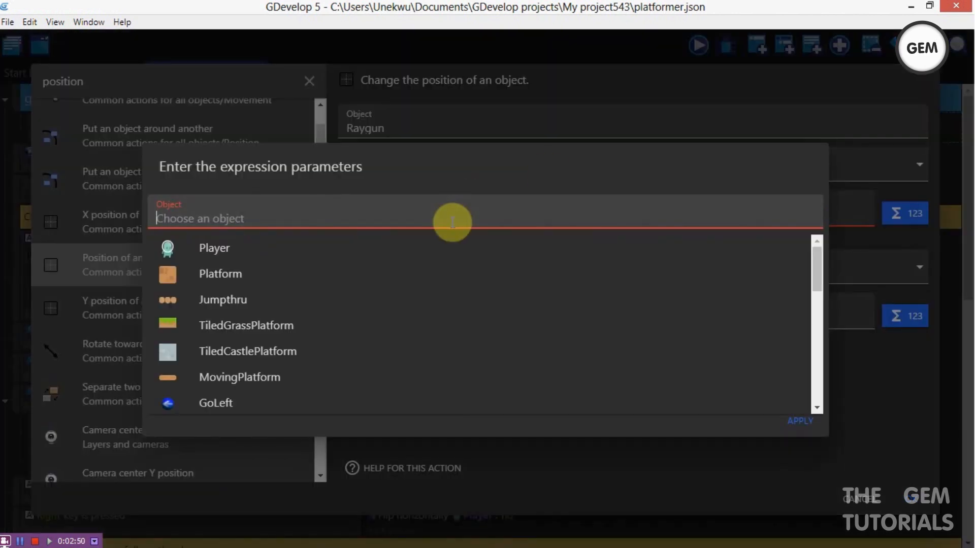
{"action": "type", "text": "pla"}
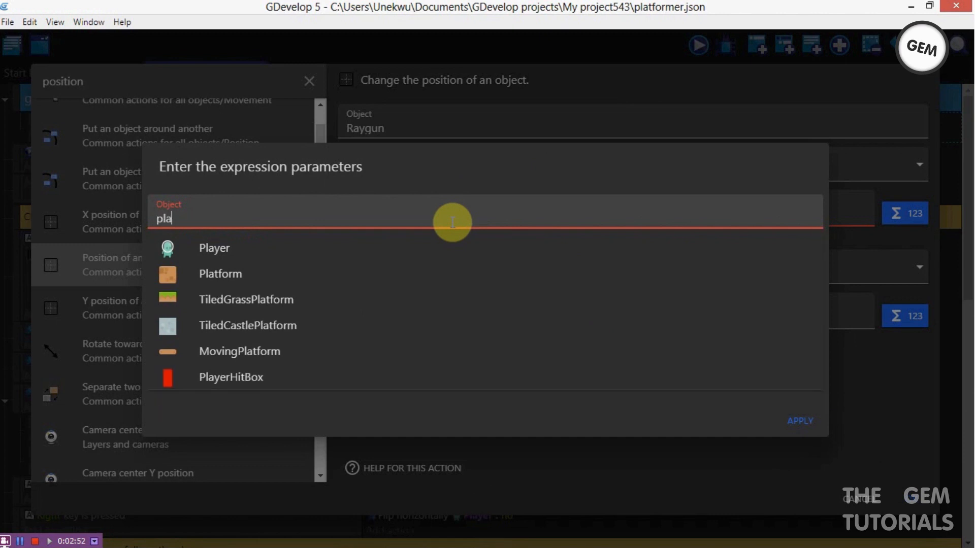
{"action": "type", "text": "y"}
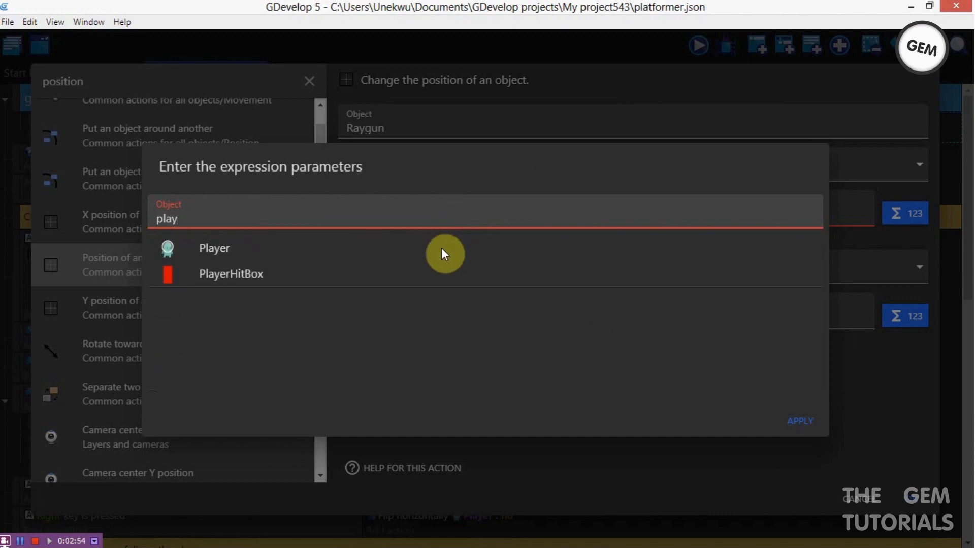
{"action": "left_click", "coordinate": [230, 274]}
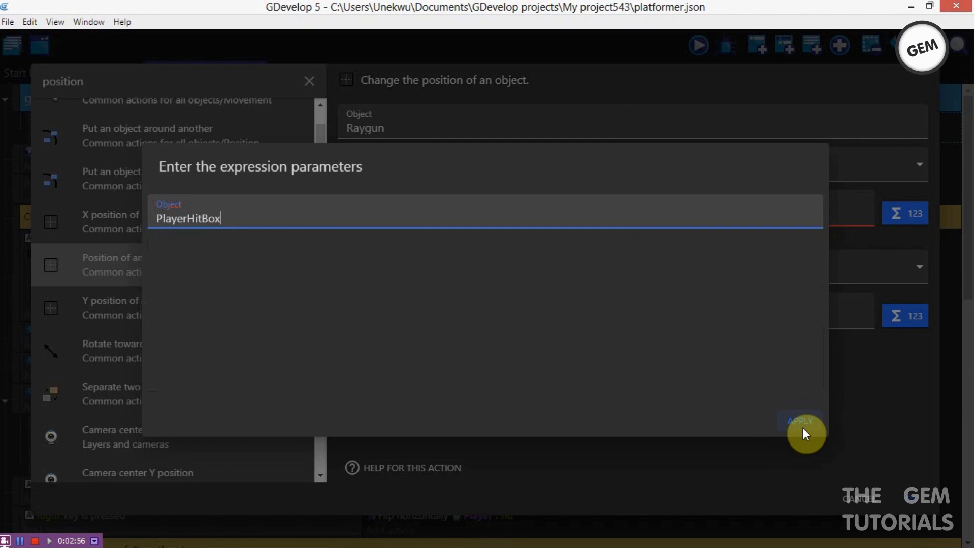
{"action": "left_click", "coordinate": [800, 421]}
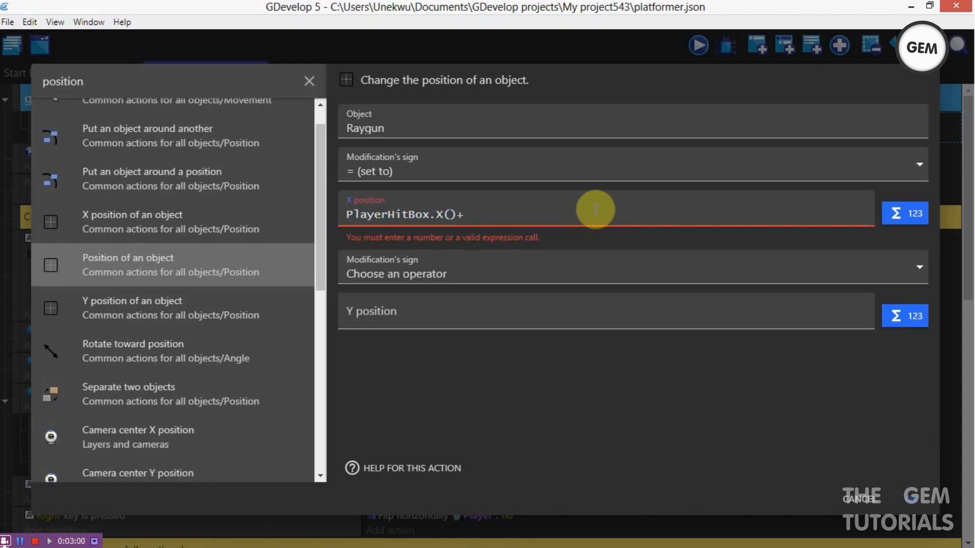
{"action": "type", "text": "25"}
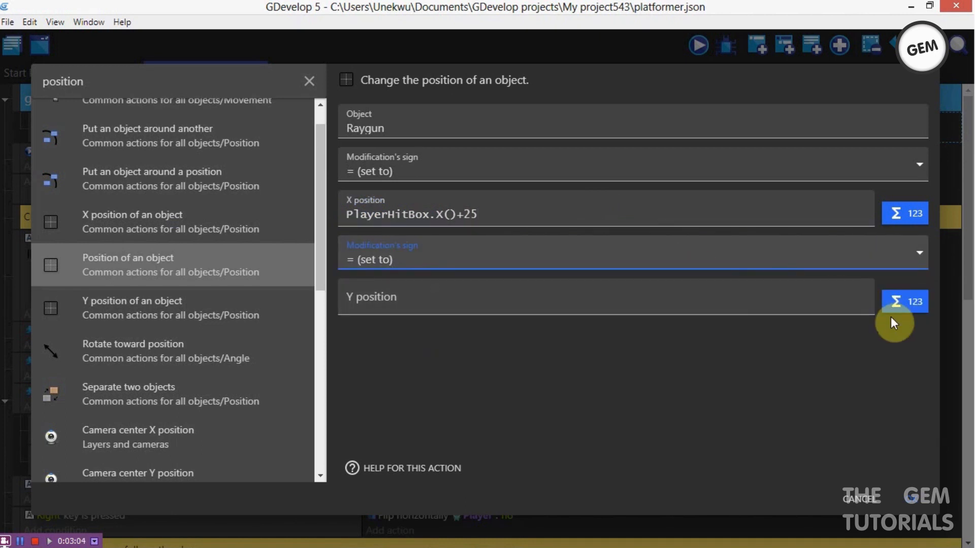
- Set the Y position to PlayerHitBox.Y()+25 and re-enter PlayerHitBox.X()+25 for X
{"action": "left_click", "coordinate": [905, 301]}
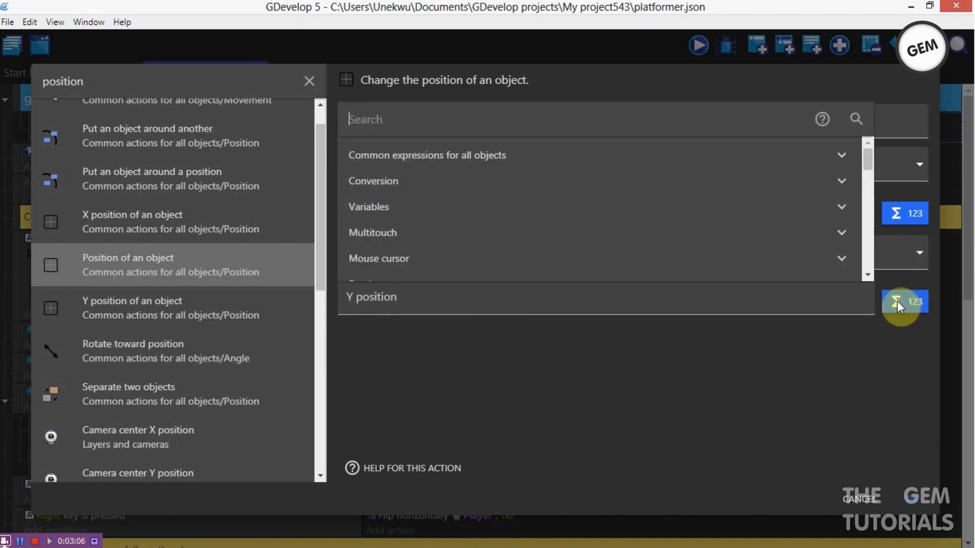
{"action": "type", "text": "position"}
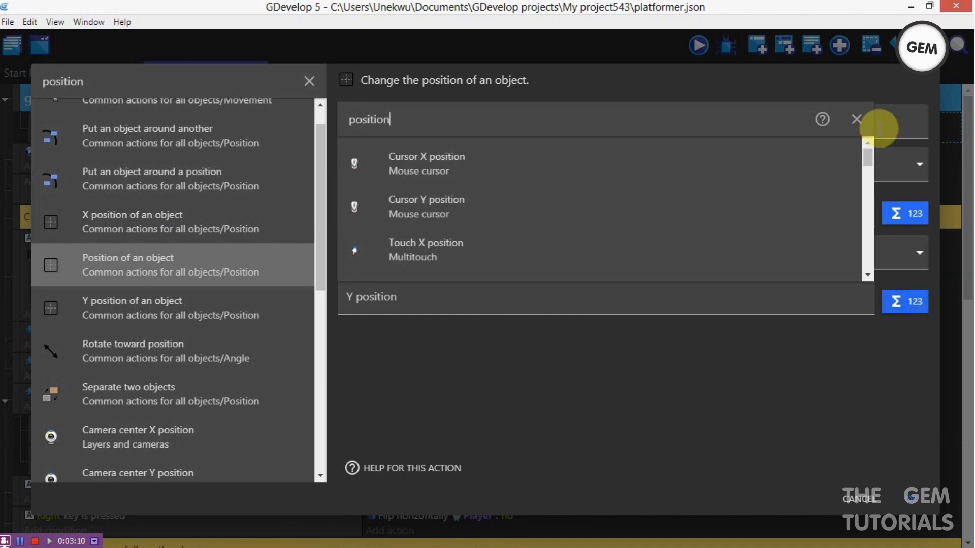
{"action": "scroll", "scroll_direction": "down", "scroll_amount": 3}
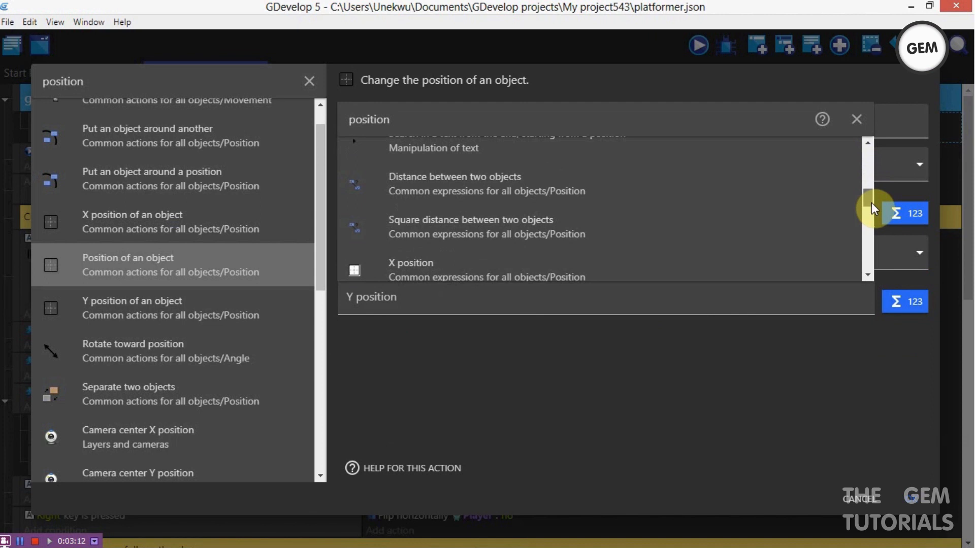
{"action": "left_click", "coordinate": [410, 269]}
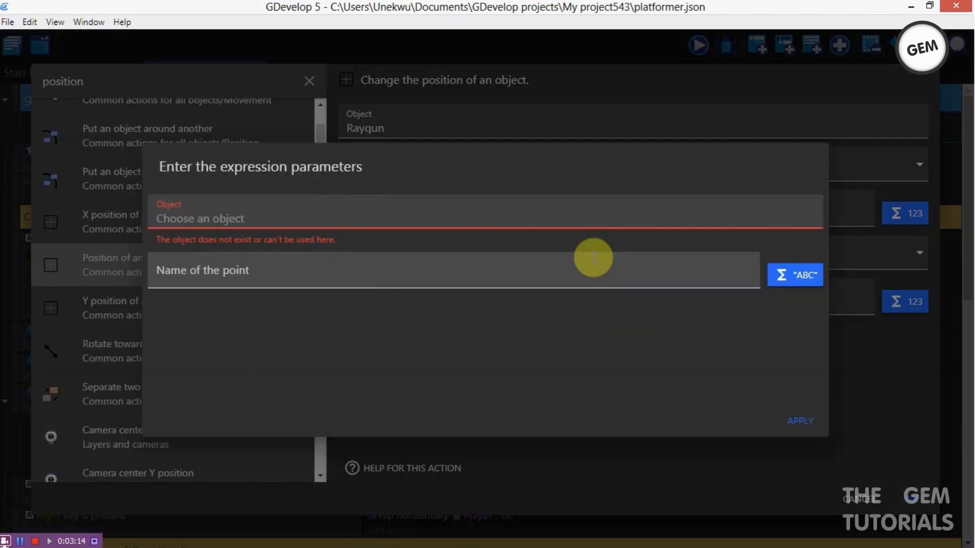
{"action": "left_click", "coordinate": [800, 420]}
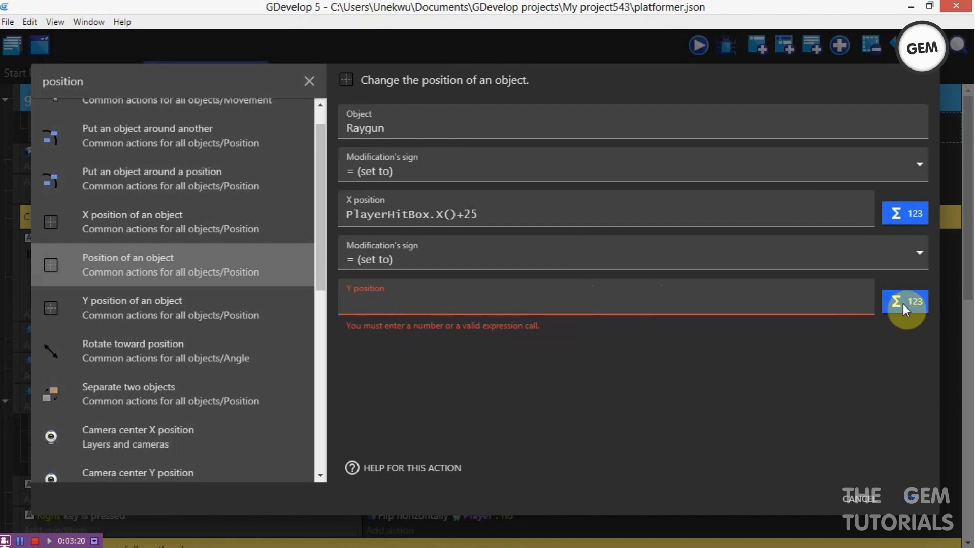
{"action": "left_click", "coordinate": [904, 302]}
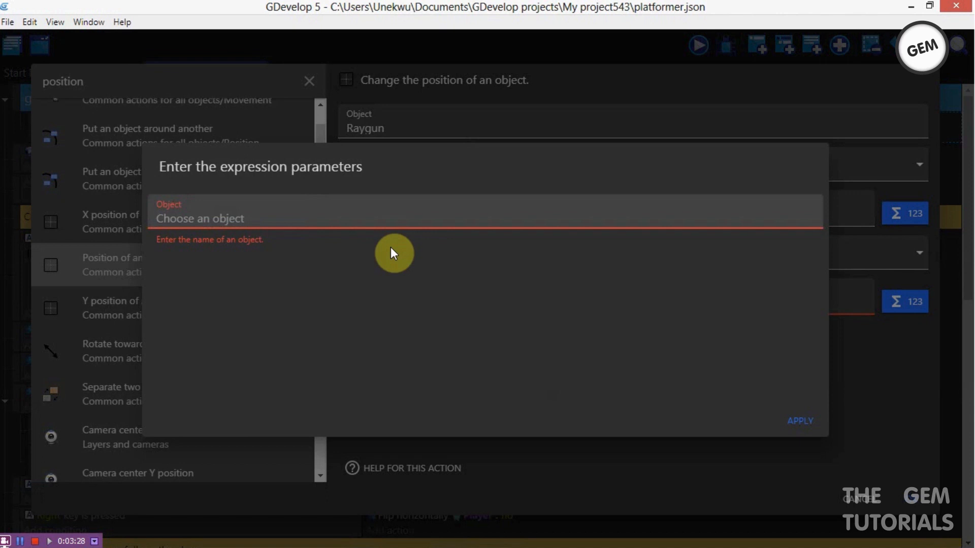
{"action": "type", "text": "pl"}
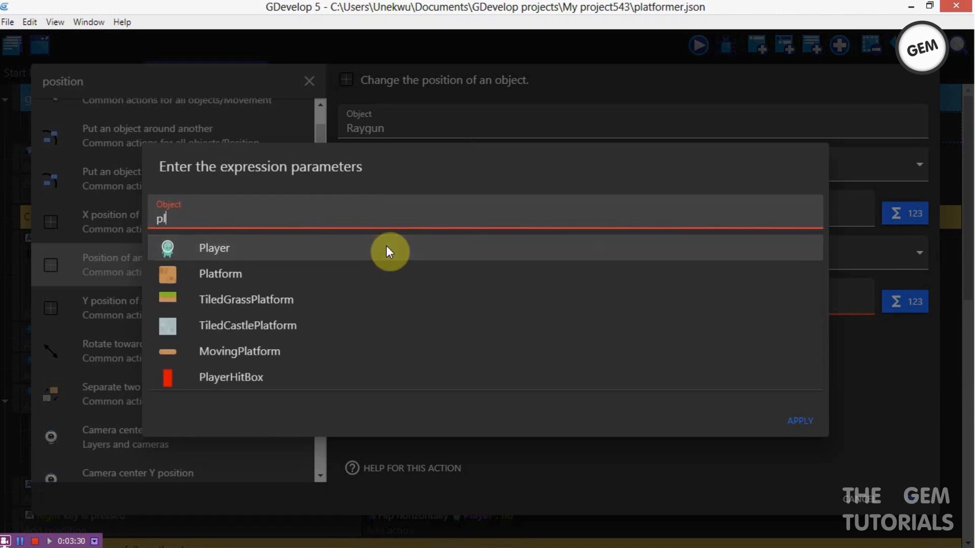
{"action": "left_click", "coordinate": [230, 376]}
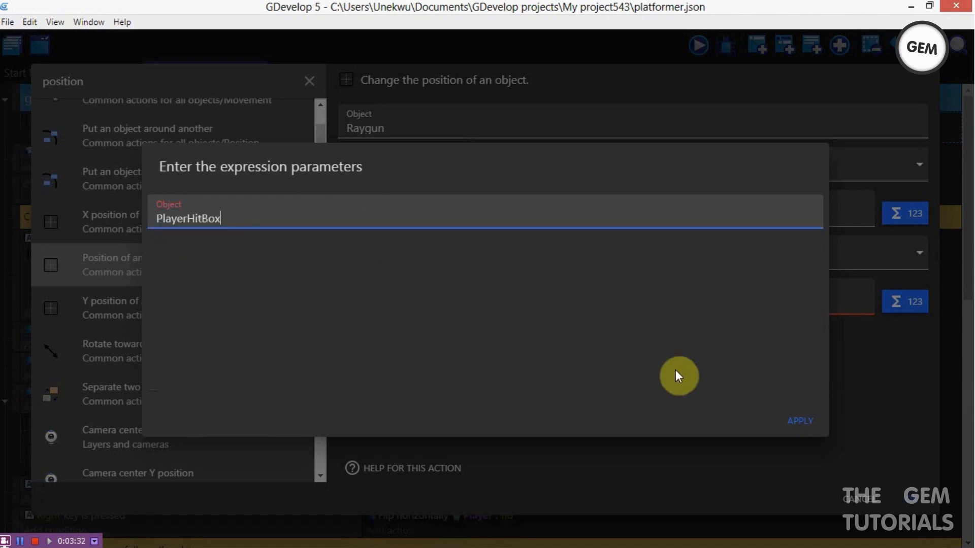
{"action": "left_click", "coordinate": [800, 420]}
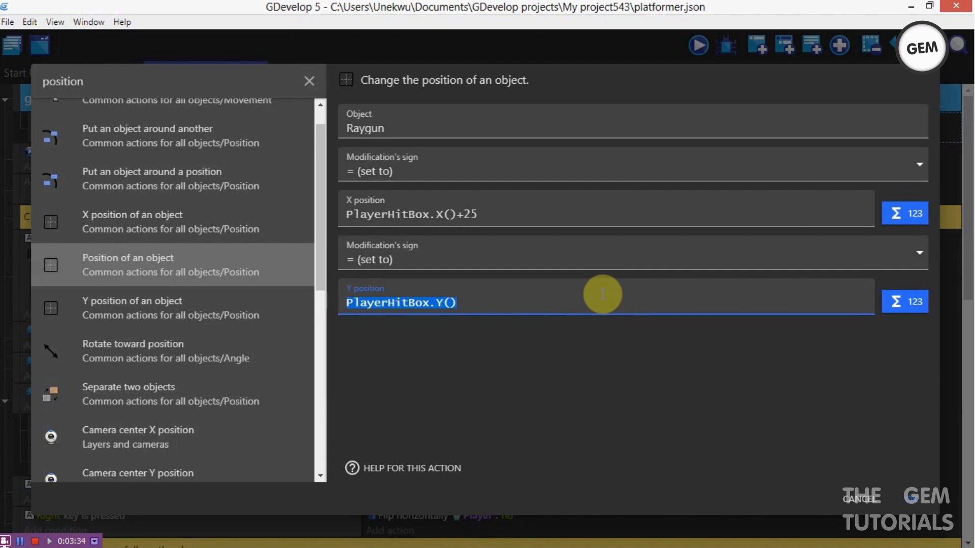
{"action": "type", "text": "+"}
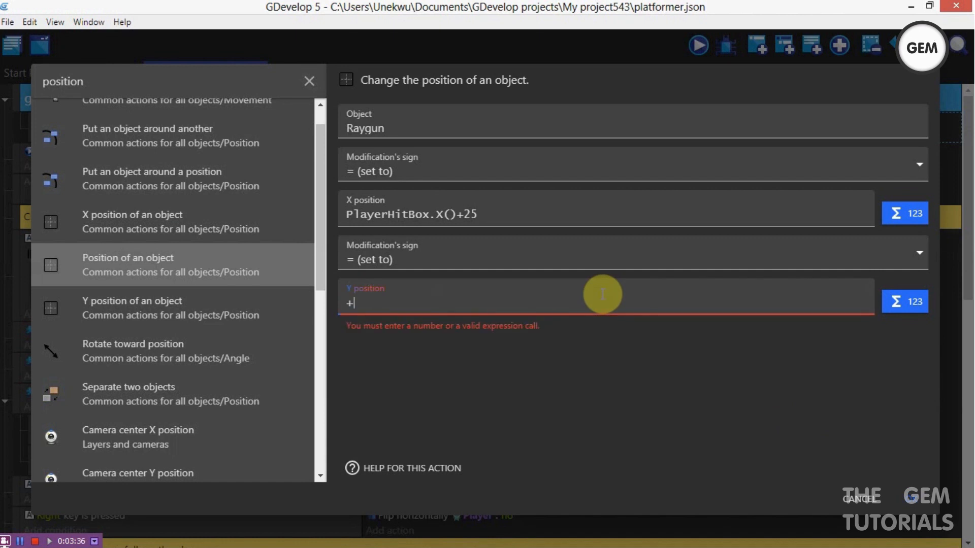
{"action": "type", "text": "25"}
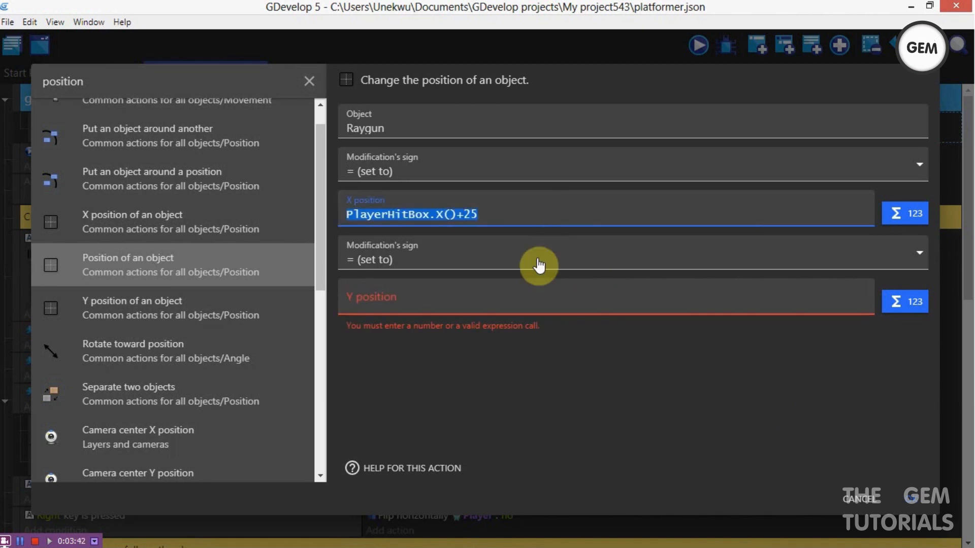
{"action": "type", "text": "PlayerHitBox.X()+25"}
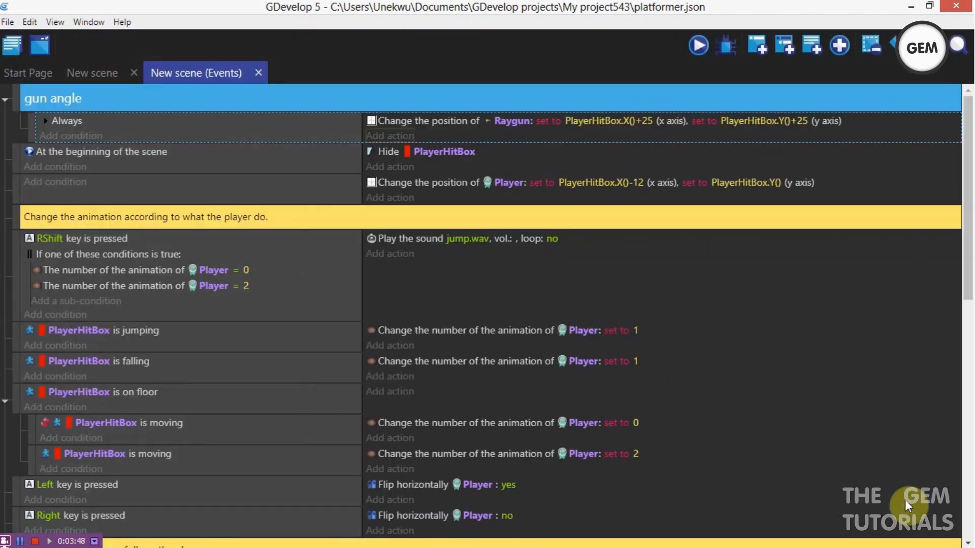
{"action": "mouse_move", "coordinate": [554, 103]}
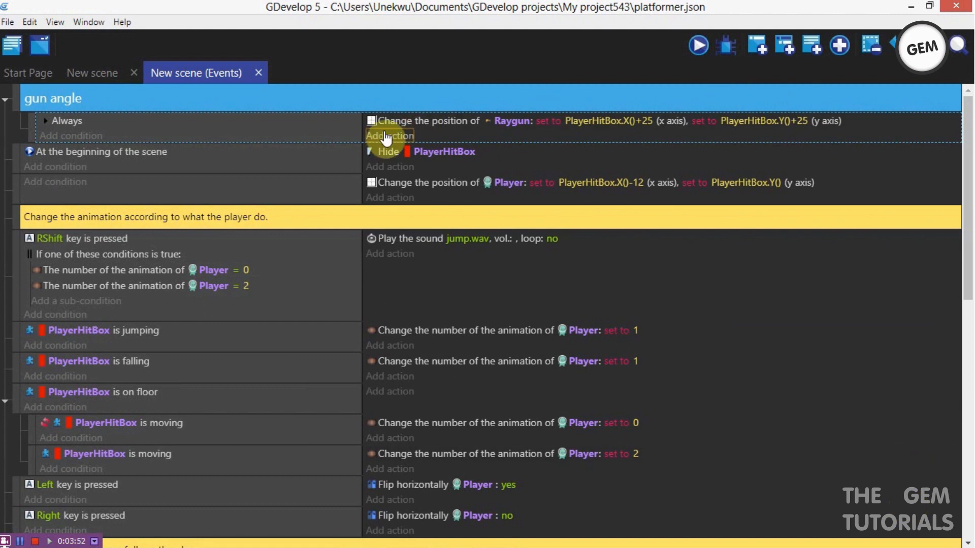
- Add a Rotate toward position action turning Raygun toward MouseX(), MouseY() at 500 degrees/second
{"action": "left_click", "coordinate": [389, 136]}
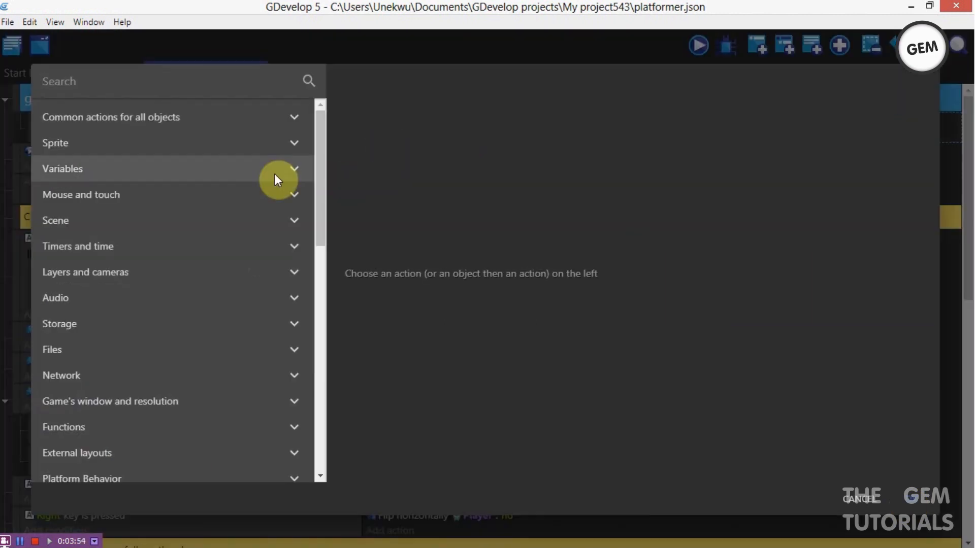
{"action": "type", "text": "rota"}
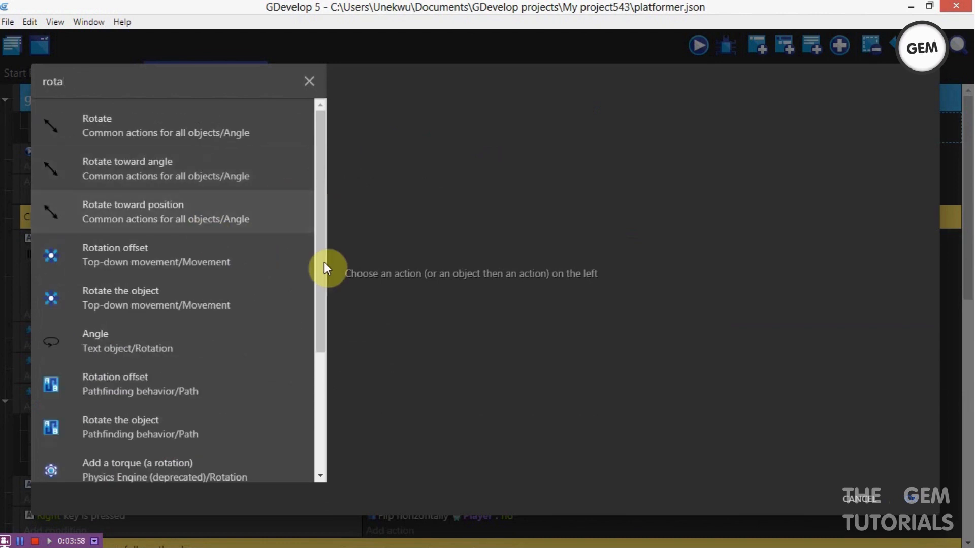
{"action": "mouse_move", "coordinate": [247, 211]}
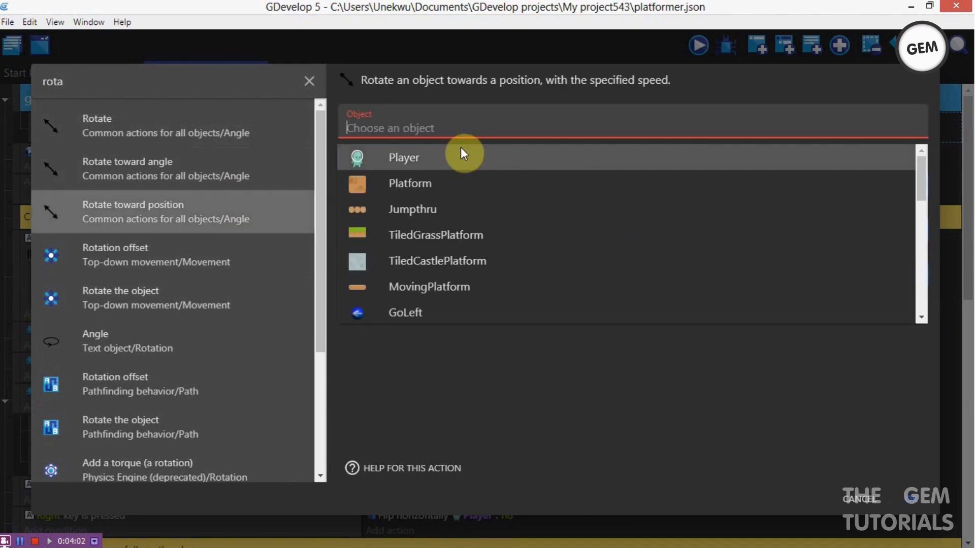
{"action": "type", "text": "ray"}
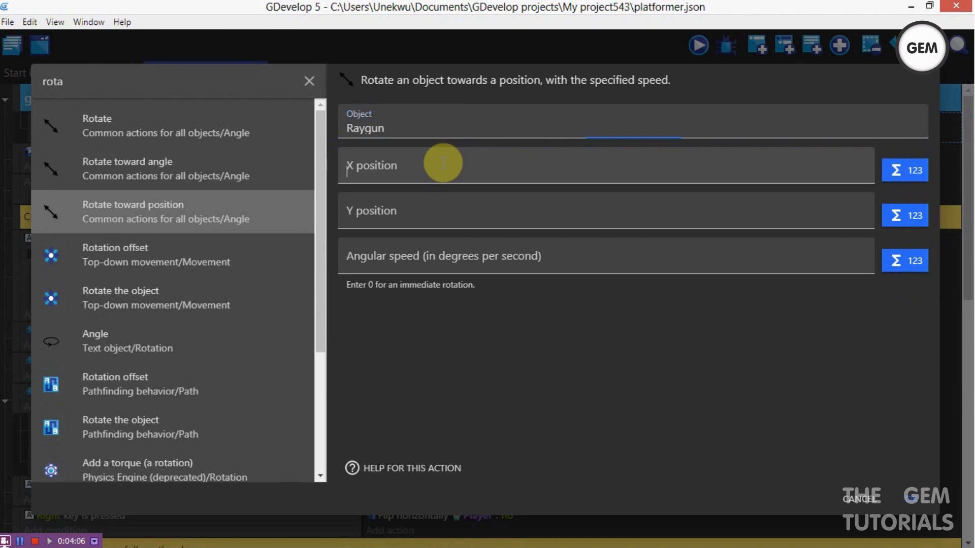
{"action": "left_click", "coordinate": [590, 166]}
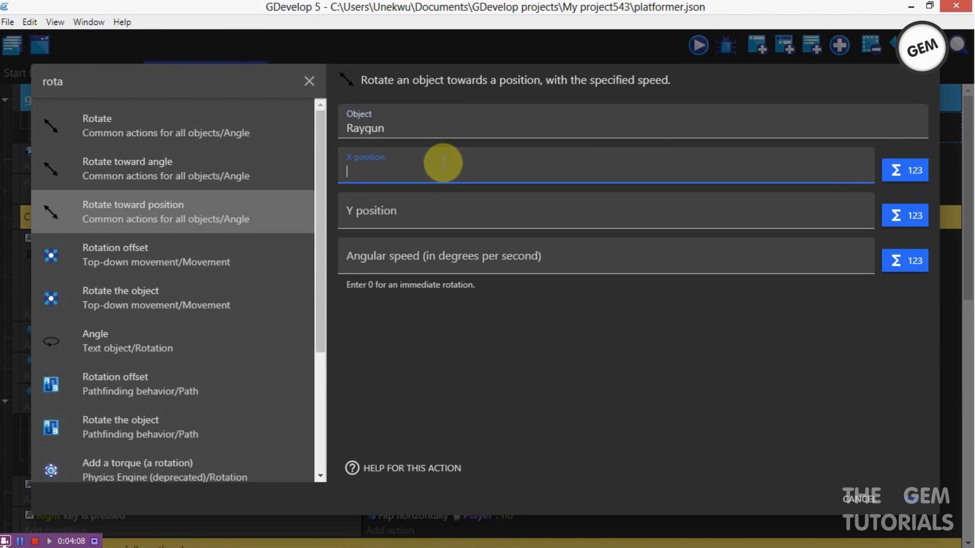
{"action": "type", "text": "MouseX("}
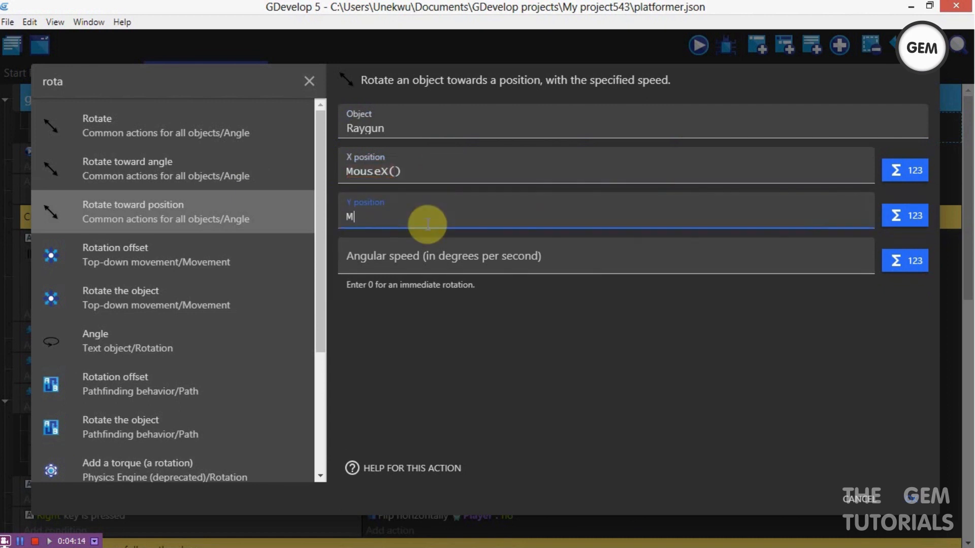
{"action": "type", "text": "ouseY("}
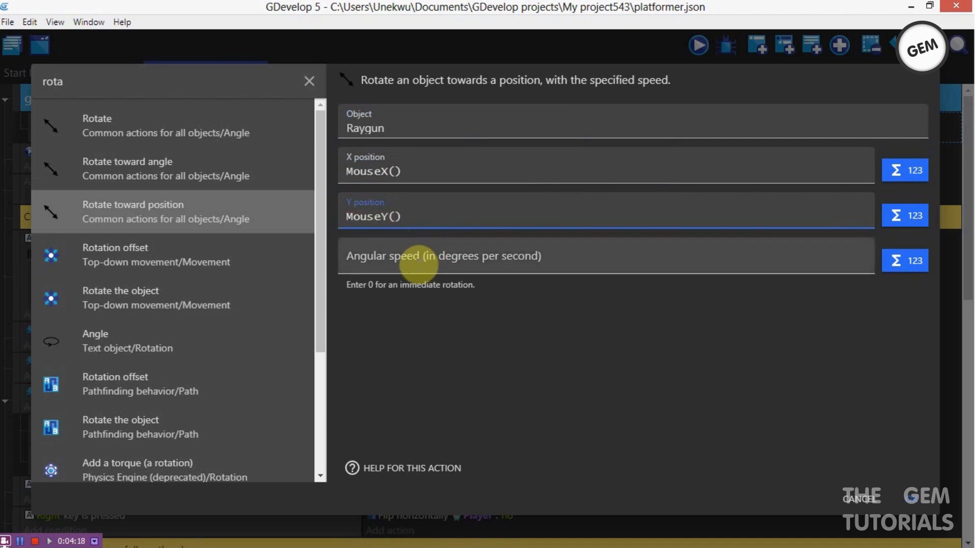
{"action": "type", "text": "500"}
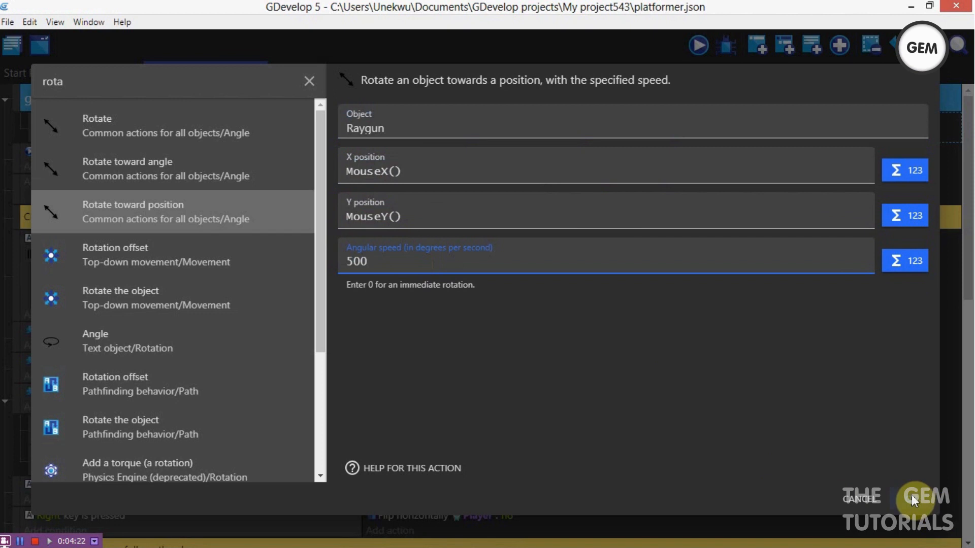
{"action": "left_click", "coordinate": [913, 499]}
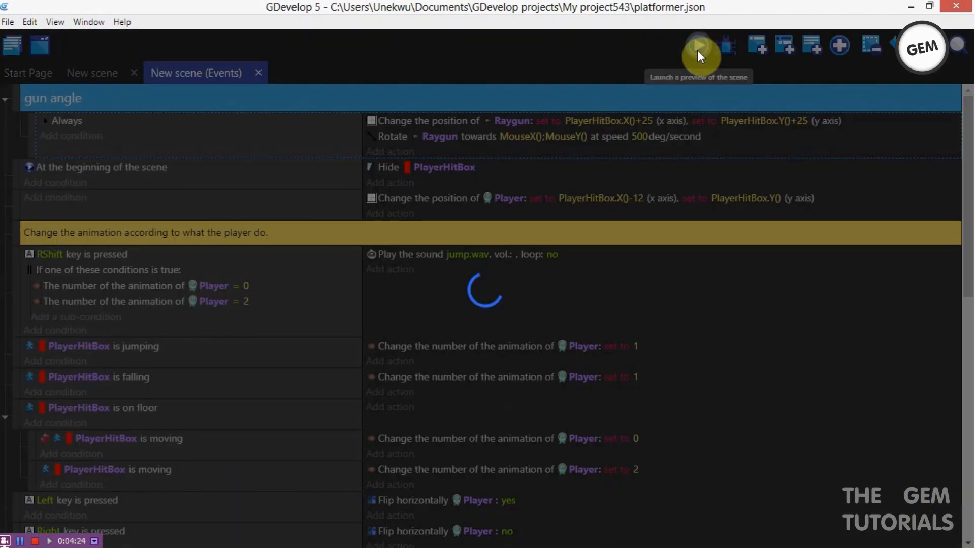
- Run a preview of the platformer scene with the player holding the raygun
{"action": "left_click", "coordinate": [698, 47]}
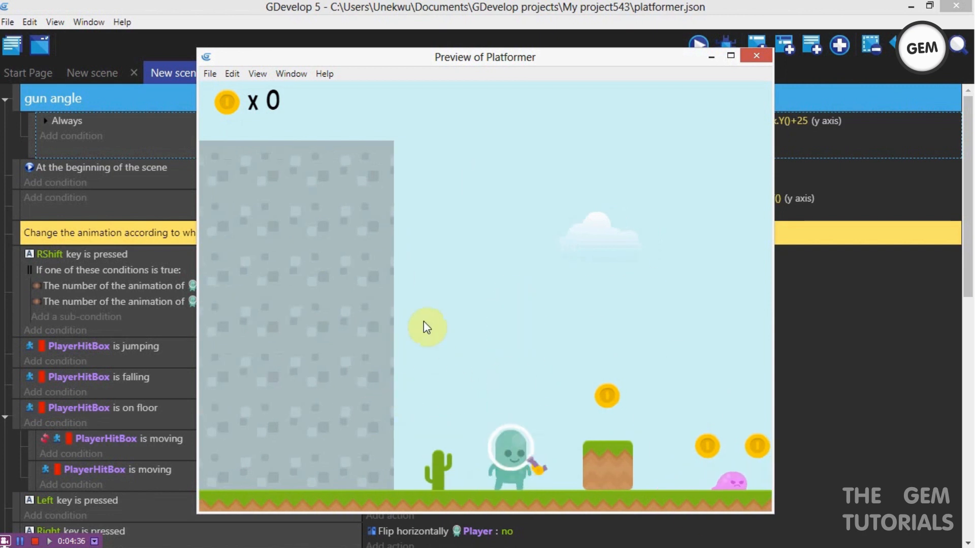
{"action": "mouse_move", "coordinate": [391, 225]}
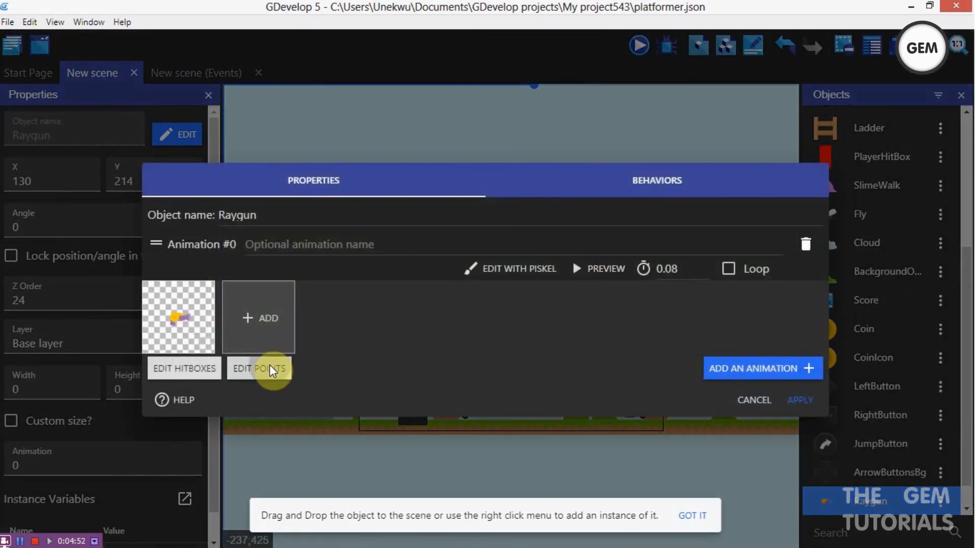
- Set the Raygun's center point to custom X 24, Y 0 and apply the changes
{"action": "left_click", "coordinate": [258, 368]}
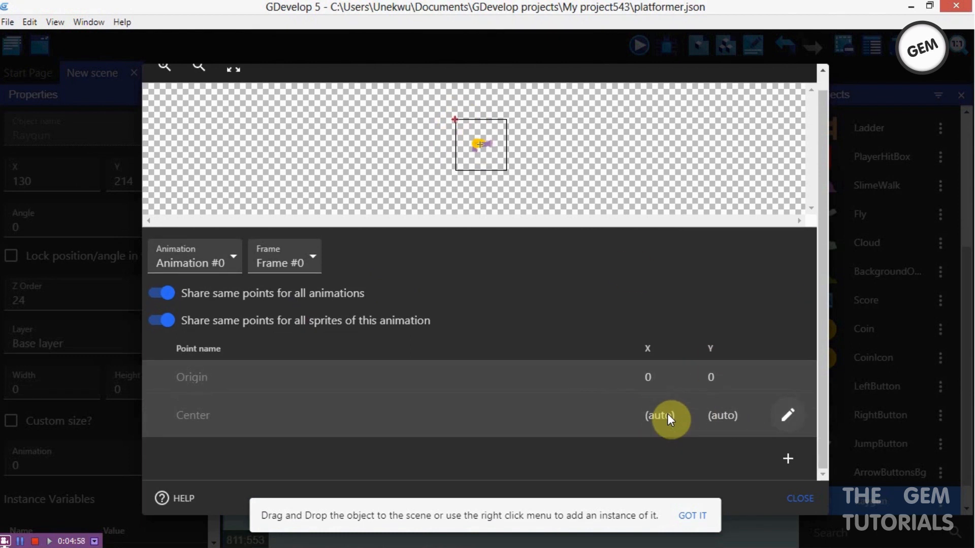
{"action": "mouse_move", "coordinate": [719, 429]}
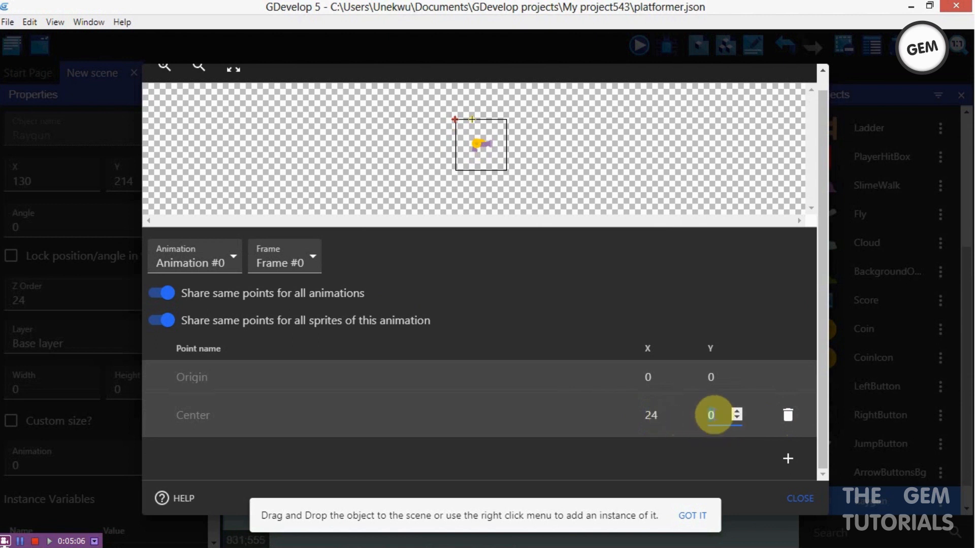
{"action": "type", "text": "45"}
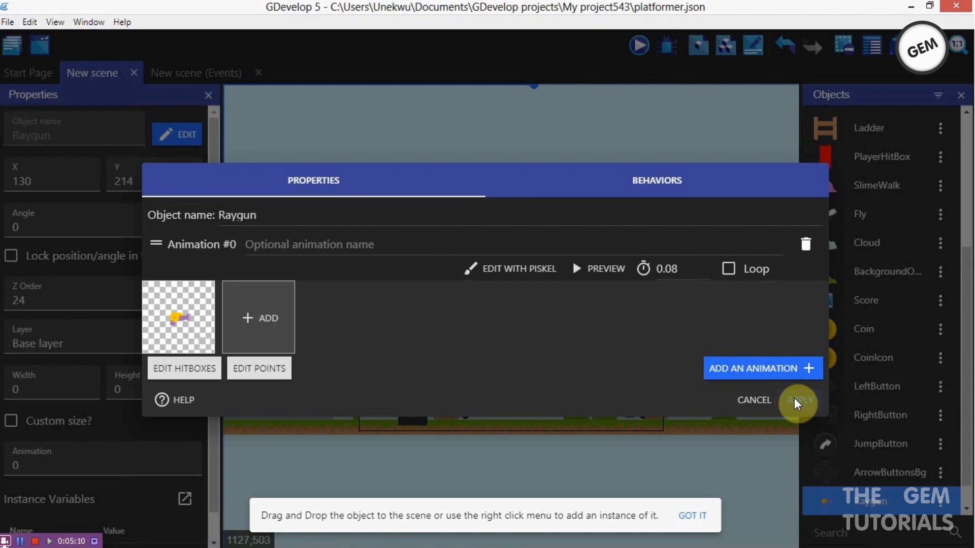
{"action": "left_click", "coordinate": [798, 400]}
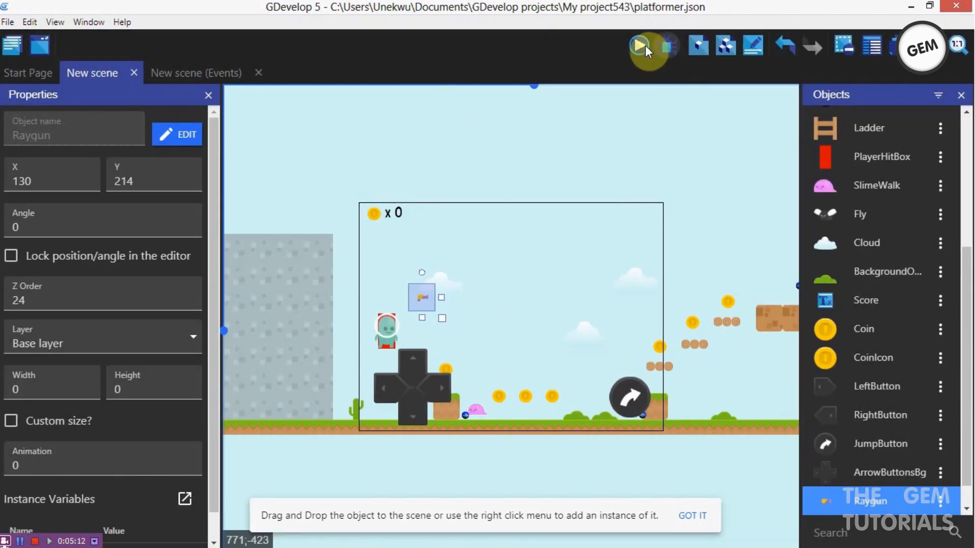
- Preview the game to check the raygun rotation, close it, and return to the events sheet
{"action": "left_click", "coordinate": [639, 46]}
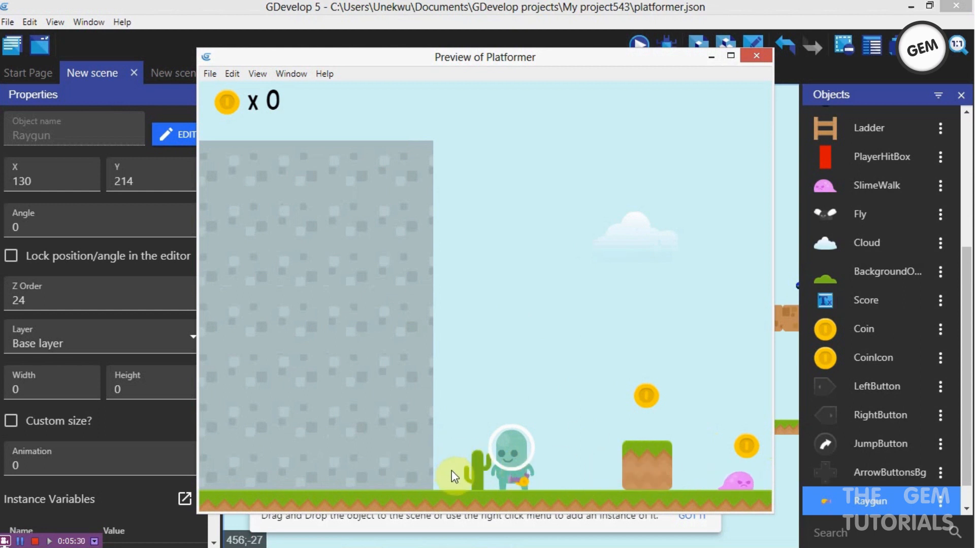
{"action": "left_click", "coordinate": [756, 56]}
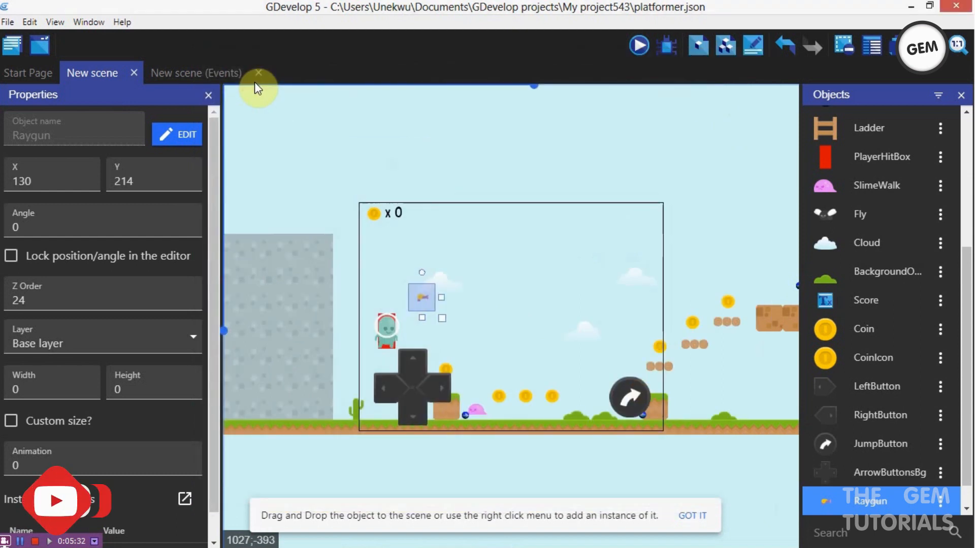
{"action": "left_click", "coordinate": [196, 73]}
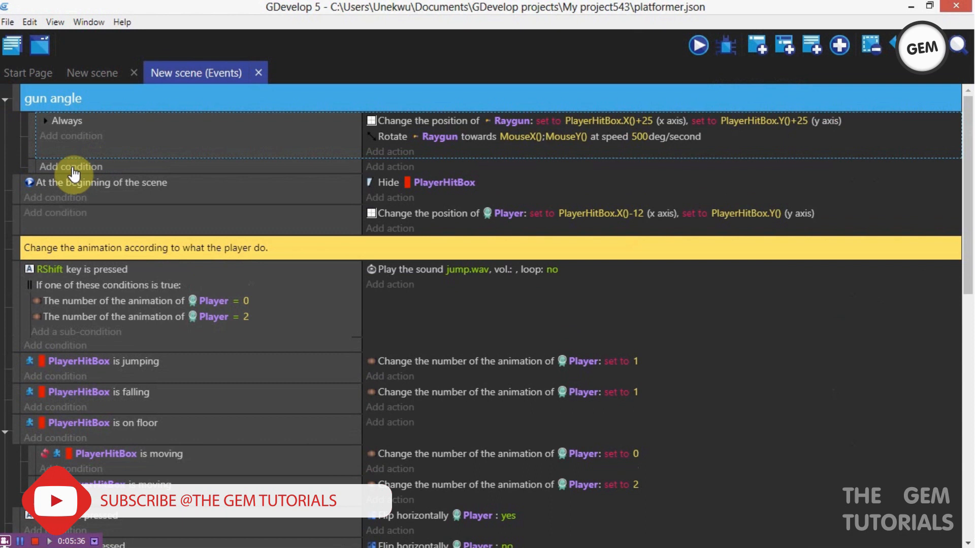
- Add a condition checking that Player's X position is less than MouseX() - 5
{"action": "left_click", "coordinate": [72, 166]}
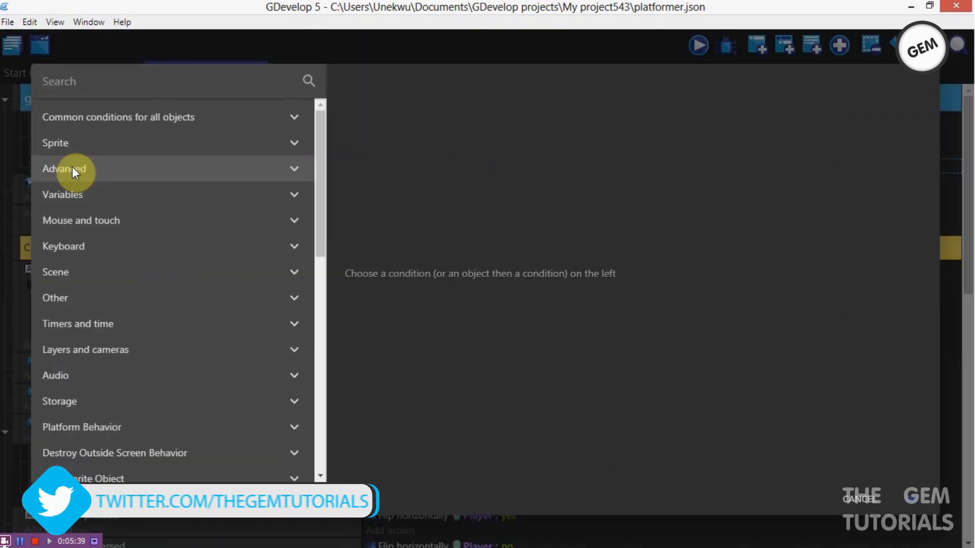
{"action": "type", "text": "position"}
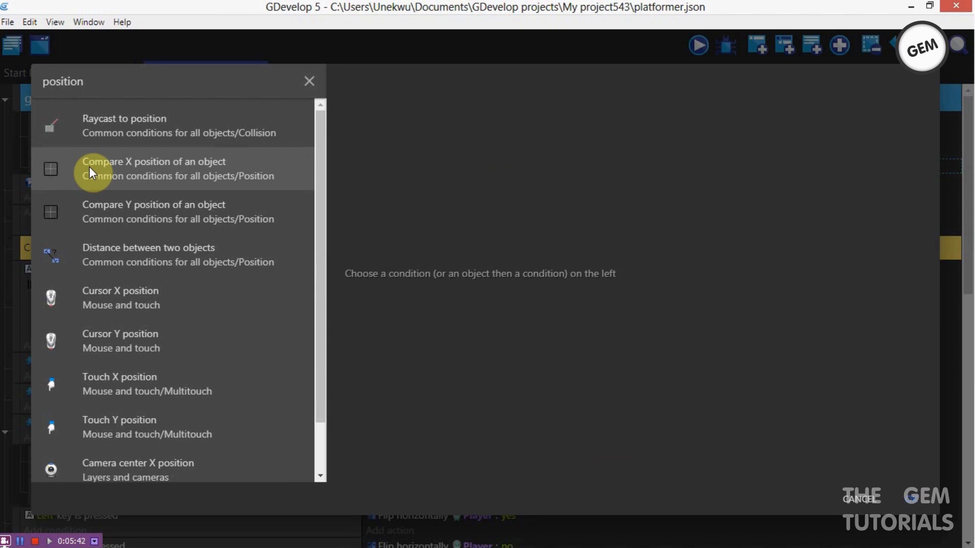
{"action": "left_click", "coordinate": [153, 169]}
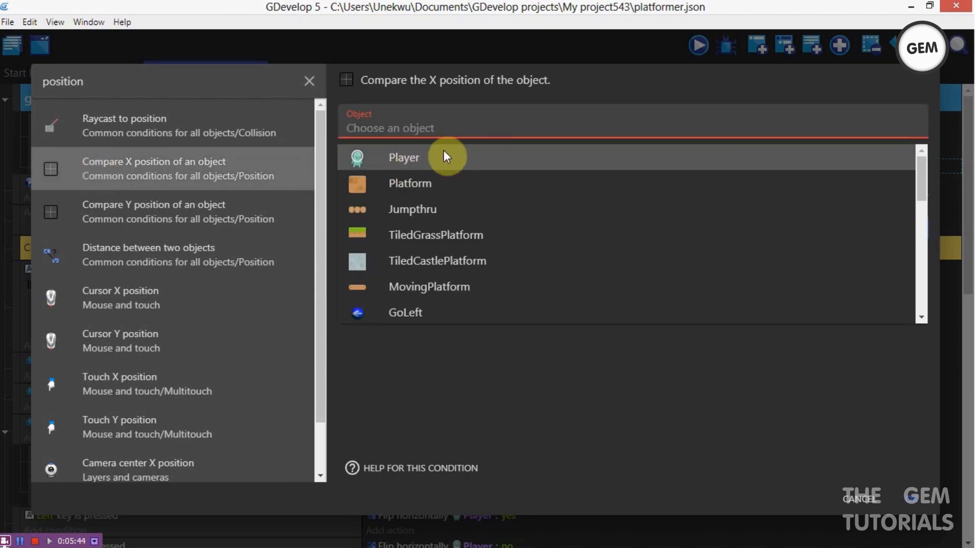
{"action": "left_click", "coordinate": [404, 157]}
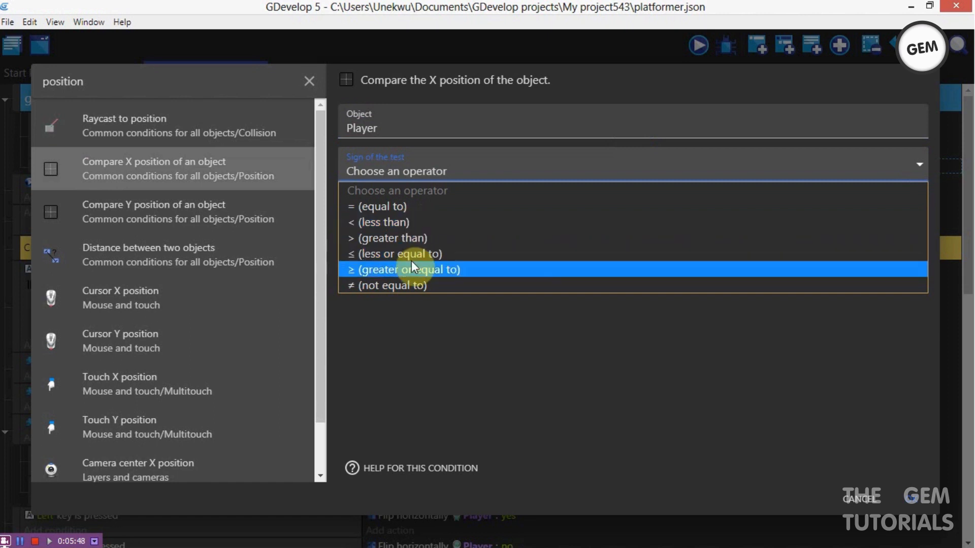
{"action": "left_click", "coordinate": [382, 222]}
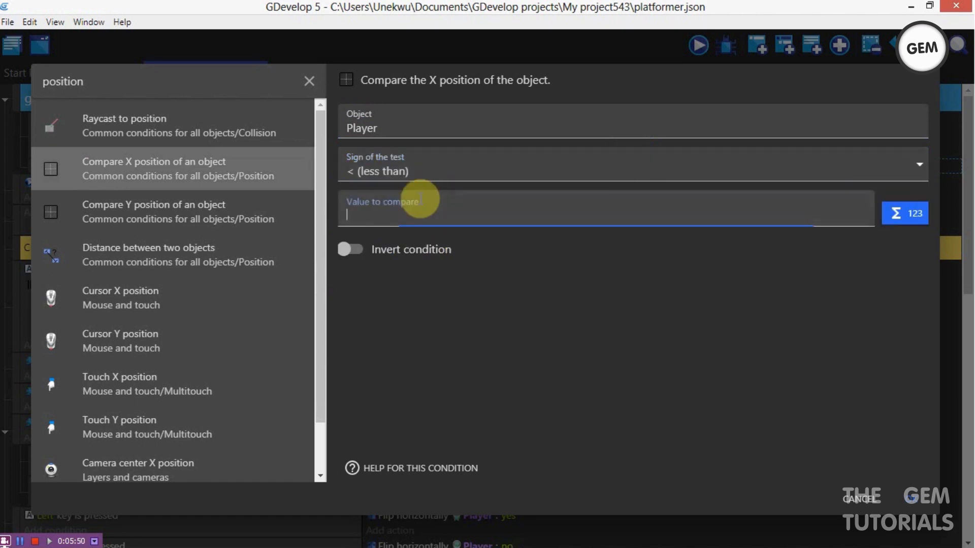
{"action": "type", "text": "Mouse"}
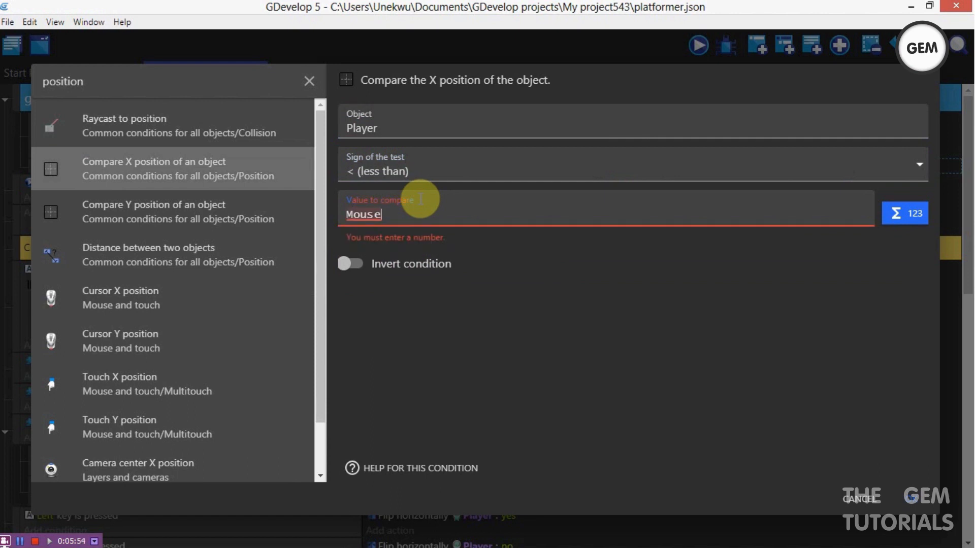
{"action": "type", "text": "X("}
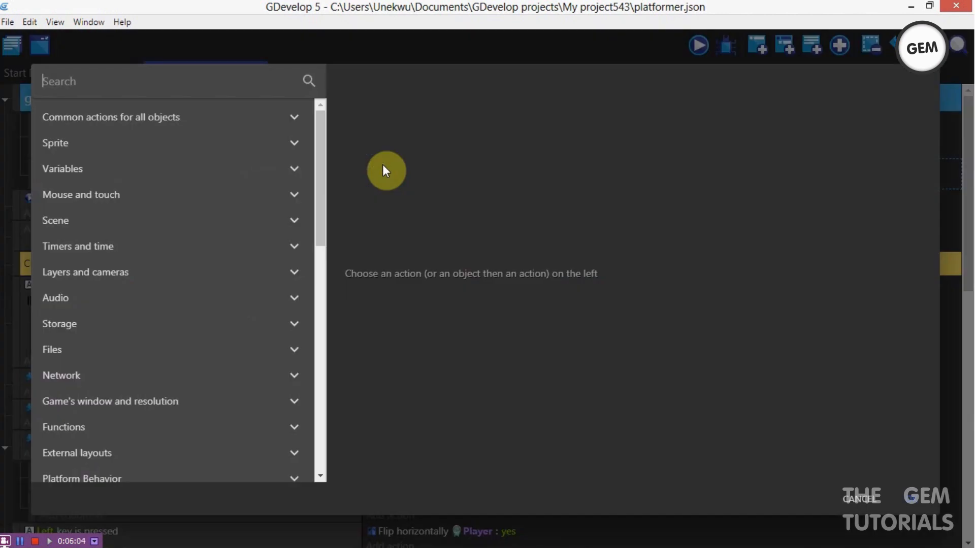
- Add a Flip horizontally action for the Raygun, leaving flipping set to No
{"action": "type", "text": "fl"}
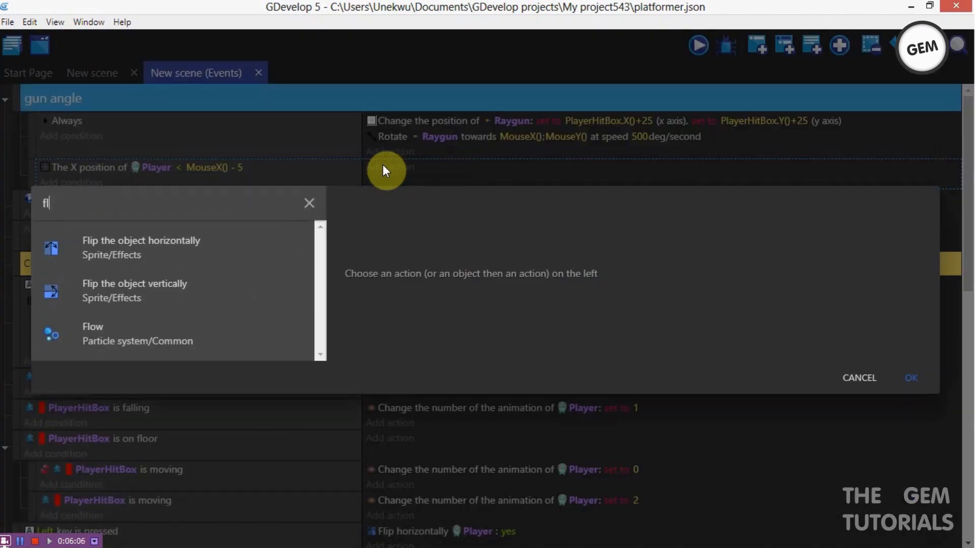
{"action": "left_click", "coordinate": [141, 247]}
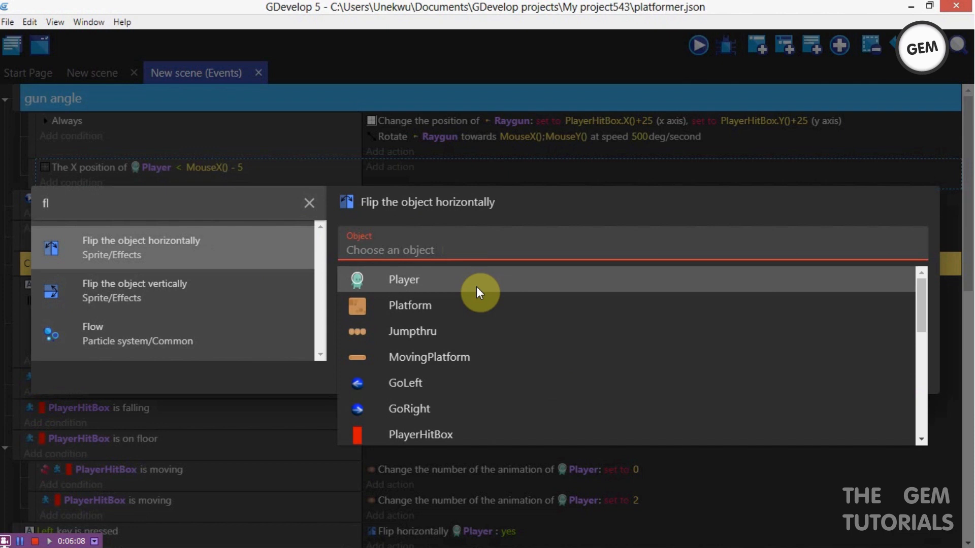
{"action": "type", "text": "gu"}
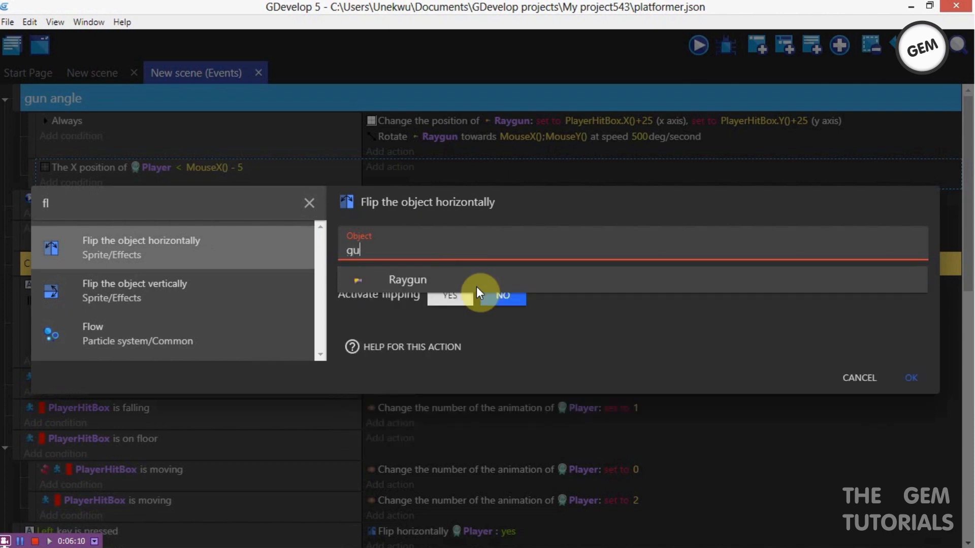
{"action": "left_click", "coordinate": [407, 280]}
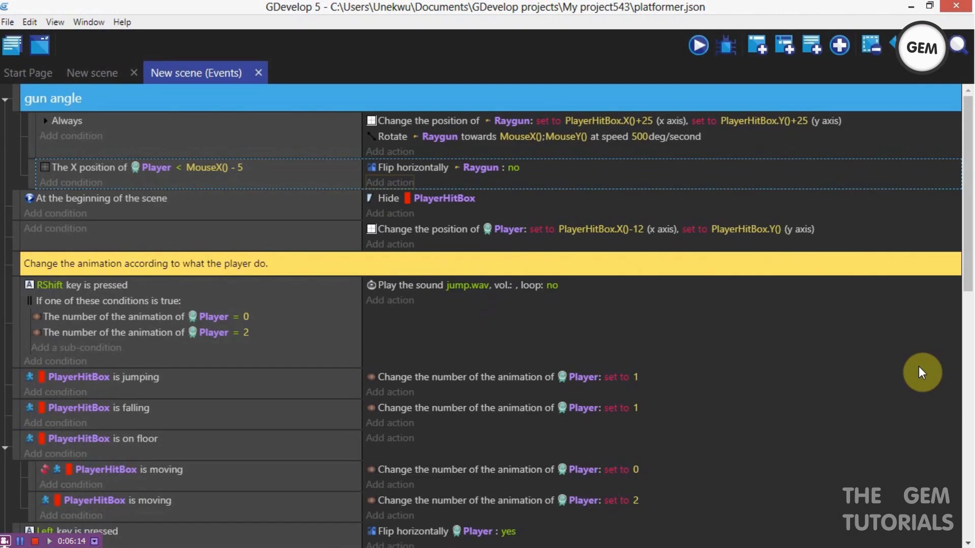
{"action": "left_click", "coordinate": [390, 183]}
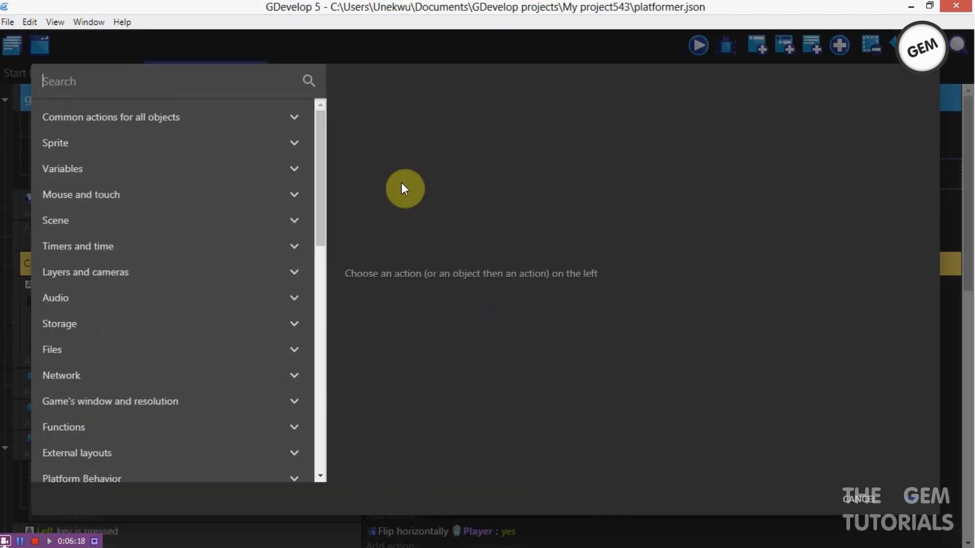
- Add a Flip vertically Raygun action set to yes, then insert an empty event below
{"action": "type", "text": "vert"}
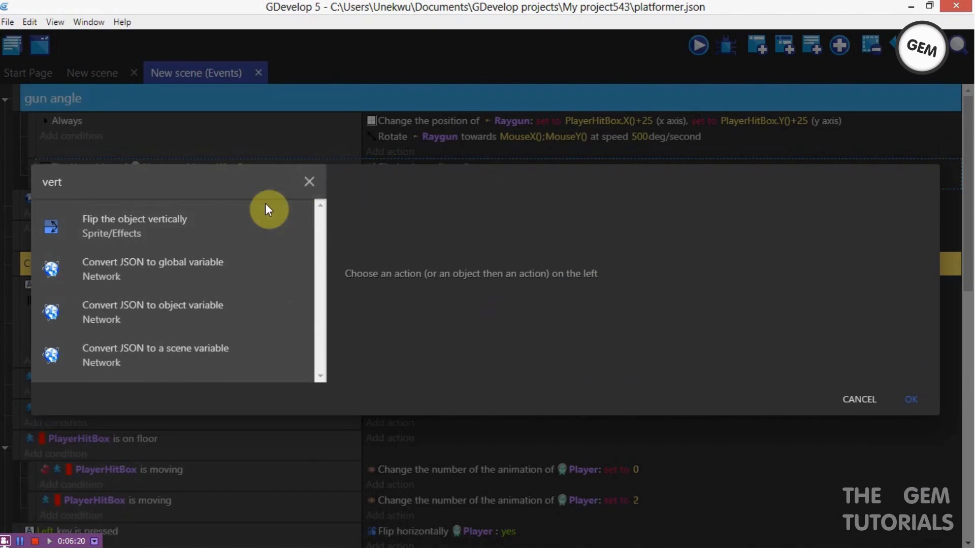
{"action": "left_click", "coordinate": [135, 225]}
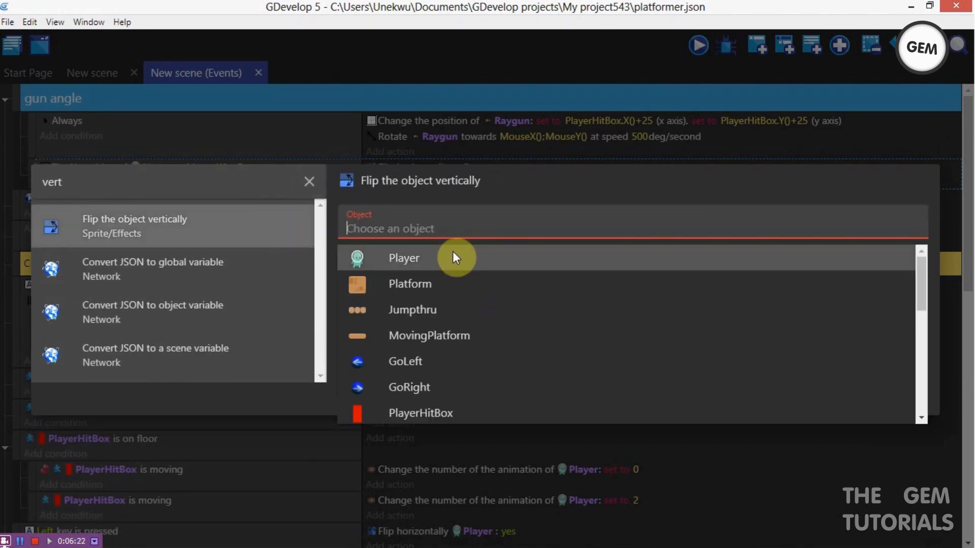
{"action": "type", "text": "ray"}
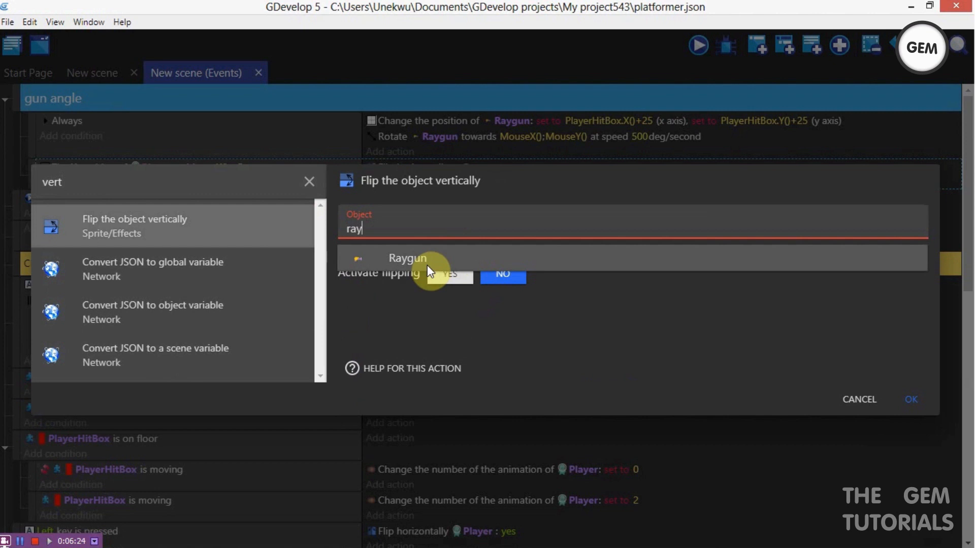
{"action": "left_click", "coordinate": [407, 258]}
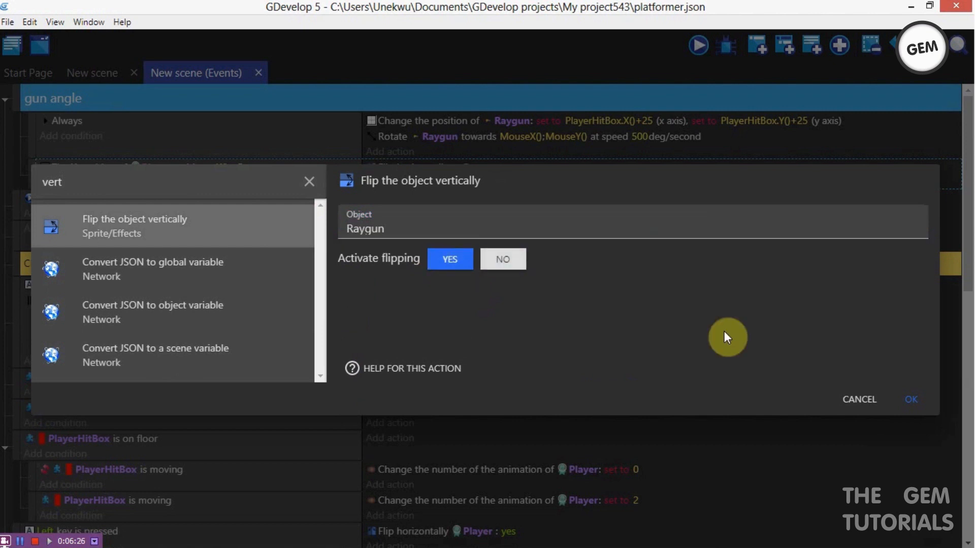
{"action": "left_click", "coordinate": [911, 399]}
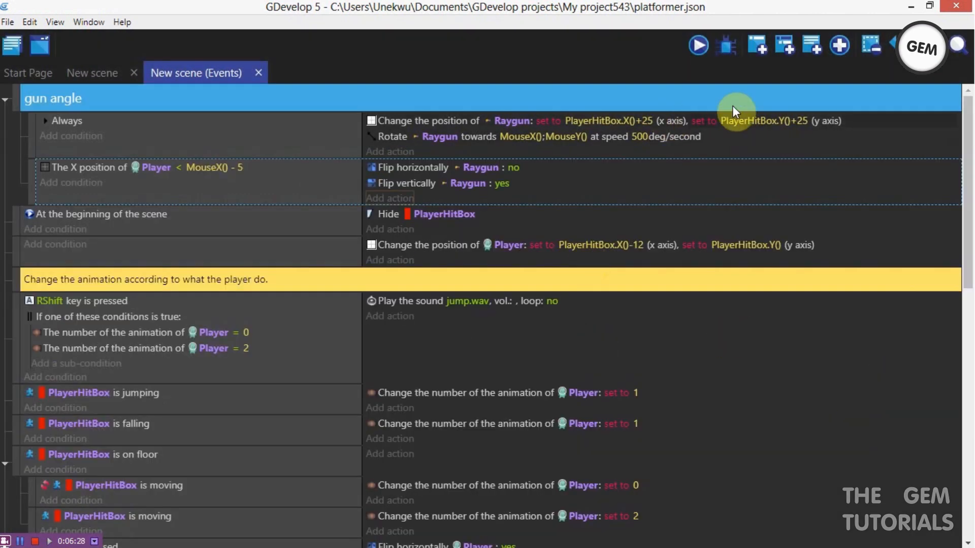
{"action": "scroll", "scroll_direction": "down", "scroll_amount": 3}
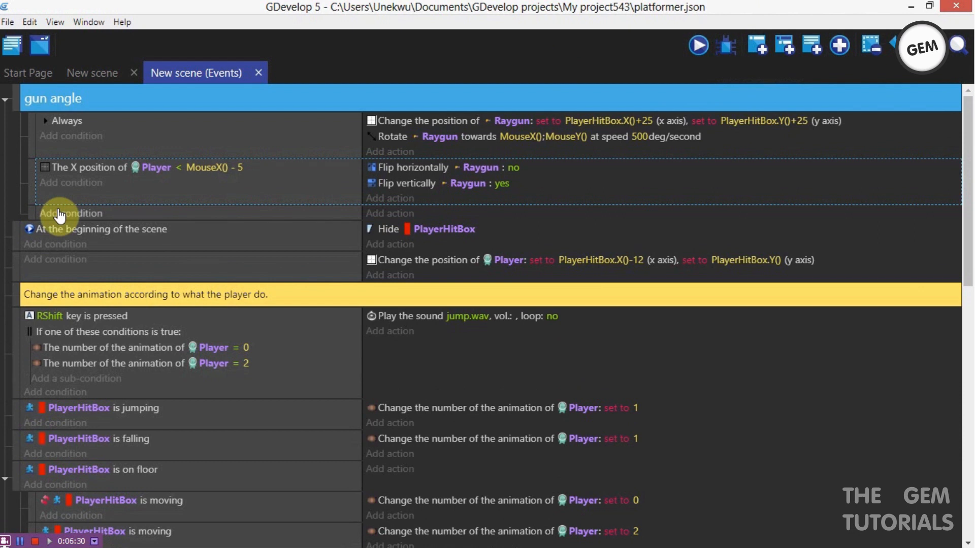
- Add a Compare X position condition: Player's X greater than MouseX() + 5
{"action": "left_click", "coordinate": [71, 213]}
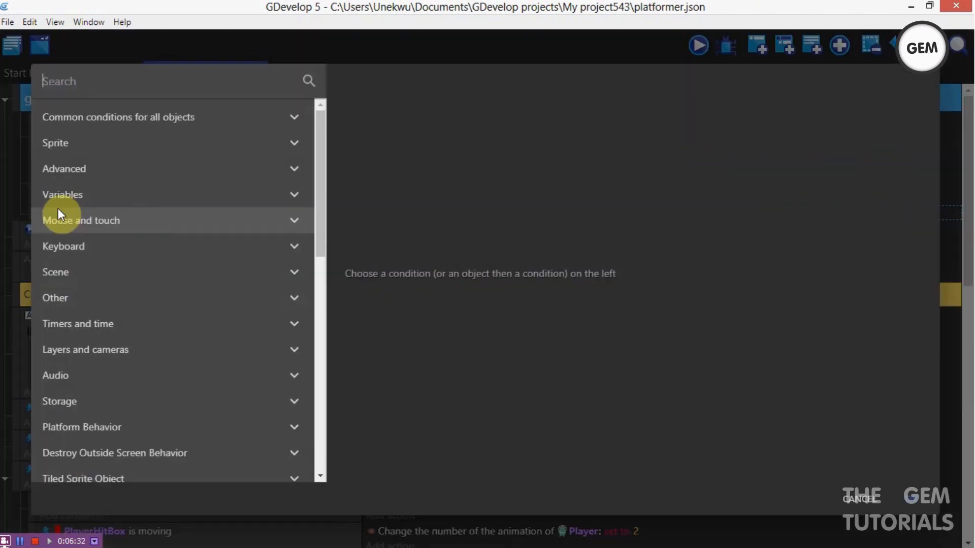
{"action": "type", "text": "position"}
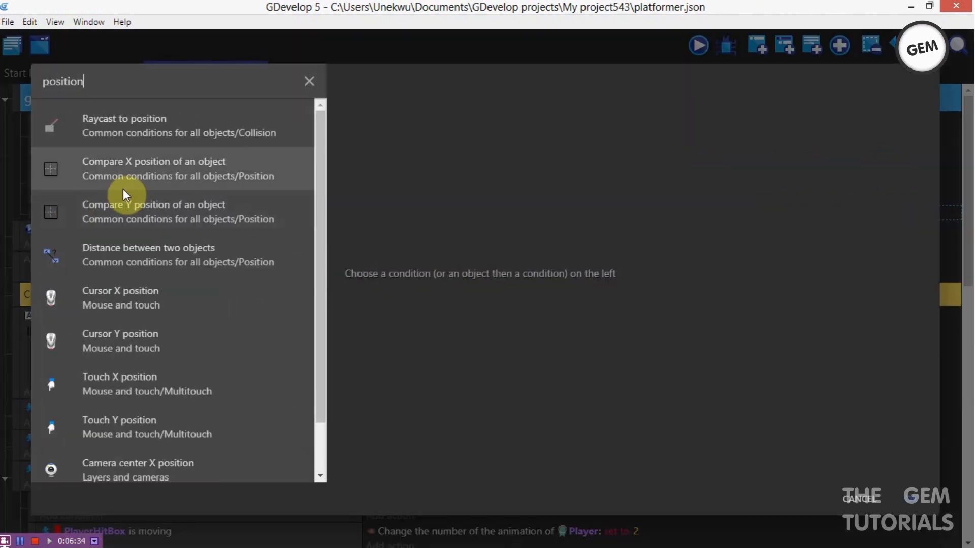
{"action": "mouse_move", "coordinate": [138, 179]}
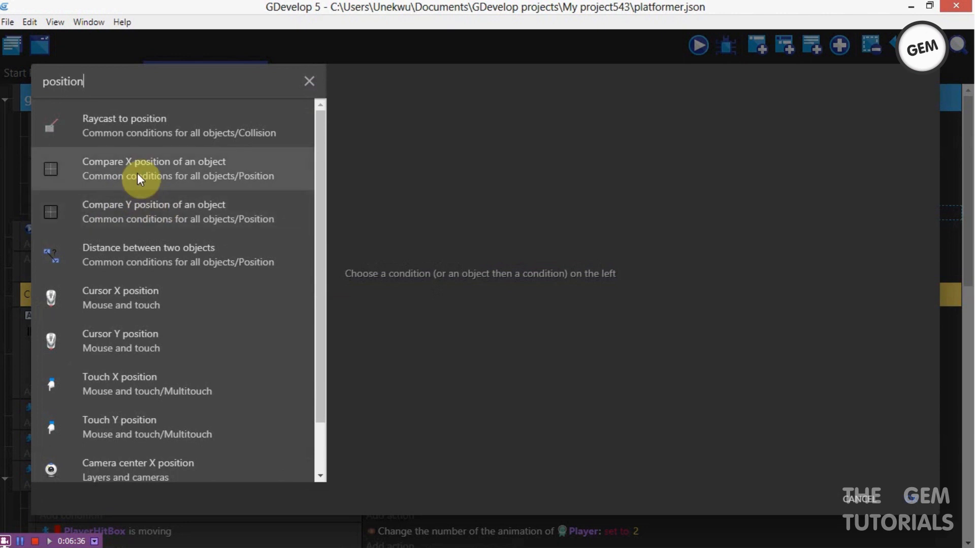
{"action": "left_click", "coordinate": [153, 168]}
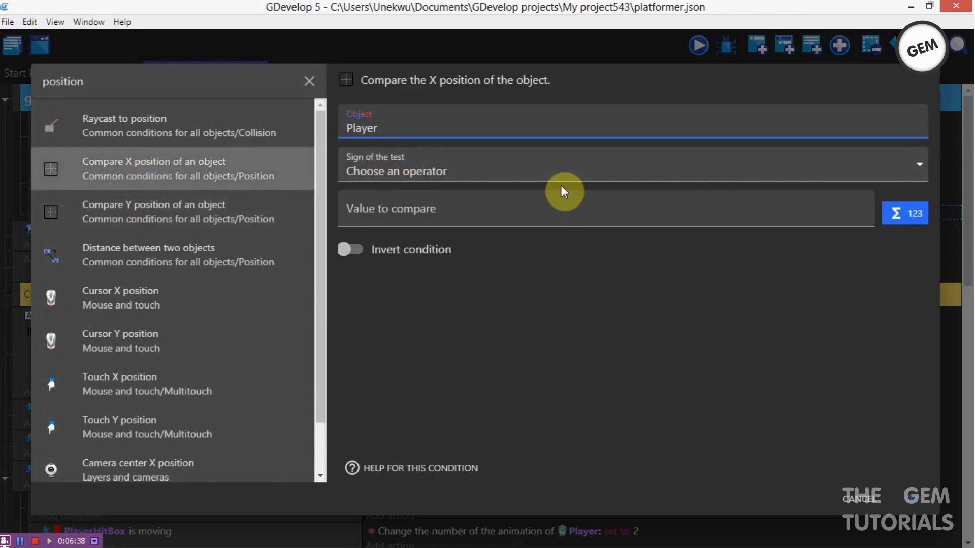
{"action": "left_click", "coordinate": [632, 165]}
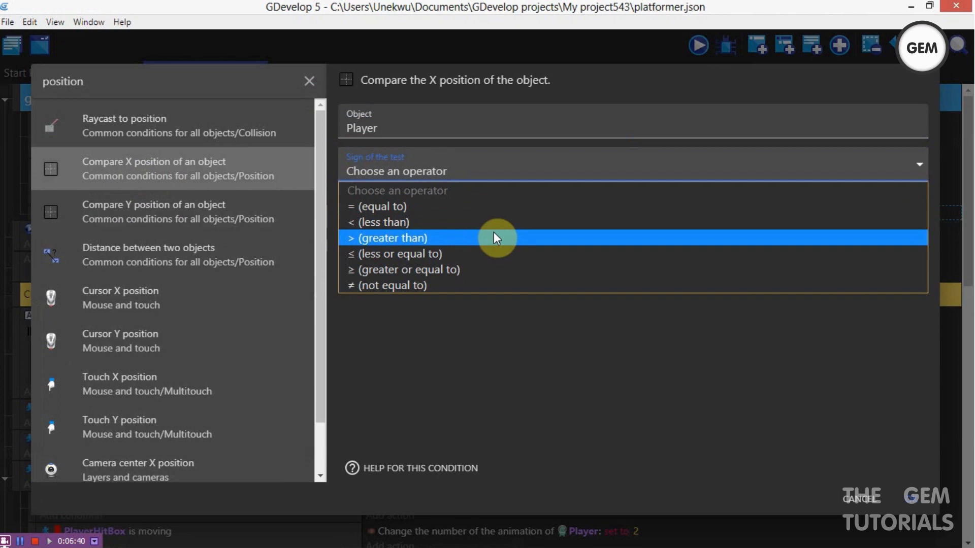
{"action": "left_click", "coordinate": [388, 238]}
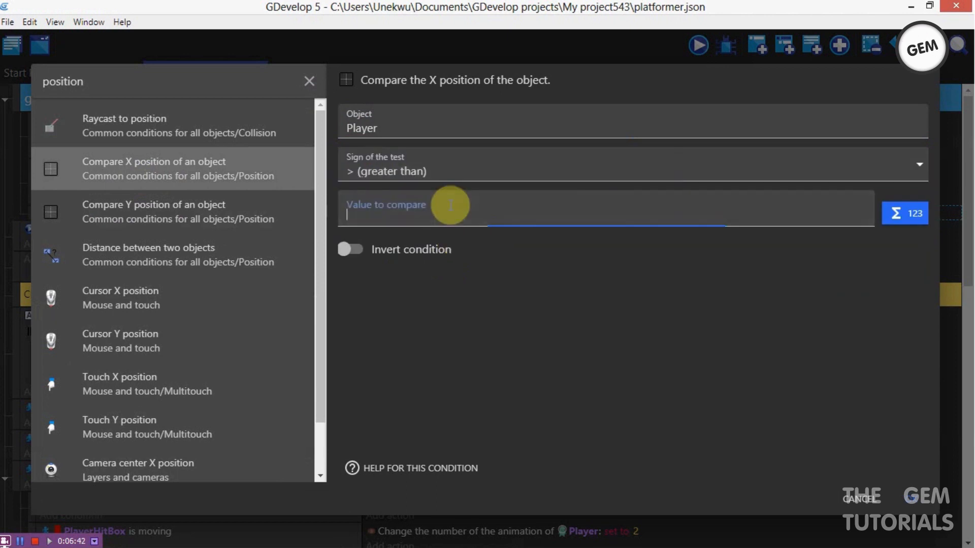
{"action": "type", "text": "Mouse"}
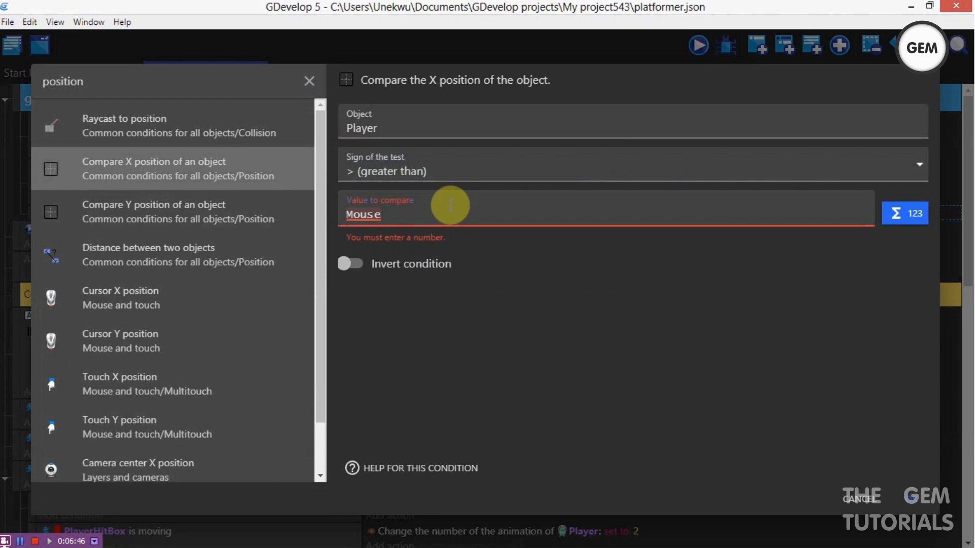
{"action": "type", "text": "X() ="}
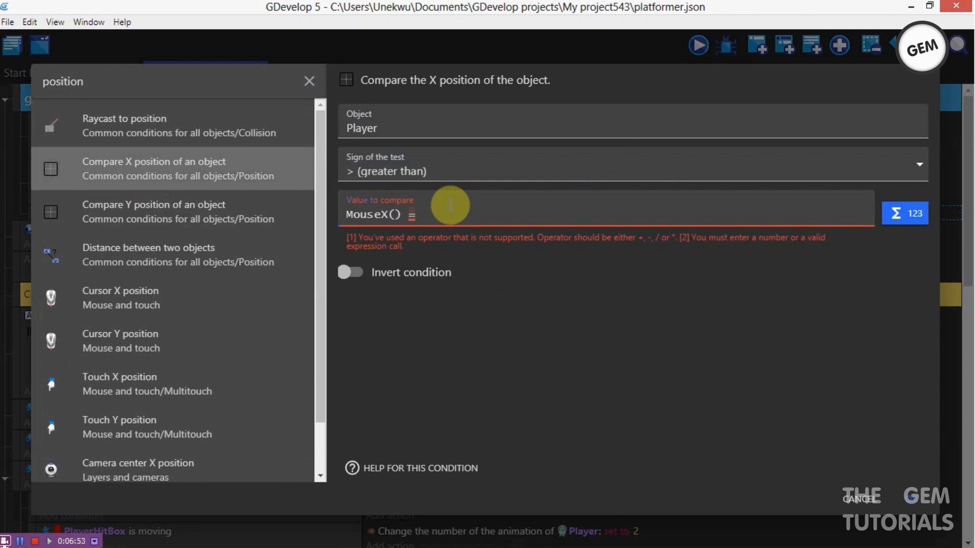
{"action": "type", "text": "+"}
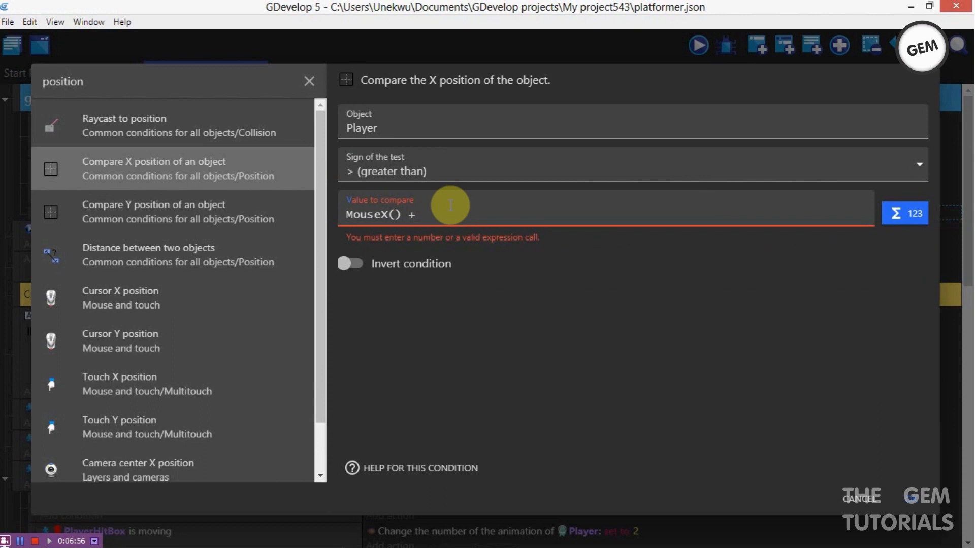
{"action": "type", "text": "5"}
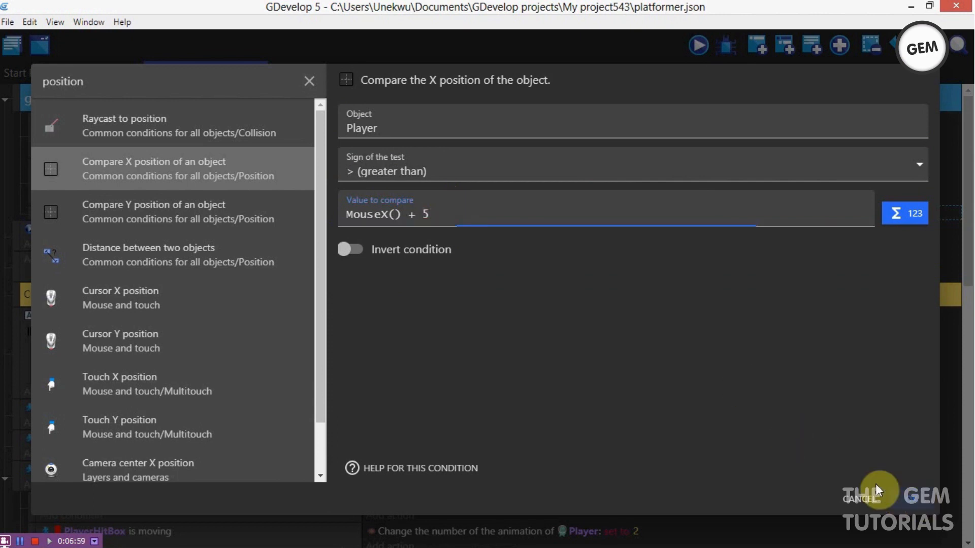
{"action": "left_click", "coordinate": [861, 498]}
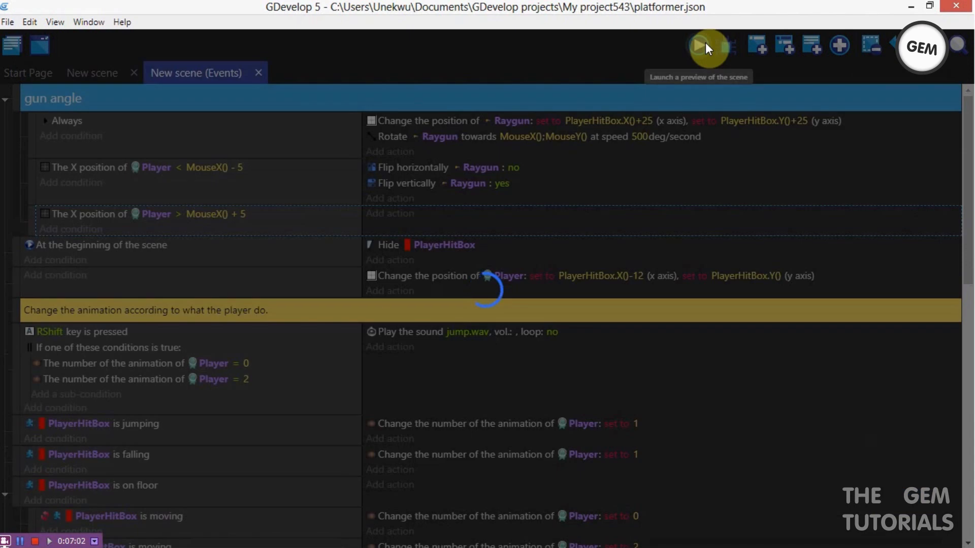
{"action": "left_click", "coordinate": [707, 45]}
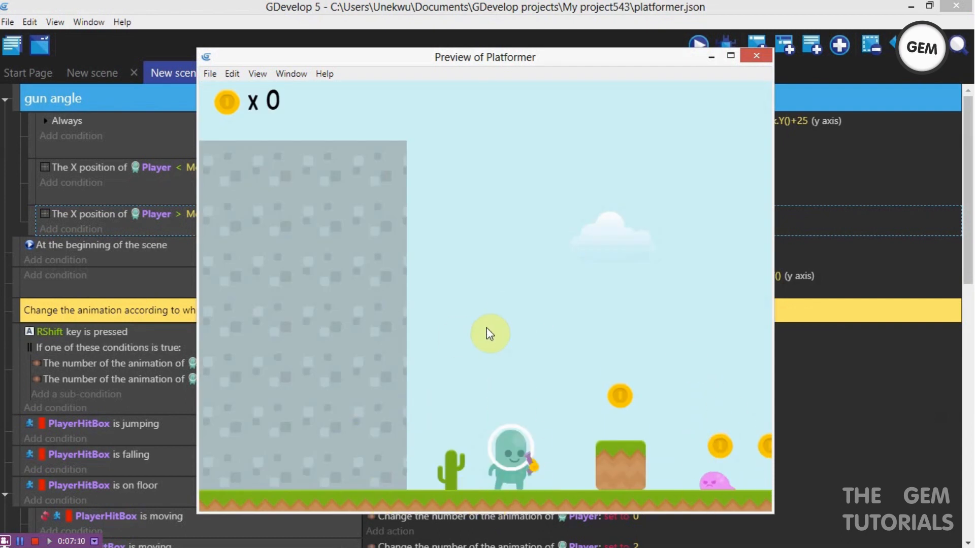
{"action": "mouse_move", "coordinate": [770, 66]}
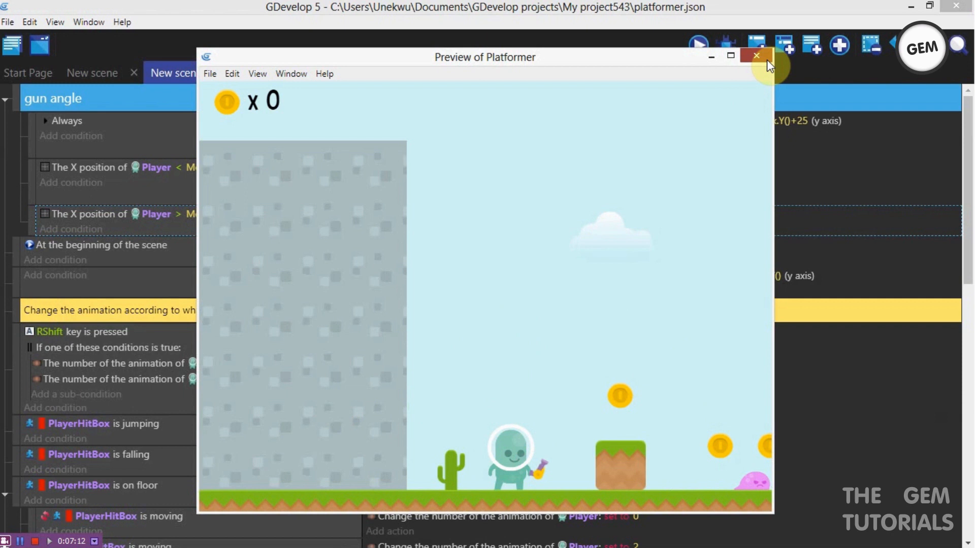
{"action": "left_click", "coordinate": [756, 56]}
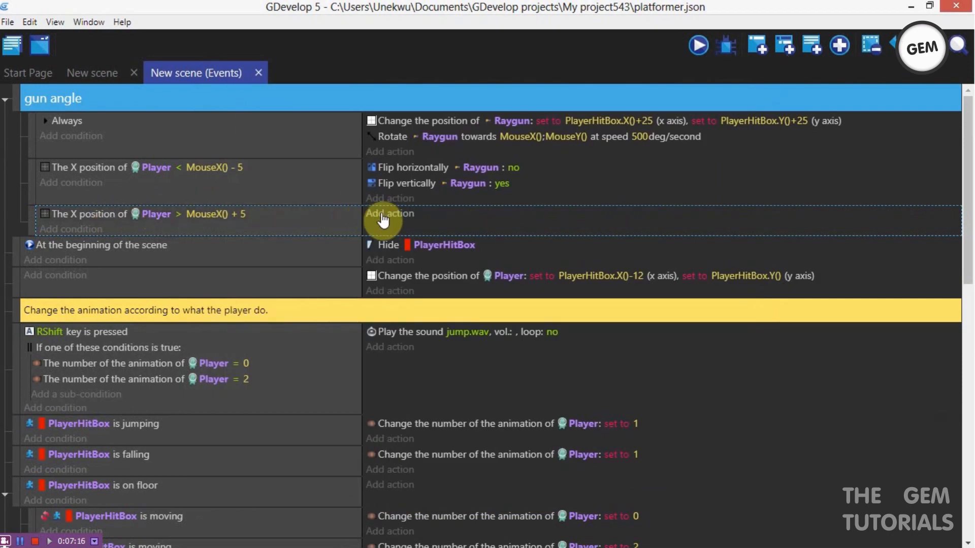
- Add a Flip vertically Raygun (yes) action, then run and close a preview
{"action": "left_click", "coordinate": [389, 213]}
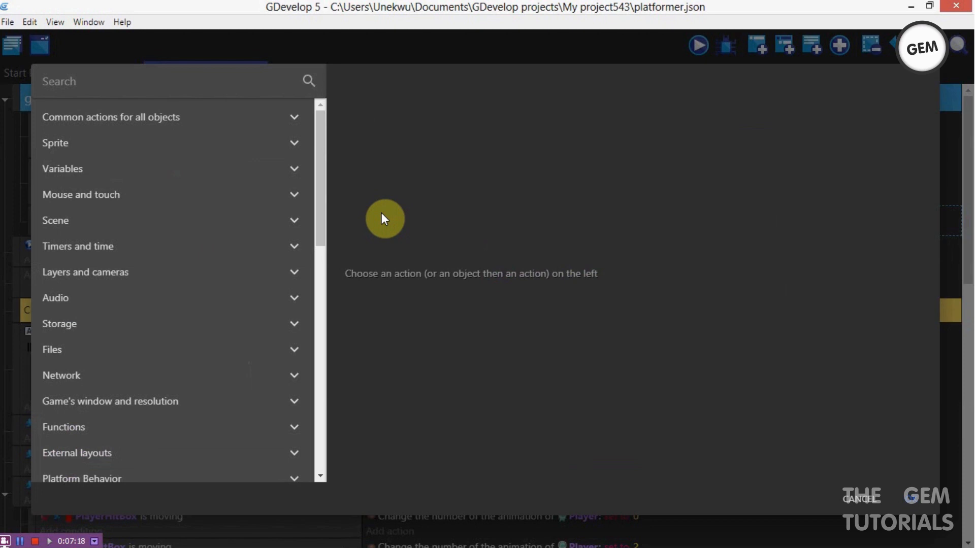
{"action": "type", "text": "flip"}
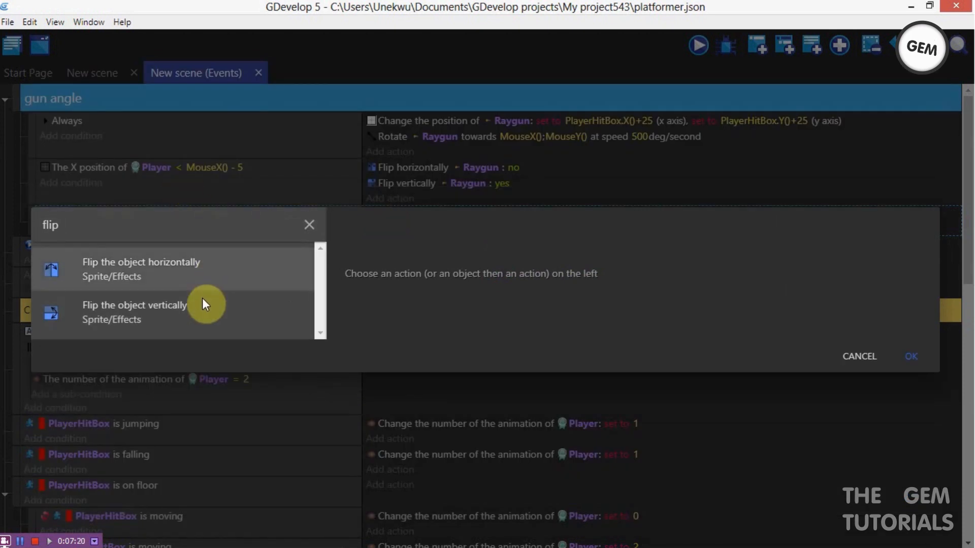
{"action": "left_click", "coordinate": [134, 313]}
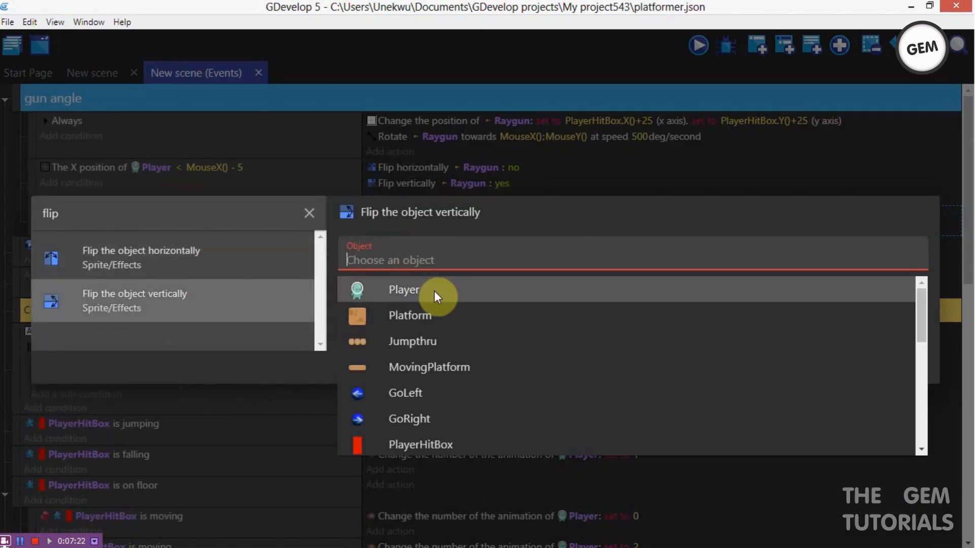
{"action": "type", "text": "ray"}
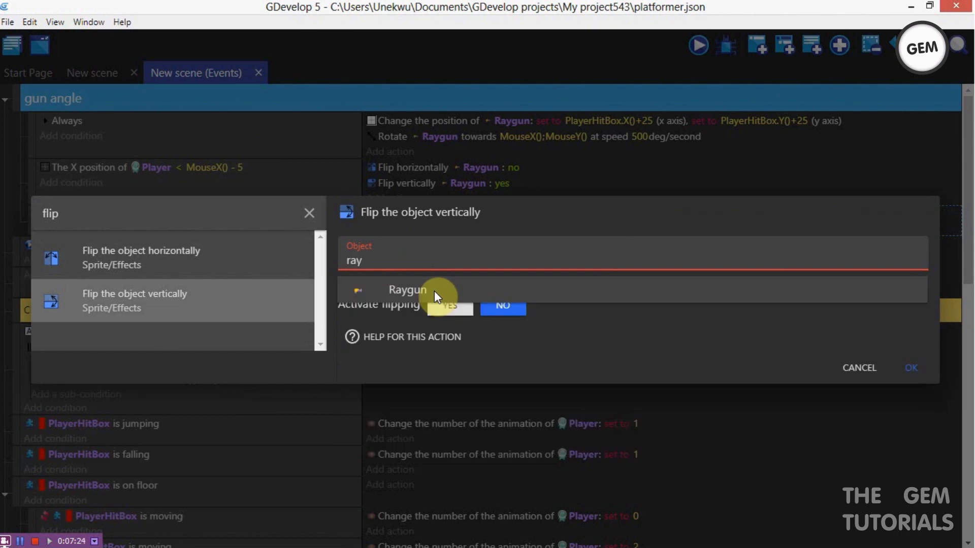
{"action": "left_click", "coordinate": [407, 290]}
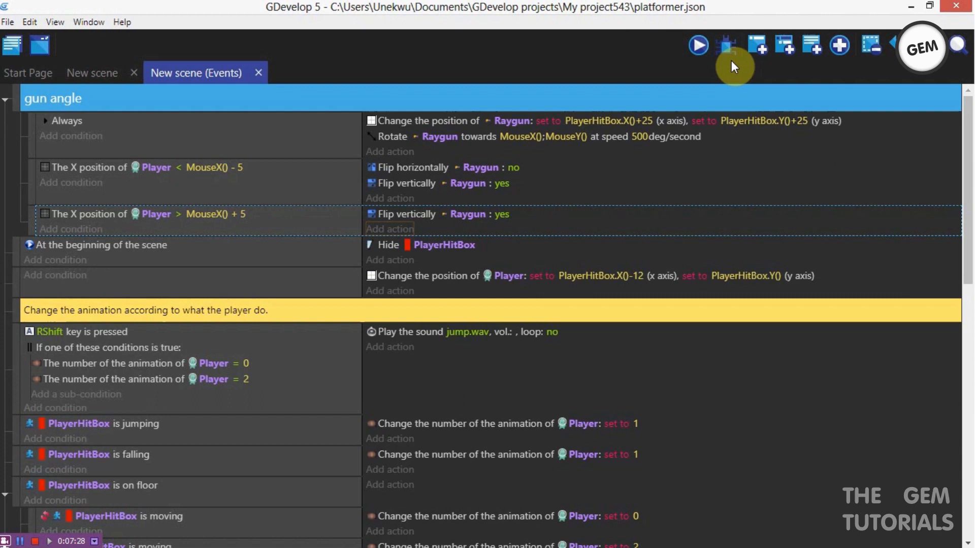
{"action": "left_click", "coordinate": [697, 45]}
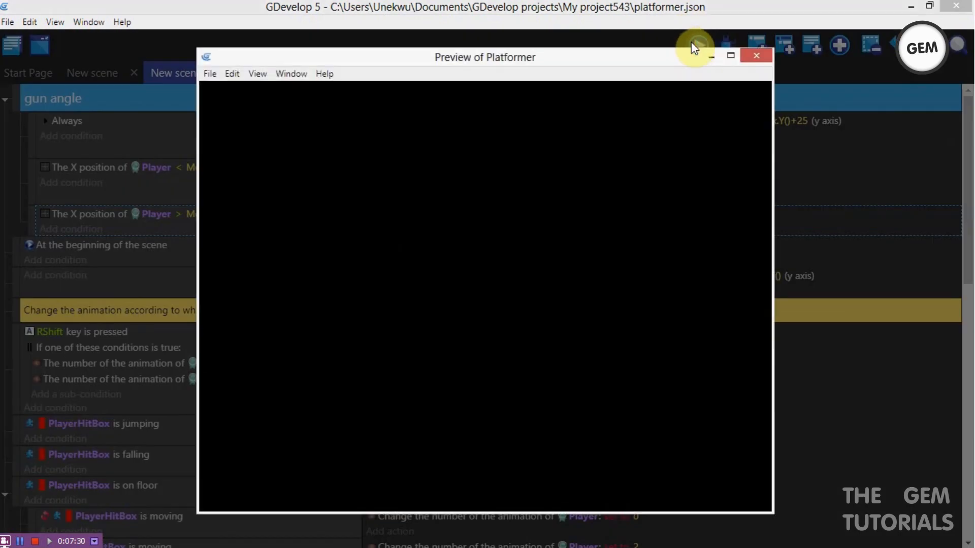
{"action": "mouse_move", "coordinate": [590, 118]}
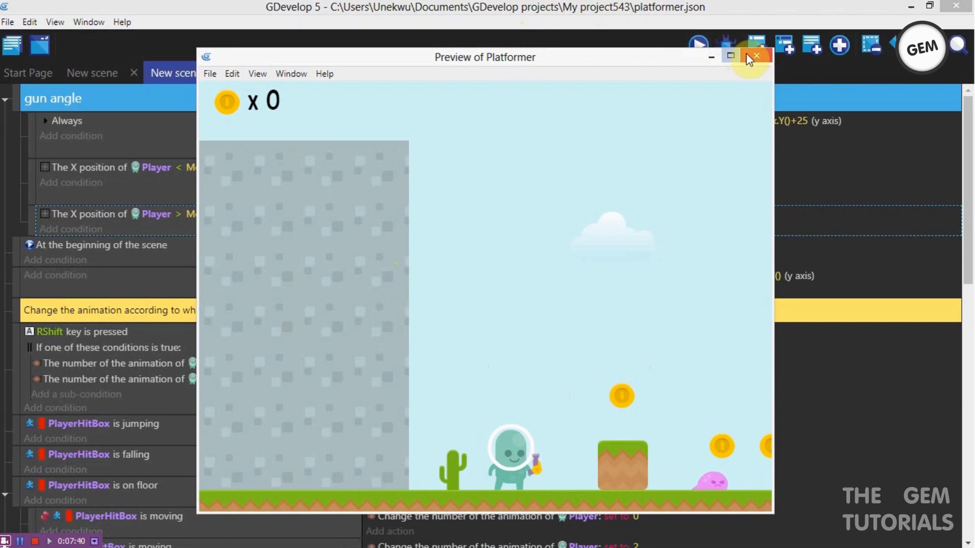
{"action": "left_click", "coordinate": [754, 56]}
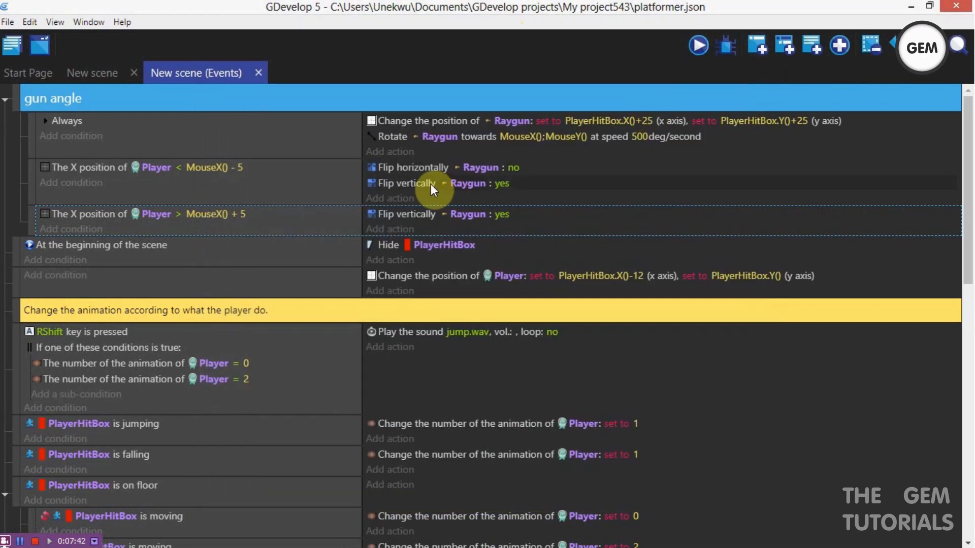
{"action": "mouse_move", "coordinate": [479, 167]}
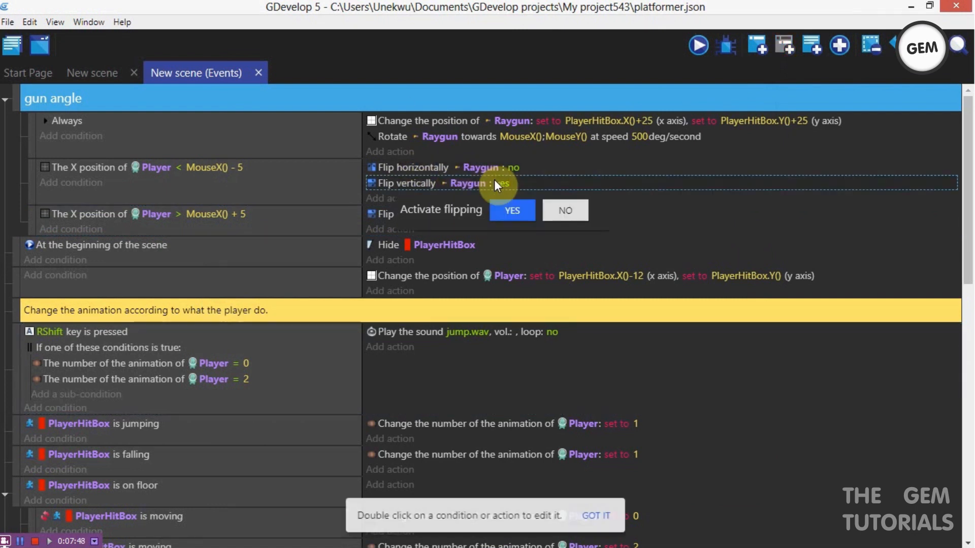
- Set the Raygun's vertical flip to No in the Player < MouseX() - 5 event and preview
{"action": "left_click", "coordinate": [512, 210]}
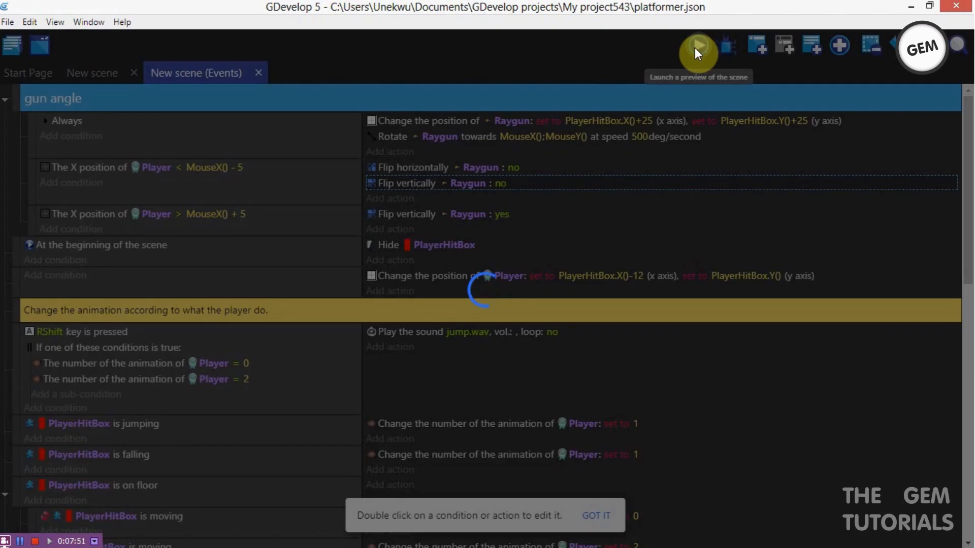
{"action": "left_click", "coordinate": [696, 45]}
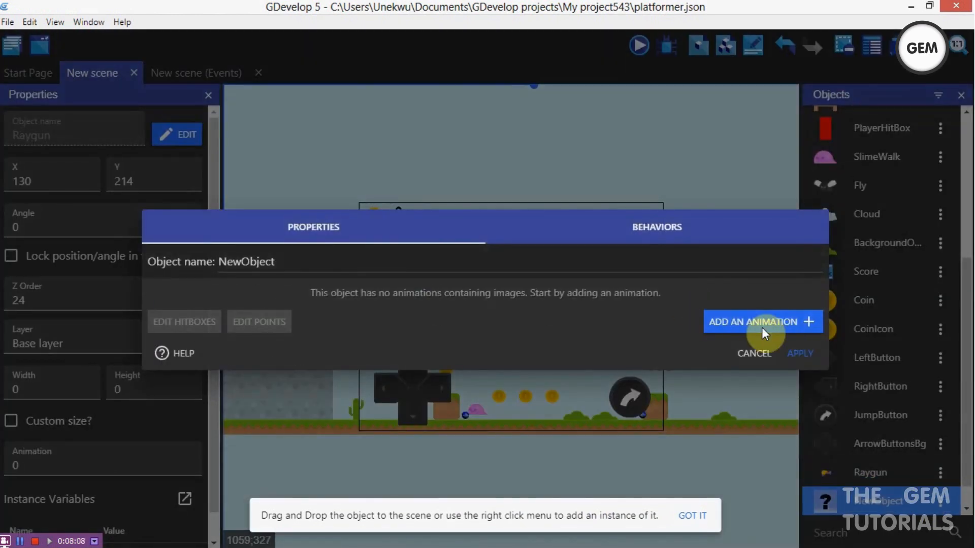
- Give the new sprite object an animation and rename it Bullet
{"action": "left_click", "coordinate": [762, 321]}
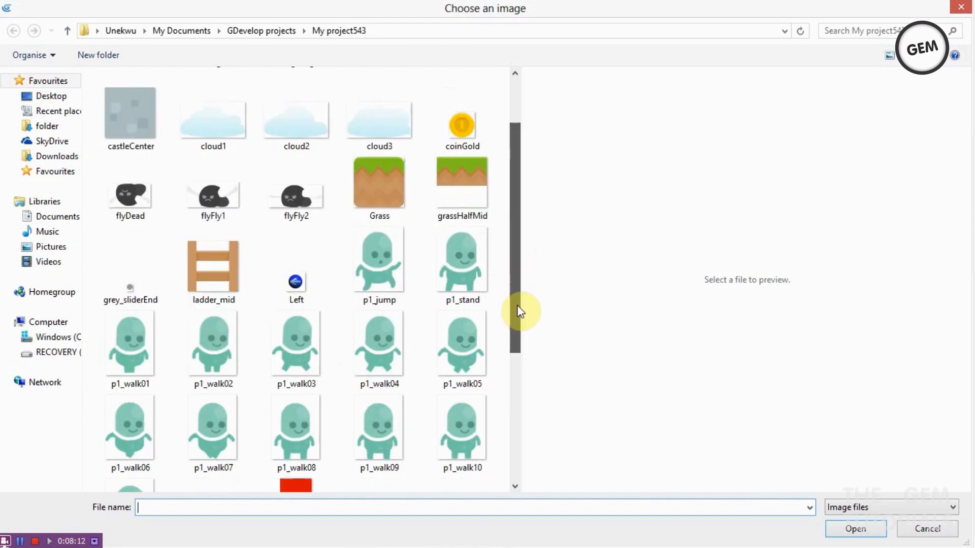
{"action": "left_click", "coordinate": [926, 528]}
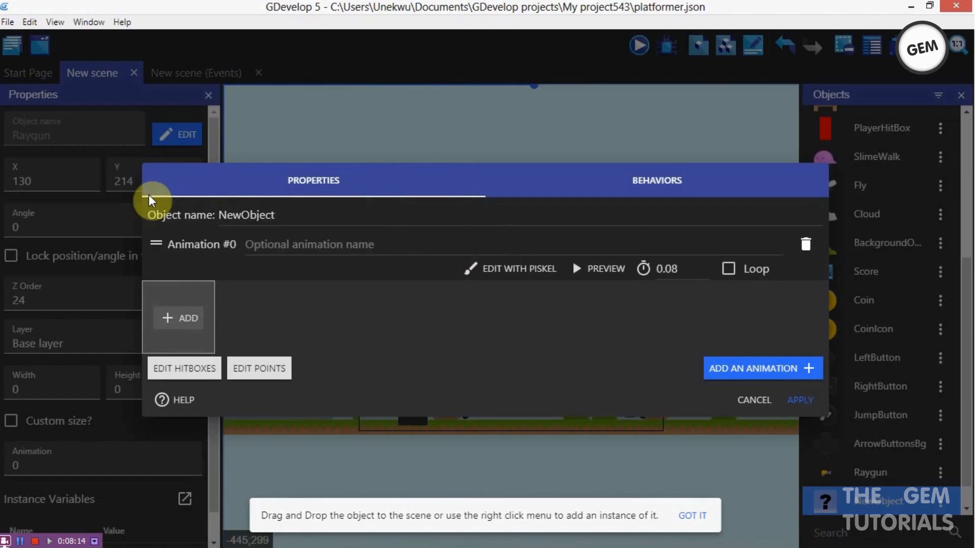
{"action": "right_click", "coordinate": [178, 317]}
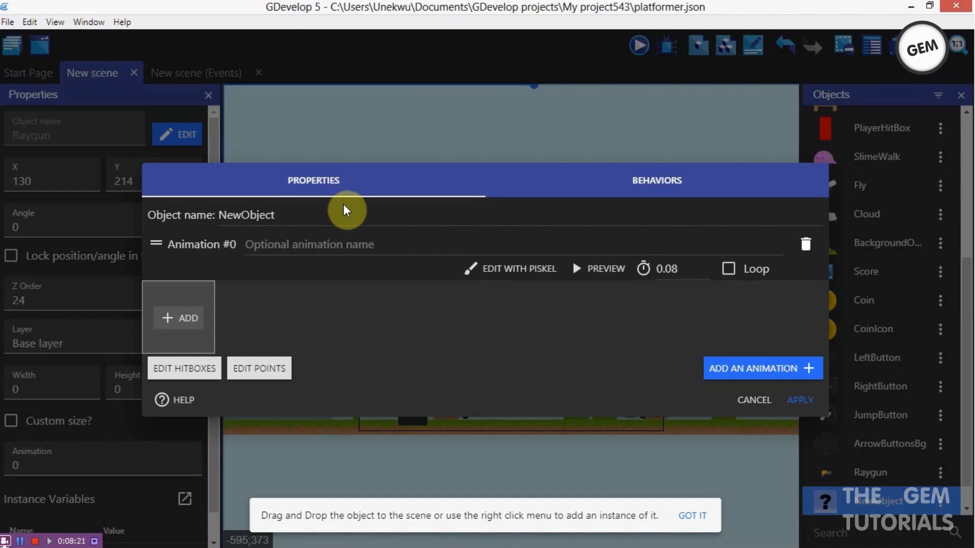
{"action": "triple_click", "coordinate": [246, 214]}
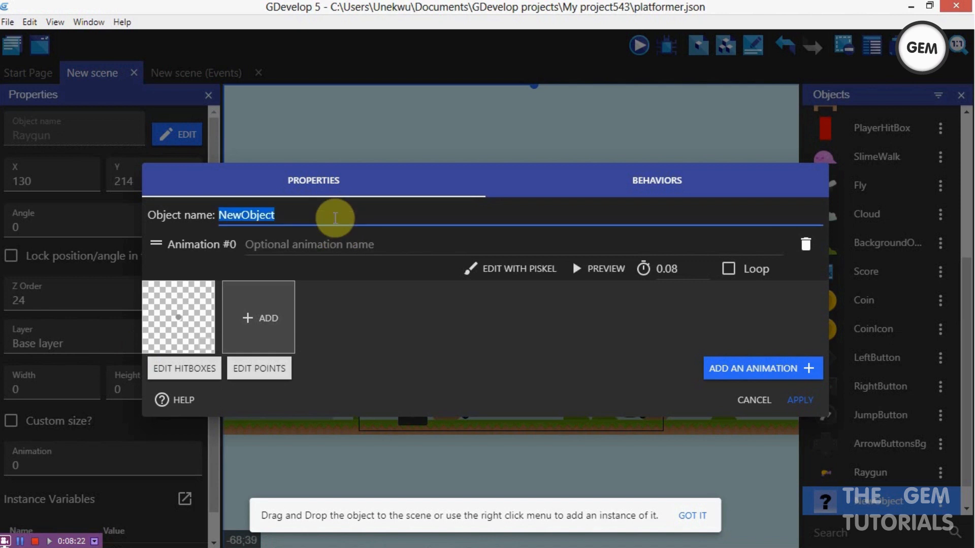
{"action": "type", "text": "Bullet"}
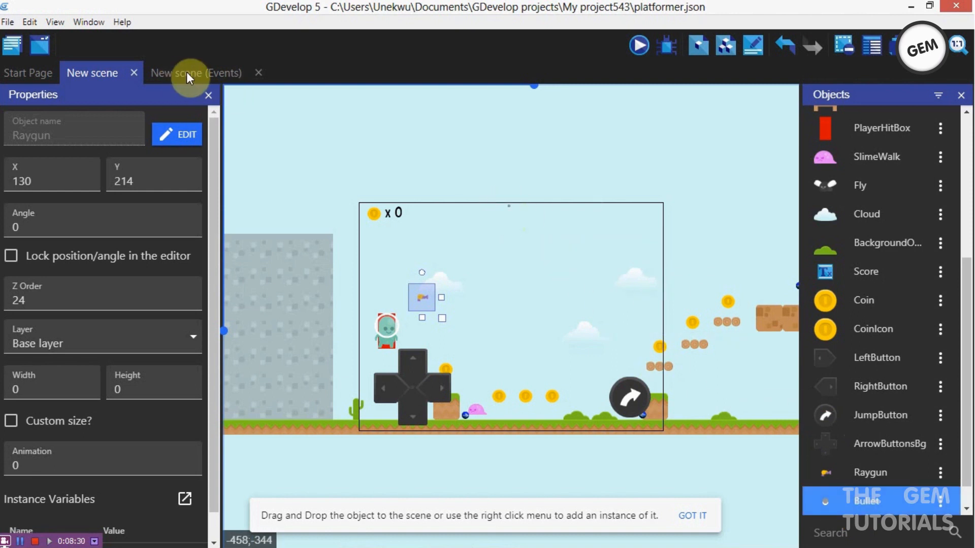
{"action": "mouse_move", "coordinate": [426, 299]}
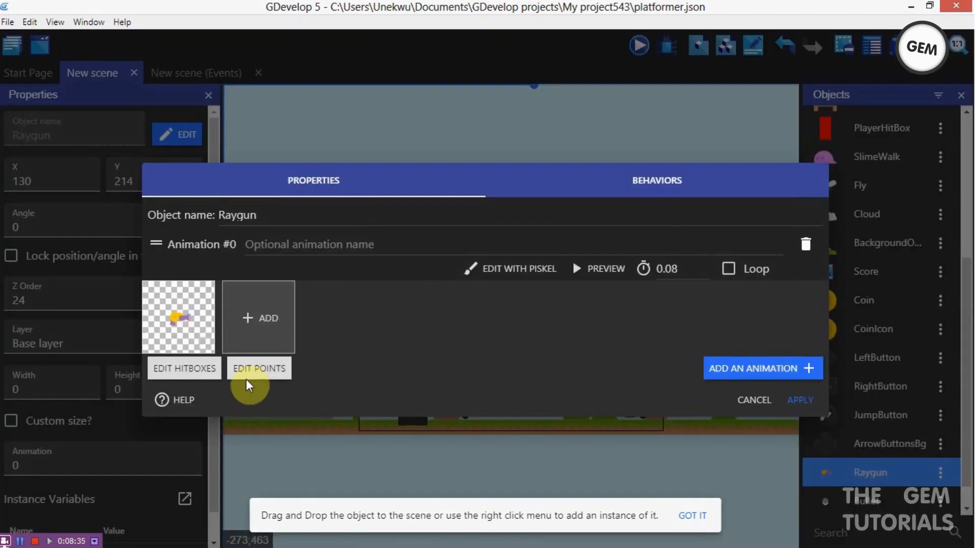
- Add a Shoot point at X 52 to the Raygun sprite and return to events
{"action": "left_click", "coordinate": [258, 368]}
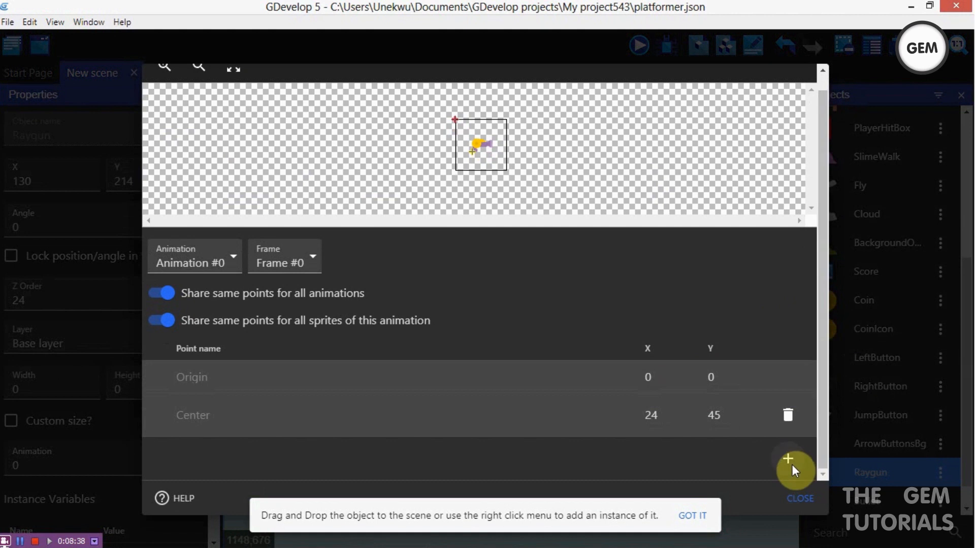
{"action": "left_click", "coordinate": [787, 459]}
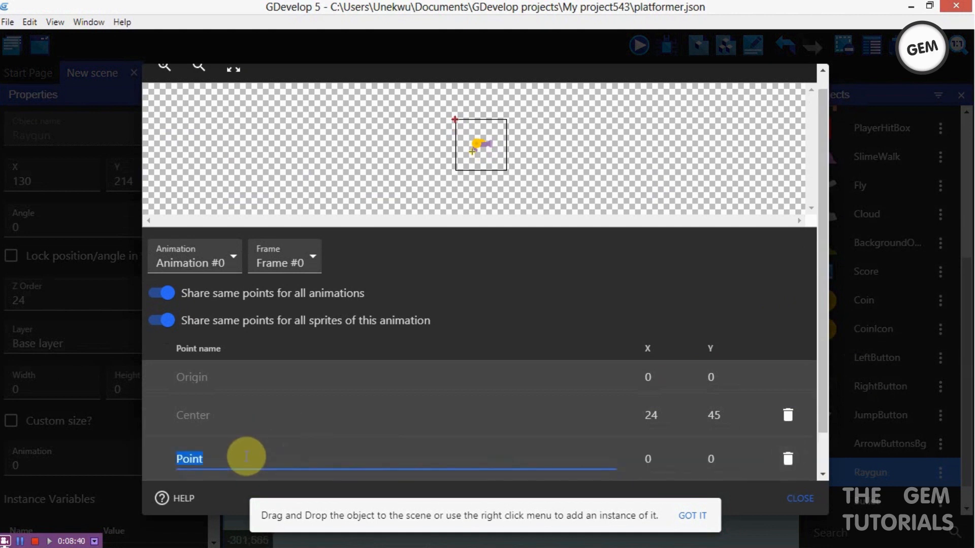
{"action": "type", "text": "Shot"}
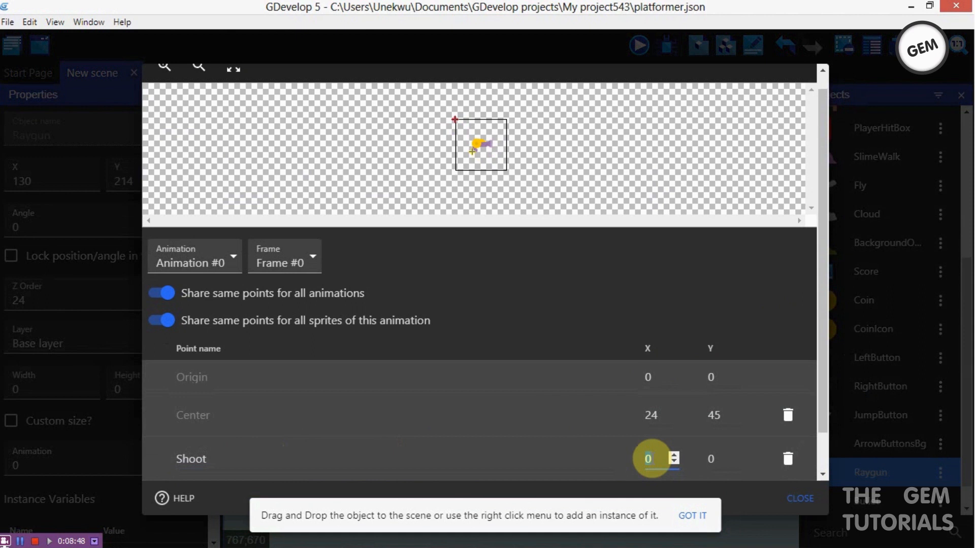
{"action": "type", "text": "52"}
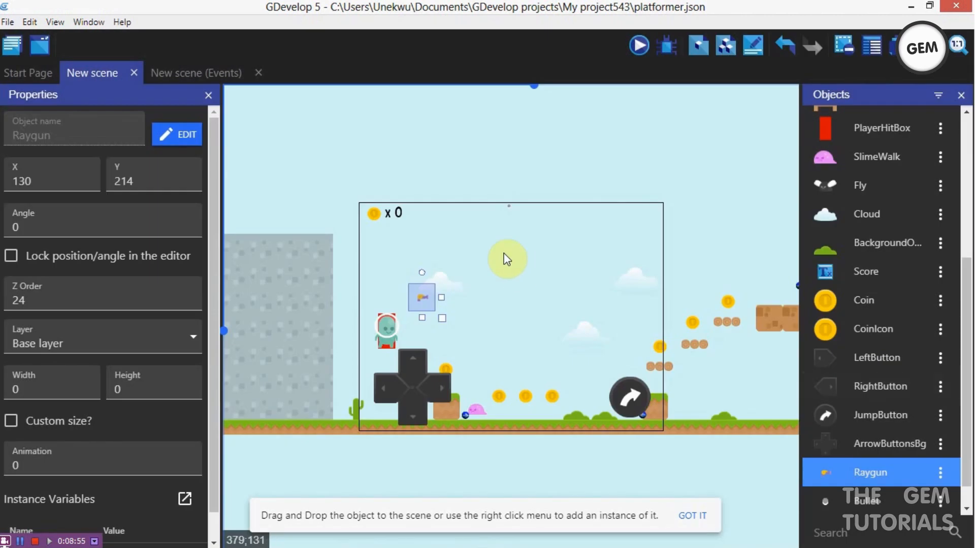
{"action": "left_click", "coordinate": [195, 72]}
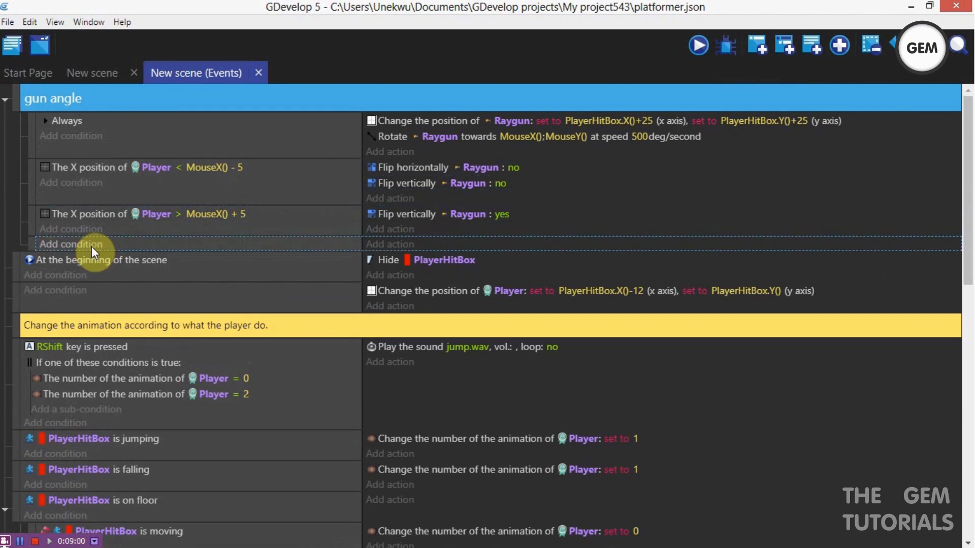
- Add a Left mouse button released condition to a new event, followed by Trigger once
{"action": "left_click", "coordinate": [71, 244]}
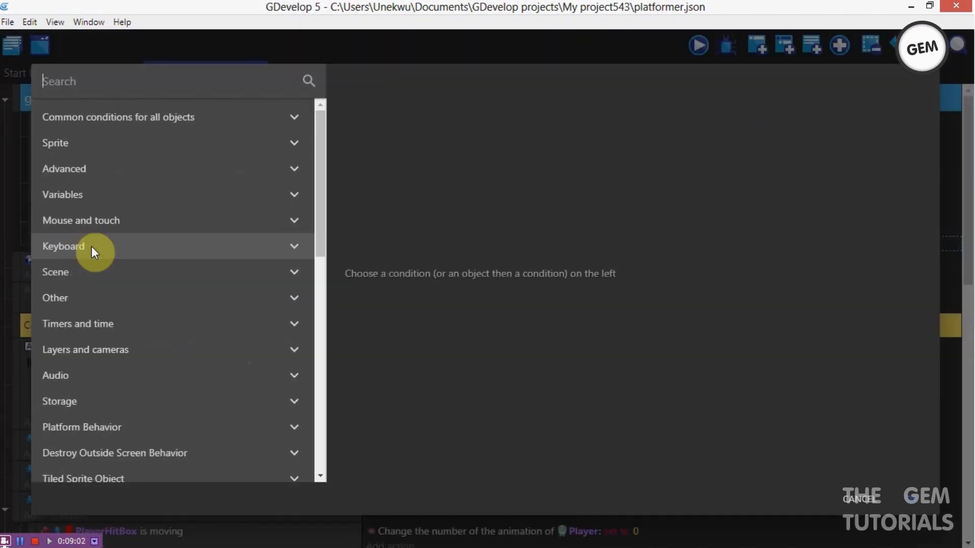
{"action": "type", "text": "cr"}
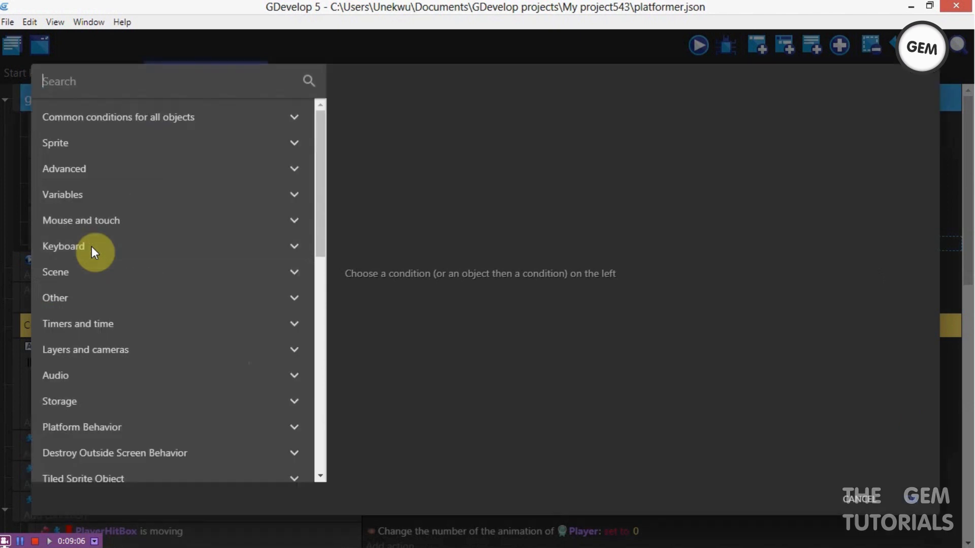
{"action": "type", "text": "reale"}
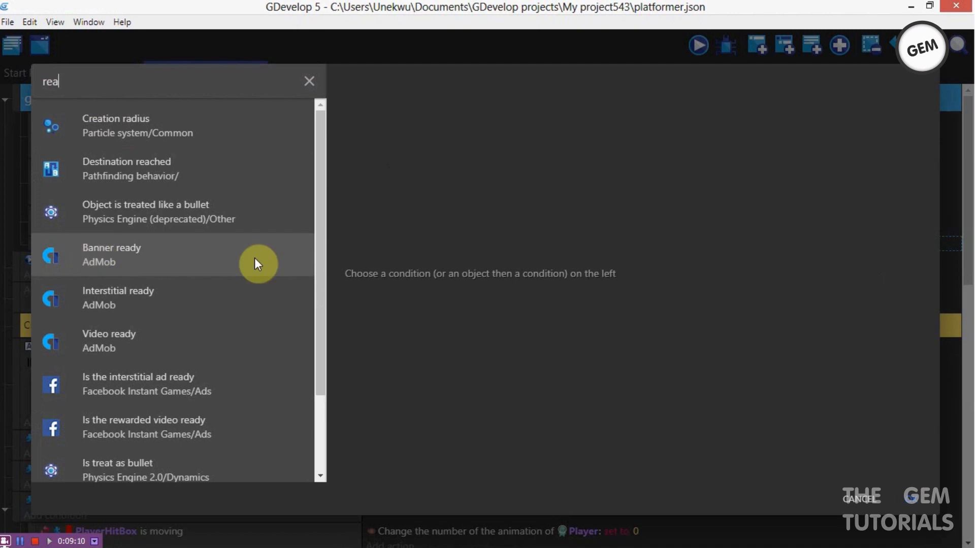
{"action": "key", "text": "Backspace"}
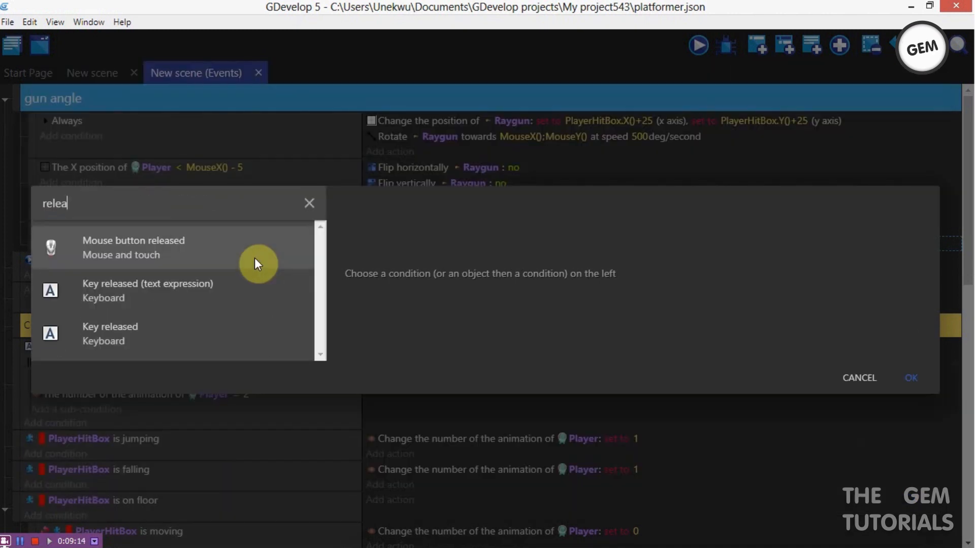
{"action": "left_click", "coordinate": [133, 246]}
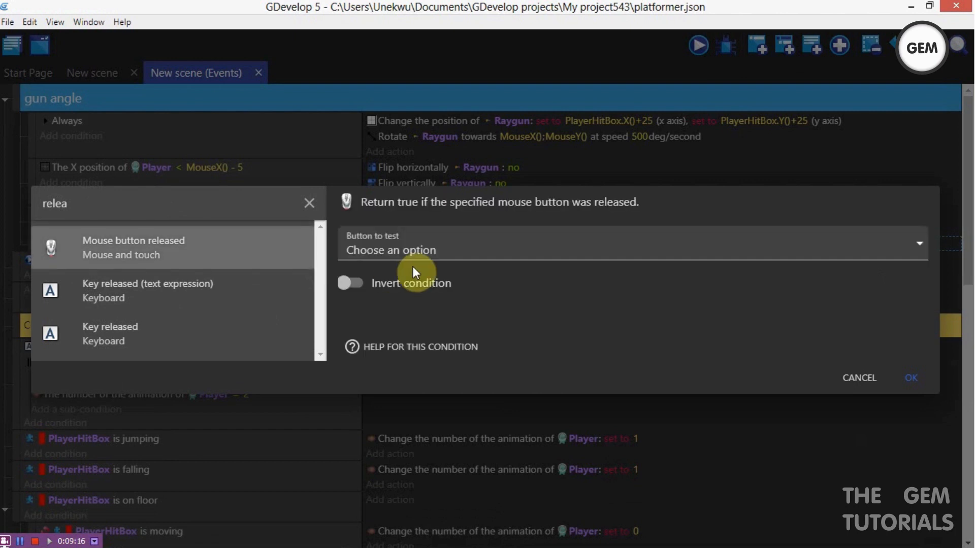
{"action": "left_click", "coordinate": [628, 249]}
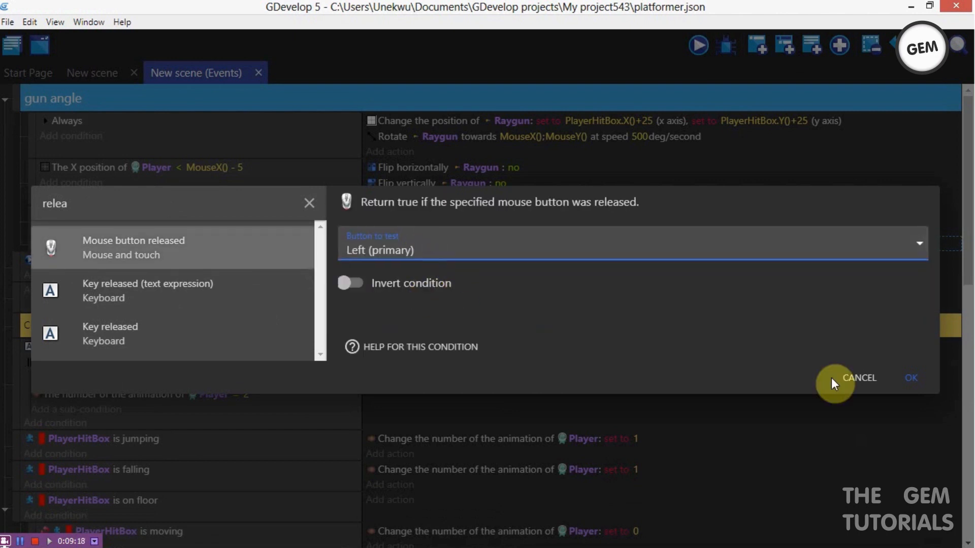
{"action": "left_click", "coordinate": [910, 377]}
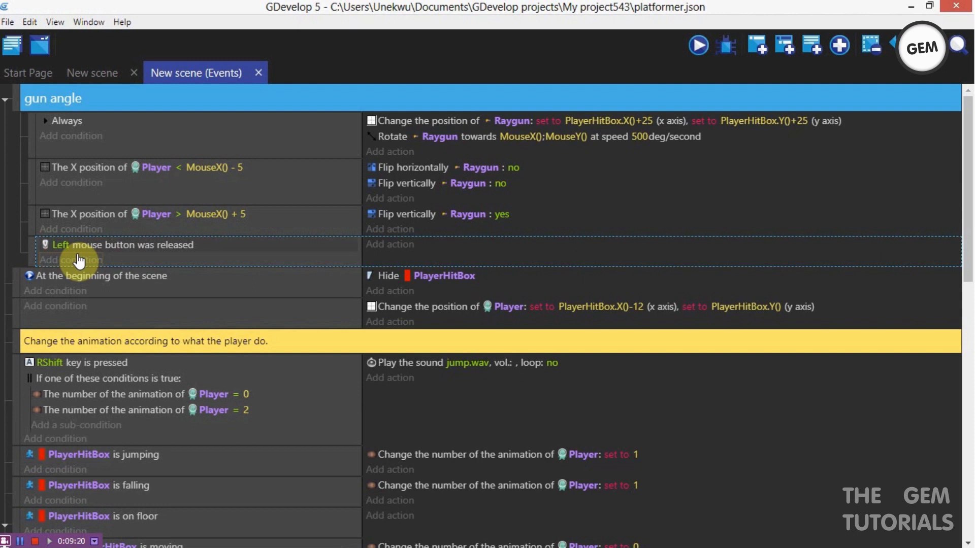
{"action": "left_click", "coordinate": [72, 260]}
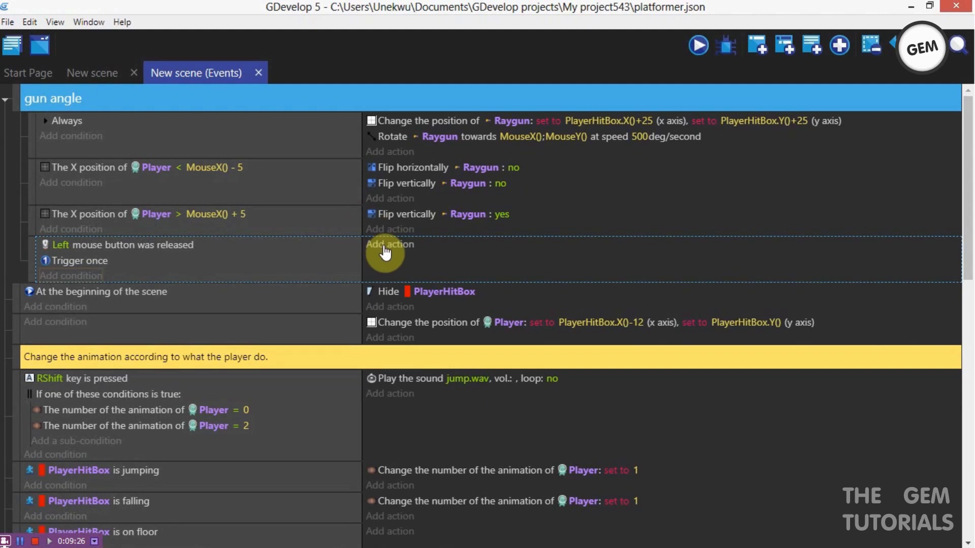
- Add a Create object Bullet action with X set to Raygun.PointX("Shoot")
{"action": "left_click", "coordinate": [390, 243]}
{"action": "type", "text": "create"}
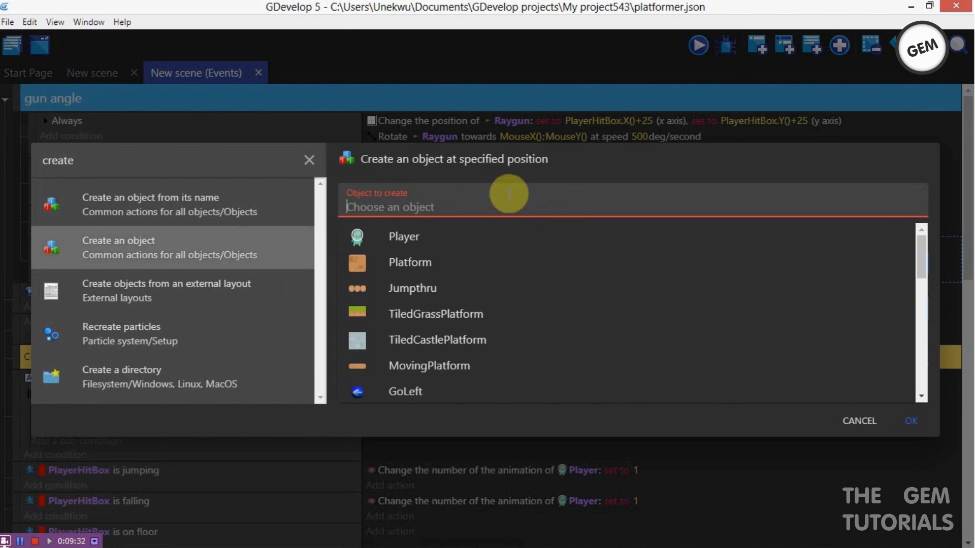
{"action": "type", "text": "bull"}
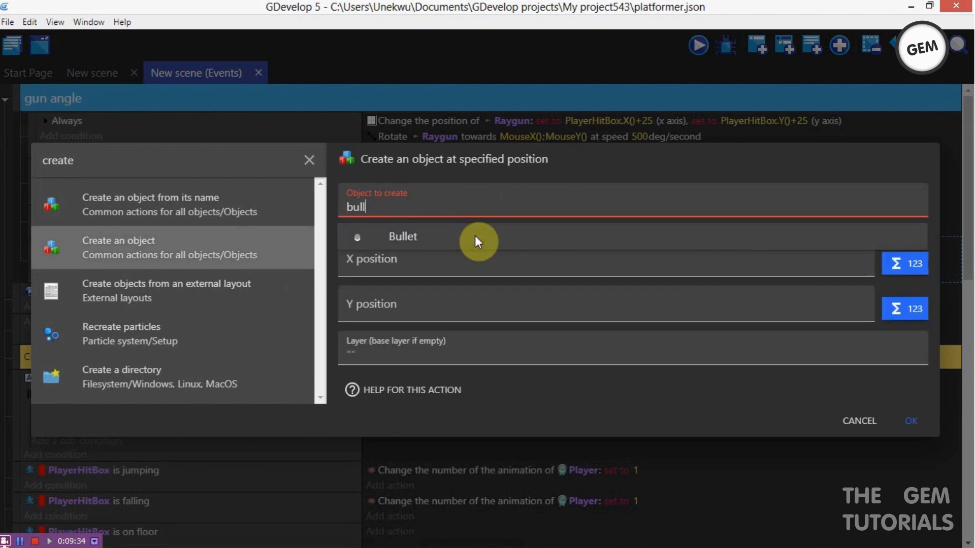
{"action": "left_click", "coordinate": [402, 237]}
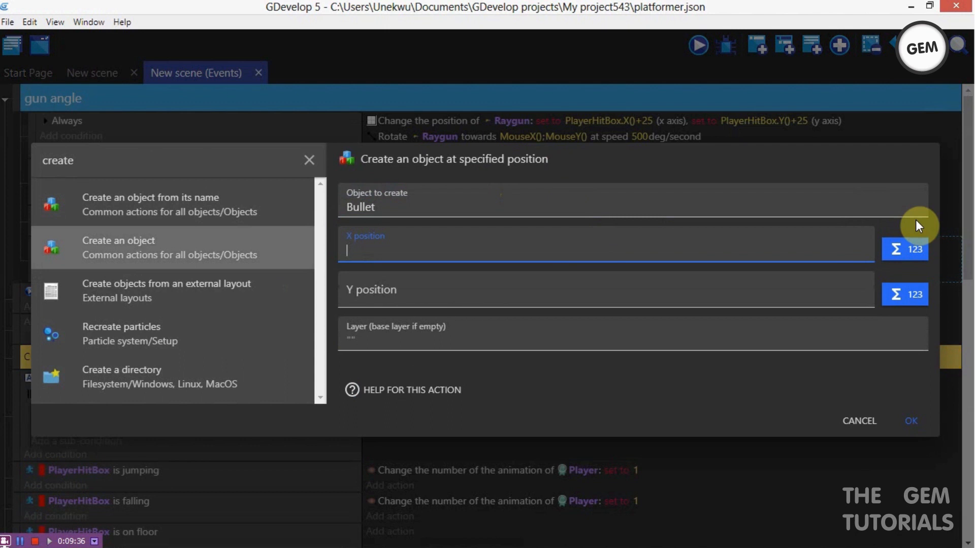
{"action": "left_click", "coordinate": [905, 249]}
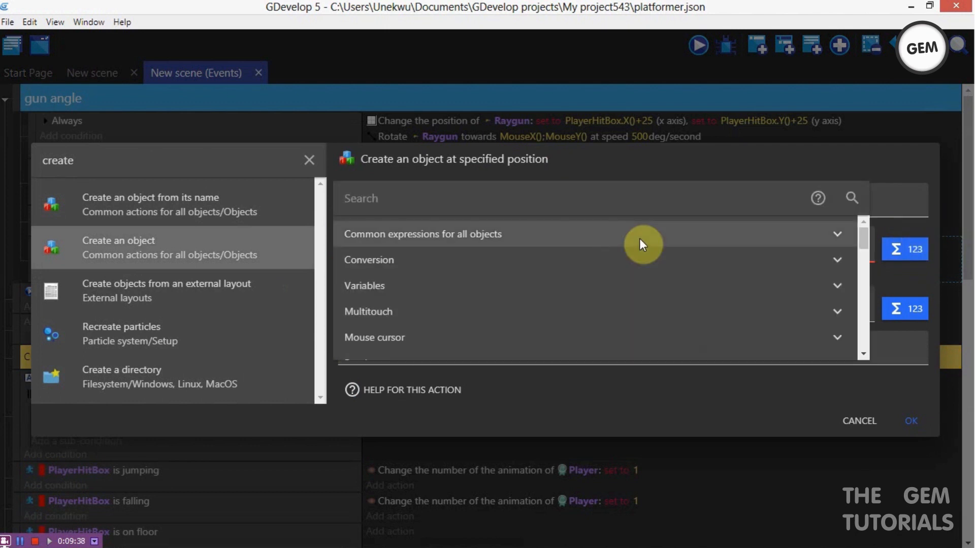
{"action": "type", "text": "poin"}
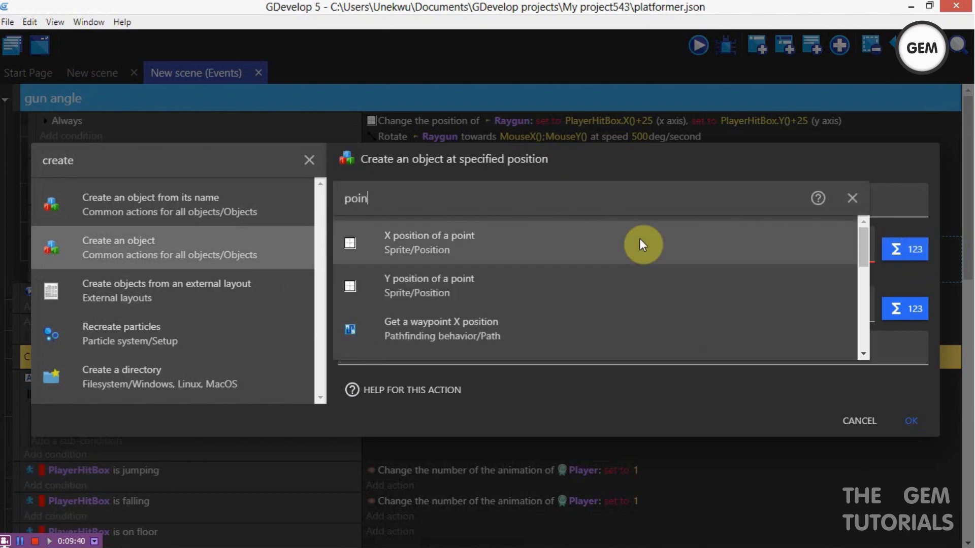
{"action": "left_click", "coordinate": [429, 243]}
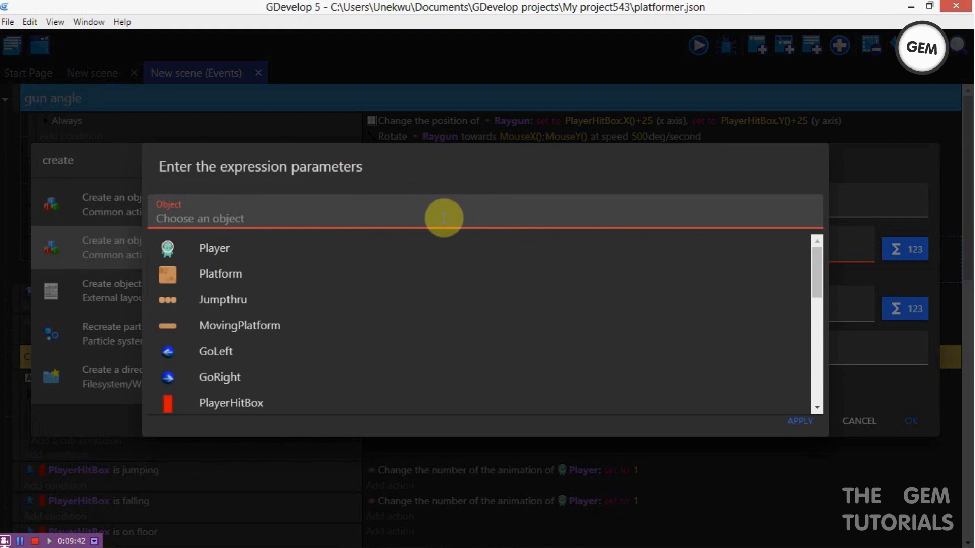
{"action": "type", "text": "r"}
{"action": "type", "text": "\""}
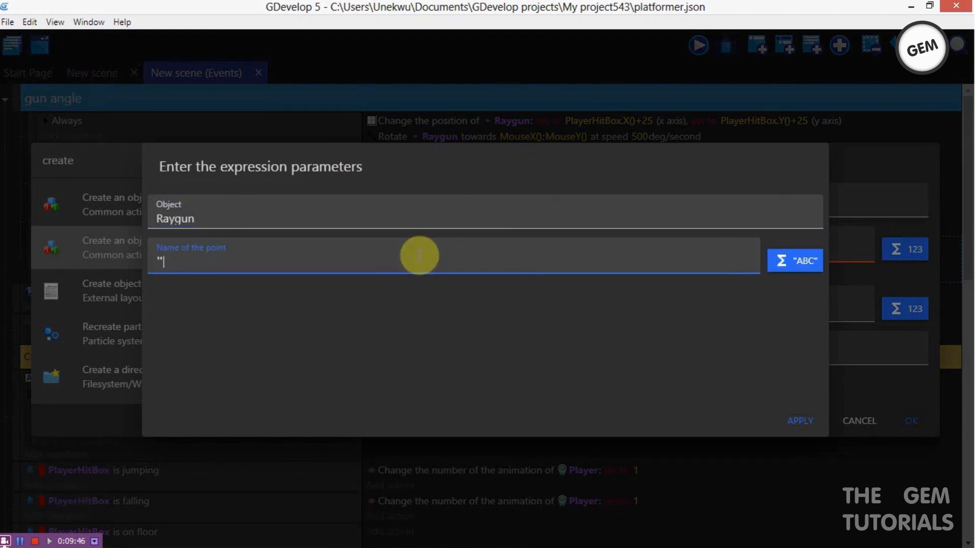
{"action": "type", "text": "s"}
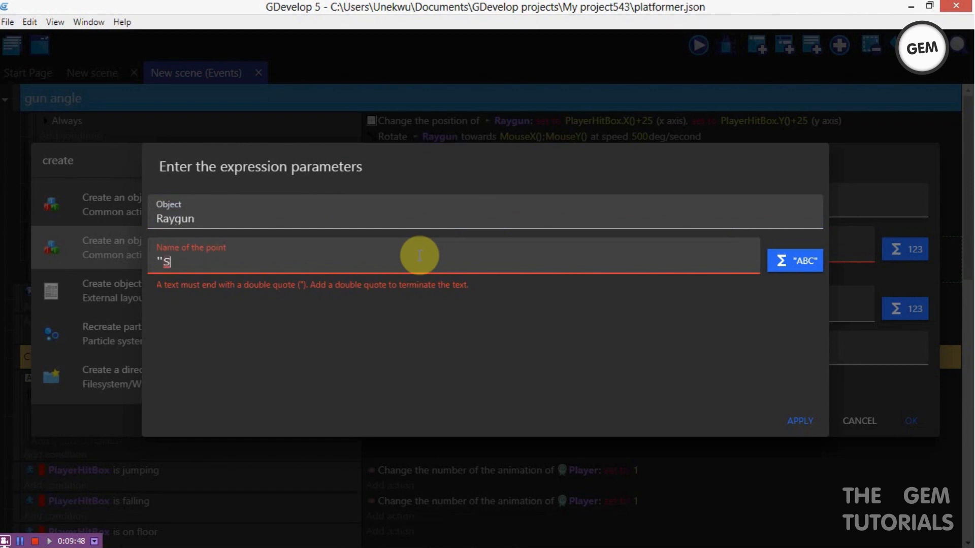
{"action": "type", "text": "hoota"}
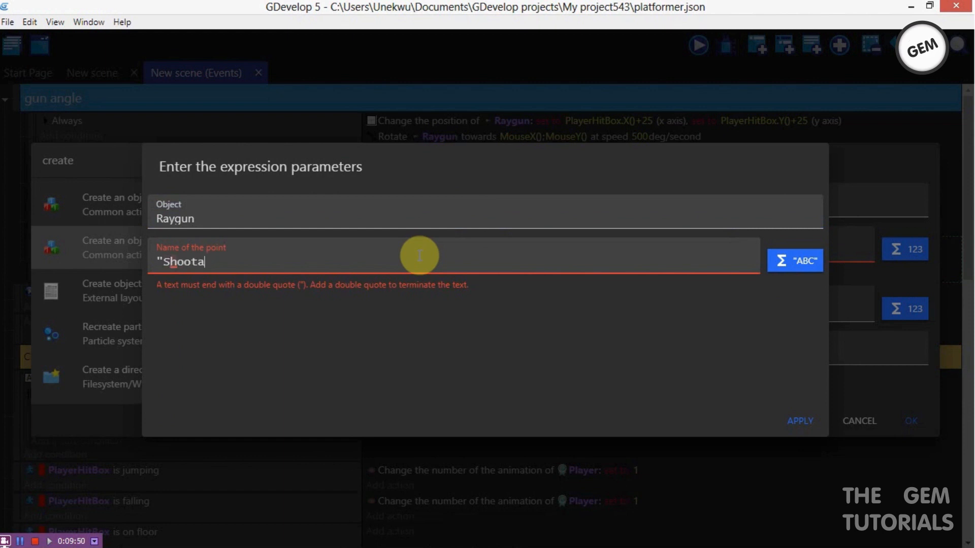
{"action": "key", "text": "Backspace"}
{"action": "type", "text": "\""}
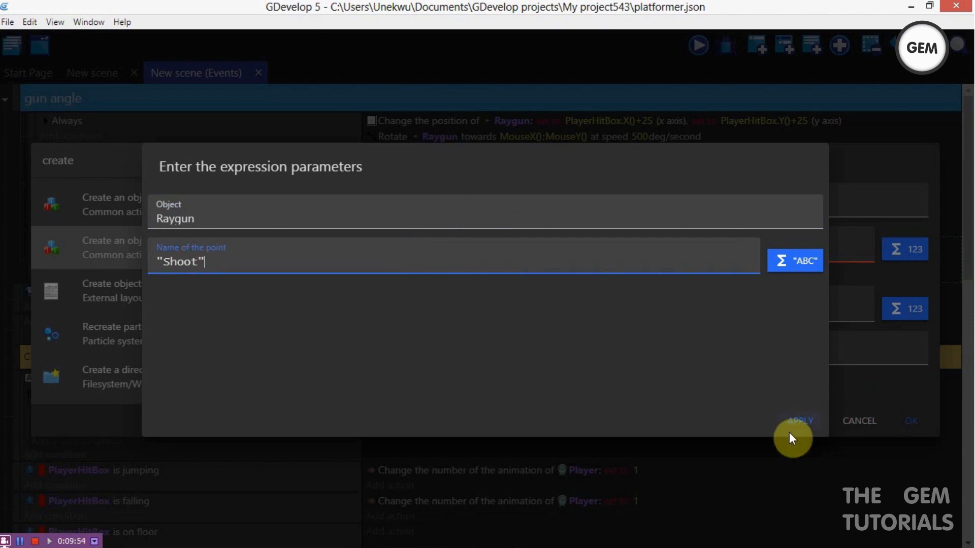
{"action": "left_click", "coordinate": [800, 420]}
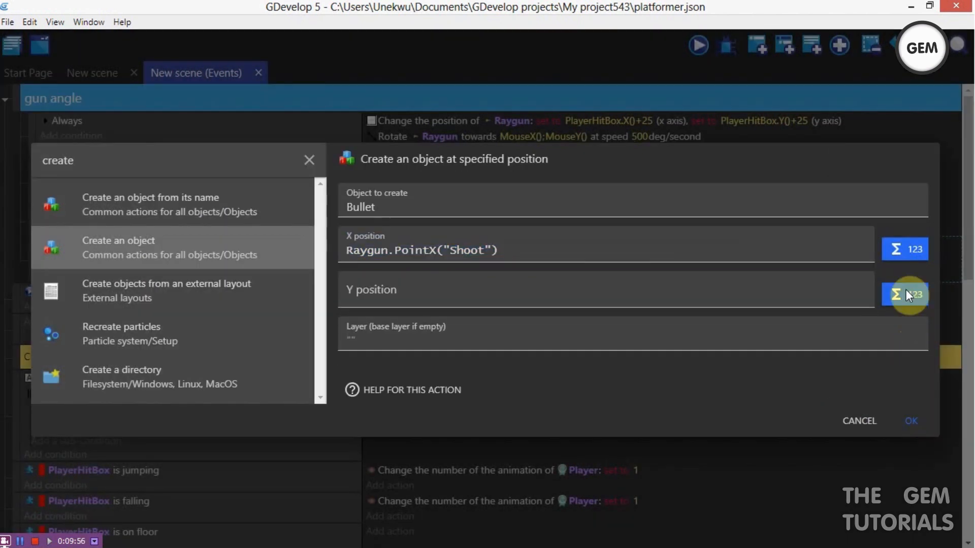
- Set the Bullet's Y position to Raygun.PointY("Shoot") and confirm the action
{"action": "left_click", "coordinate": [905, 294]}
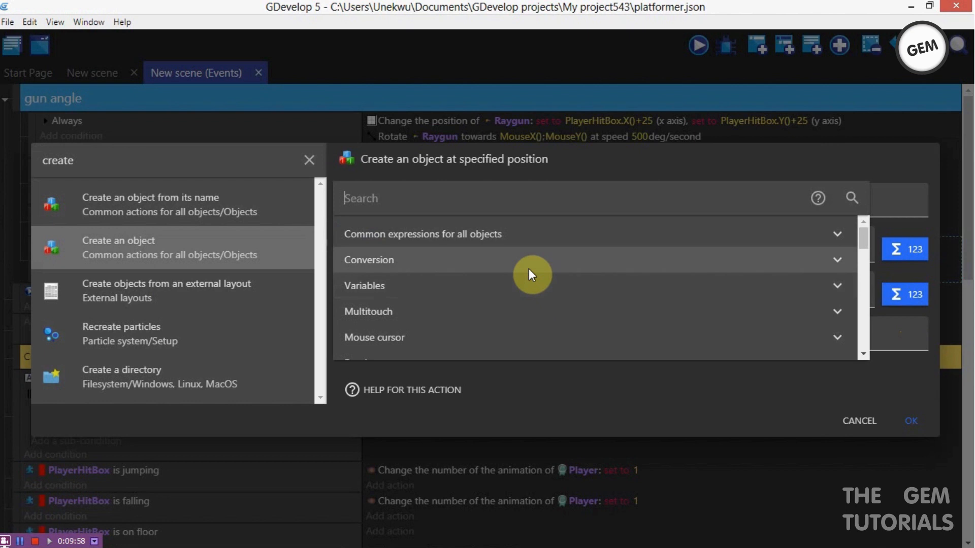
{"action": "type", "text": "poin"}
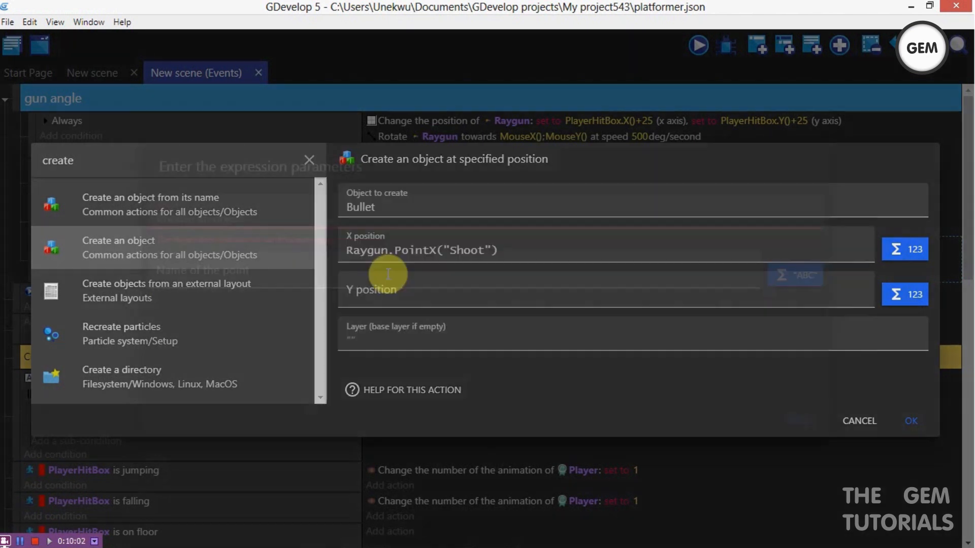
{"action": "type", "text": "ra"}
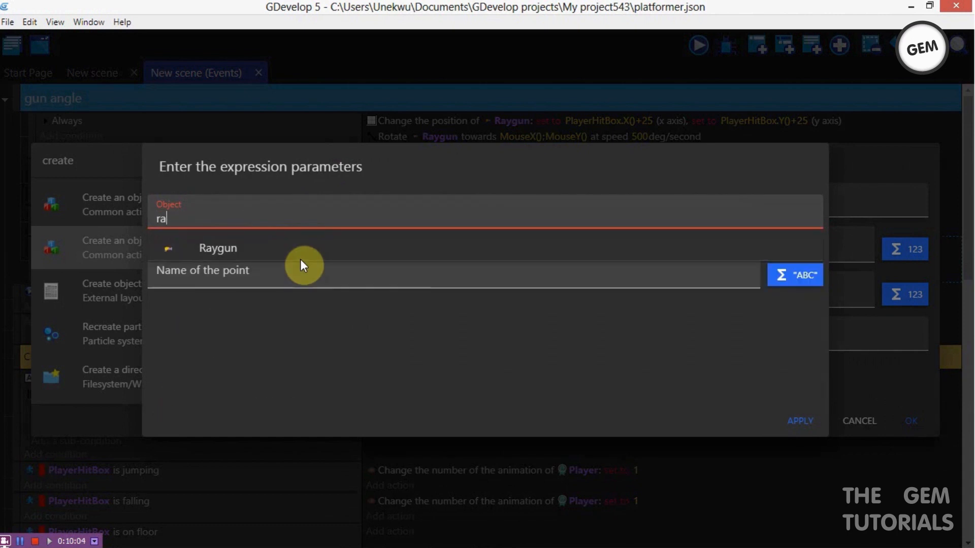
{"action": "left_click", "coordinate": [218, 248]}
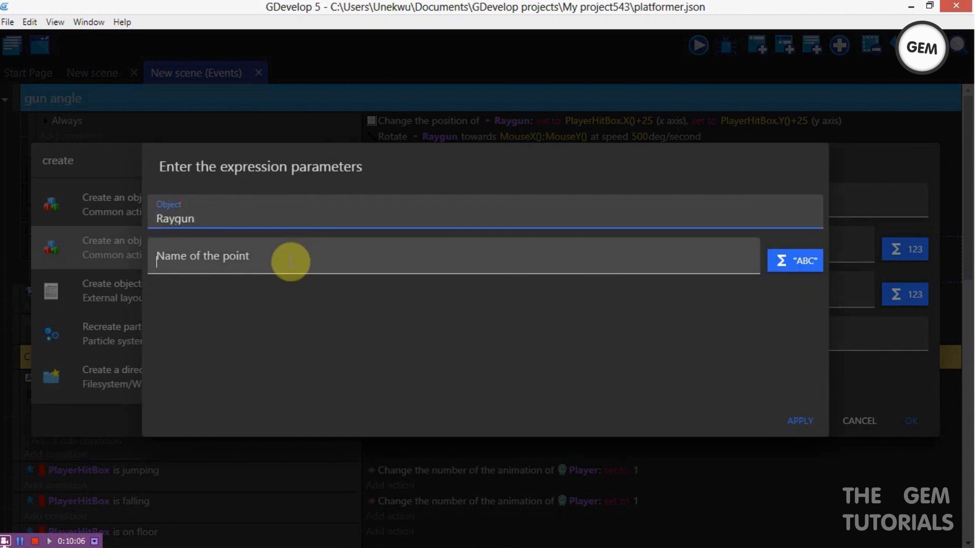
{"action": "type", "text": "\"Shoot"}
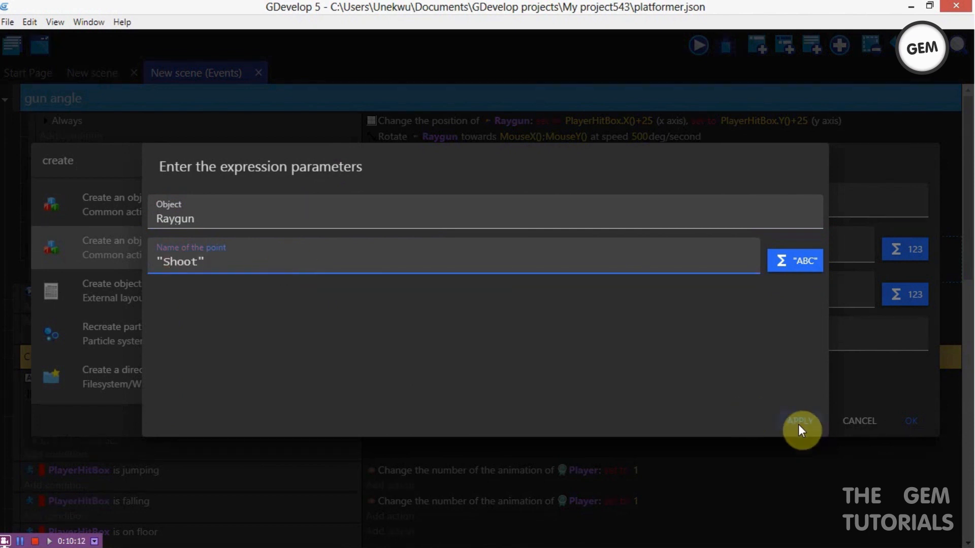
{"action": "left_click", "coordinate": [801, 429]}
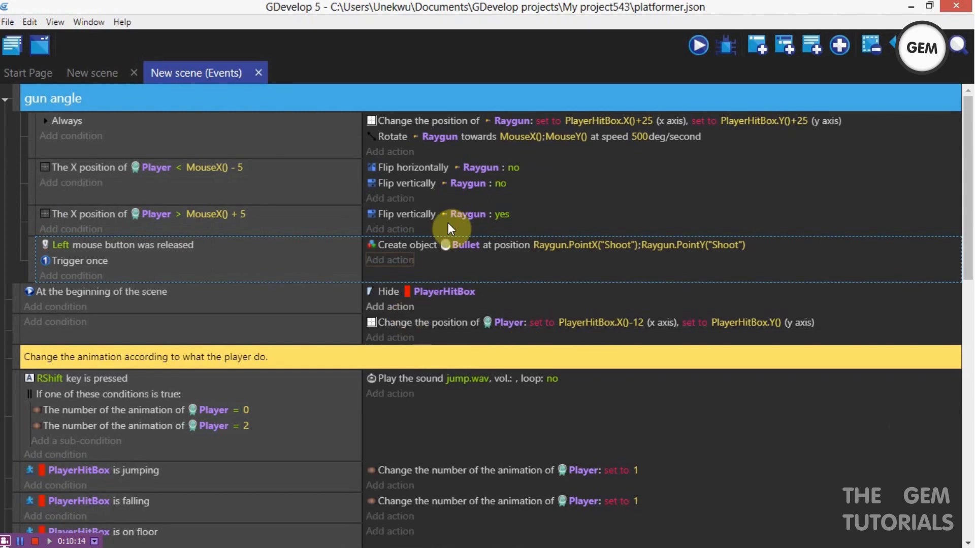
{"action": "mouse_move", "coordinate": [448, 292]}
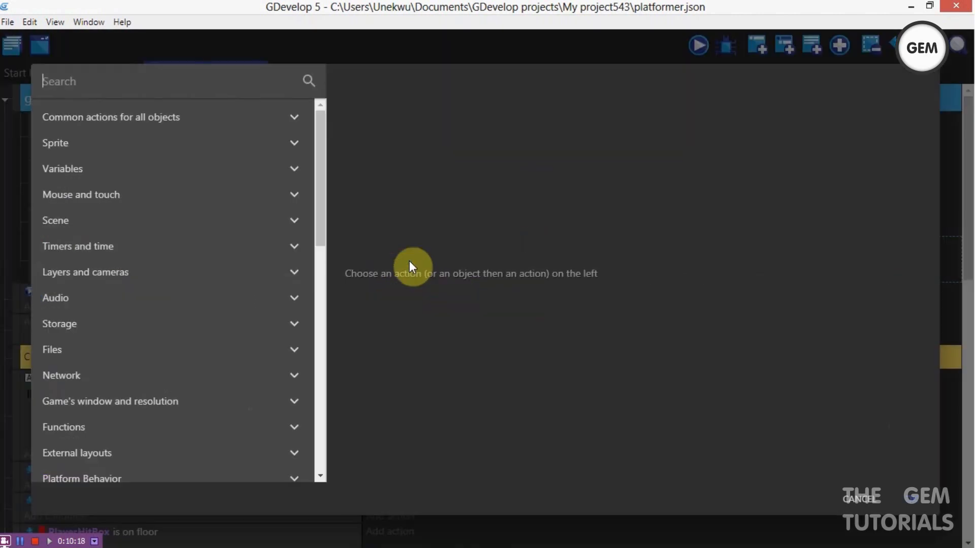
- Add a permanent force to Bullet at angle Raygun.Angle() with length 200
{"action": "type", "text": "force"}
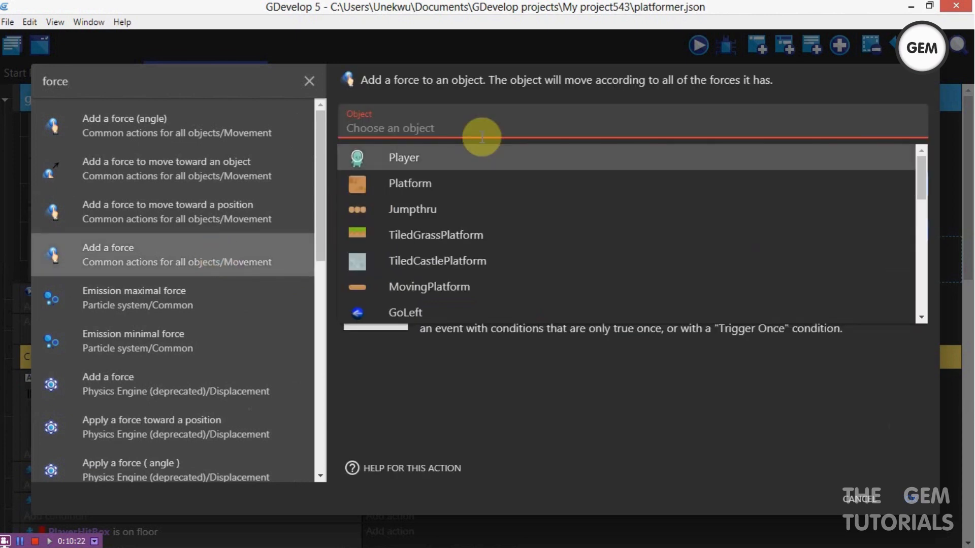
{"action": "type", "text": "bull"}
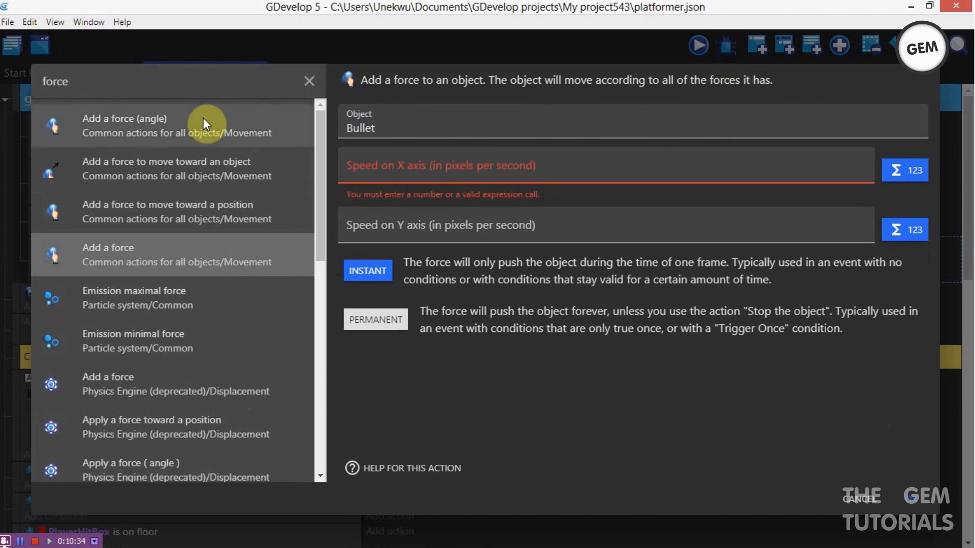
{"action": "left_click", "coordinate": [125, 124]}
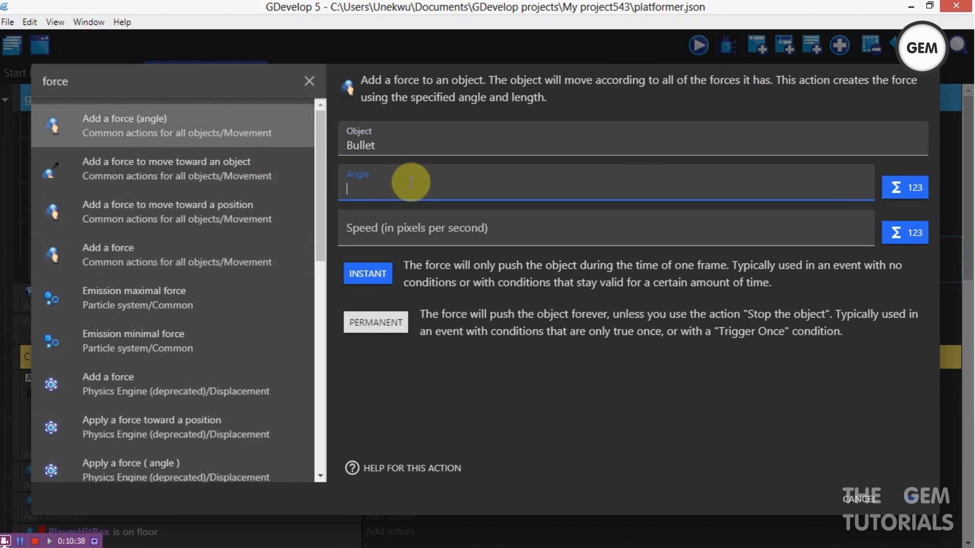
{"action": "type", "text": "Ray"}
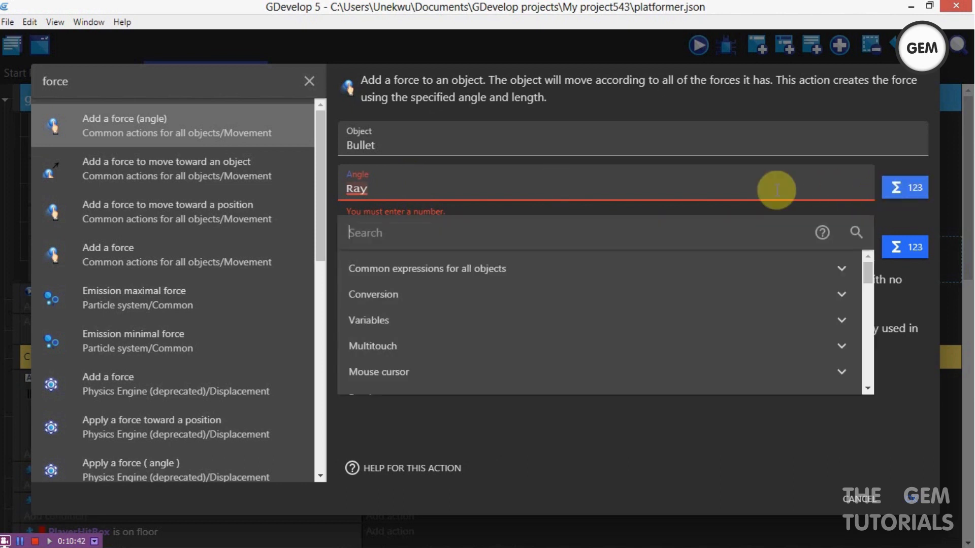
{"action": "type", "text": "angle"}
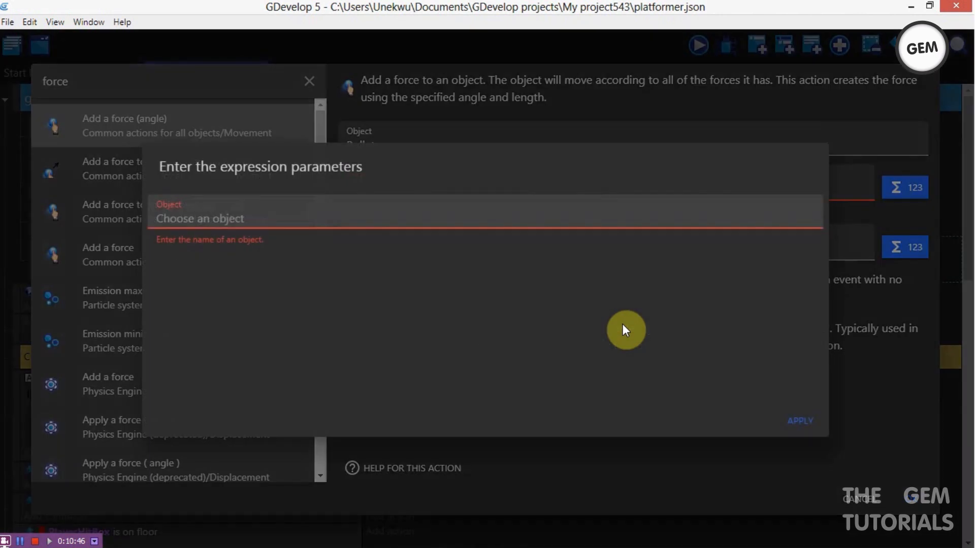
{"action": "type", "text": "ra"}
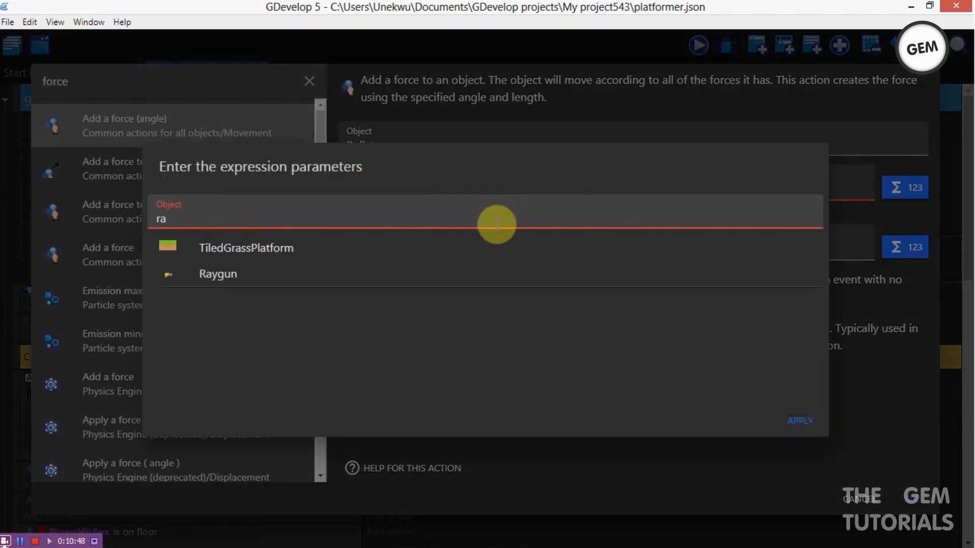
{"action": "left_click", "coordinate": [218, 274]}
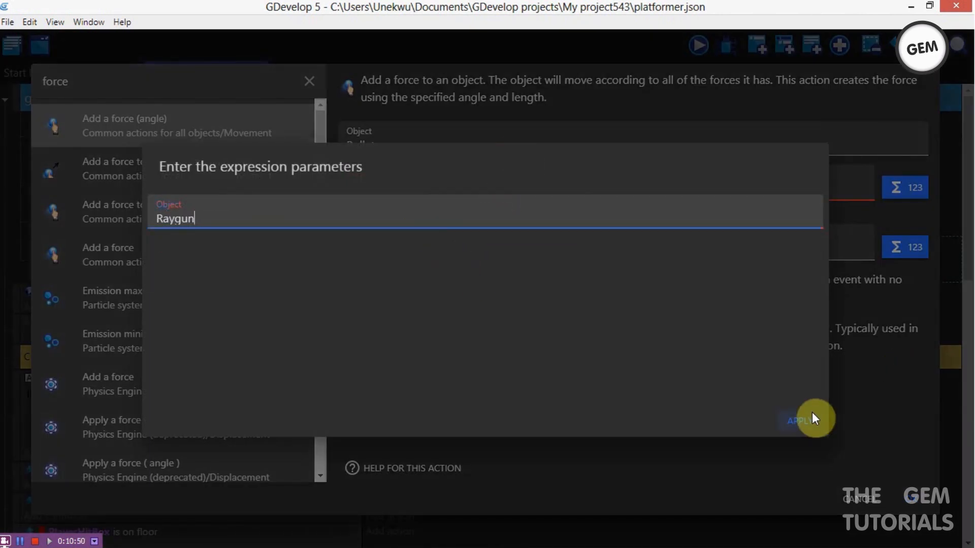
{"action": "left_click", "coordinate": [801, 420]}
{"action": "type", "text": "2"}
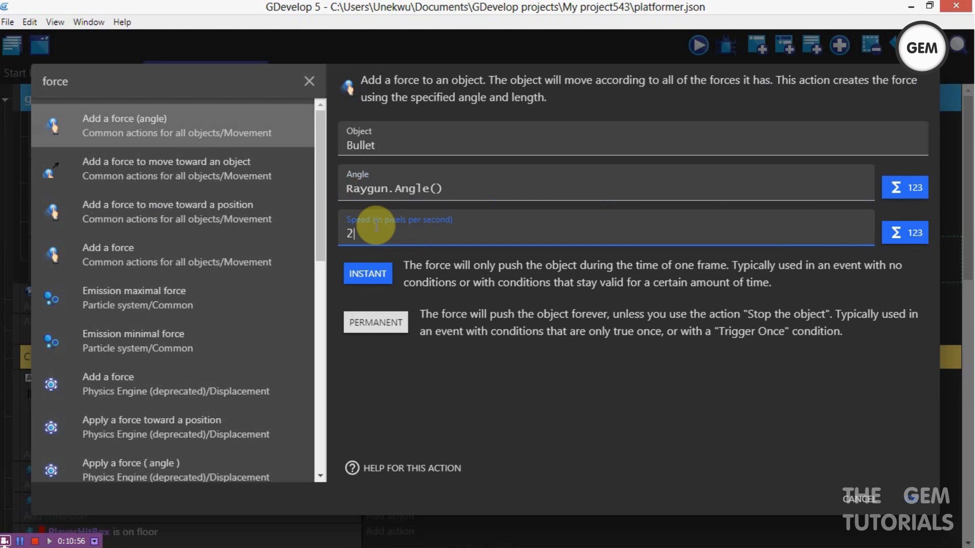
{"action": "type", "text": "00"}
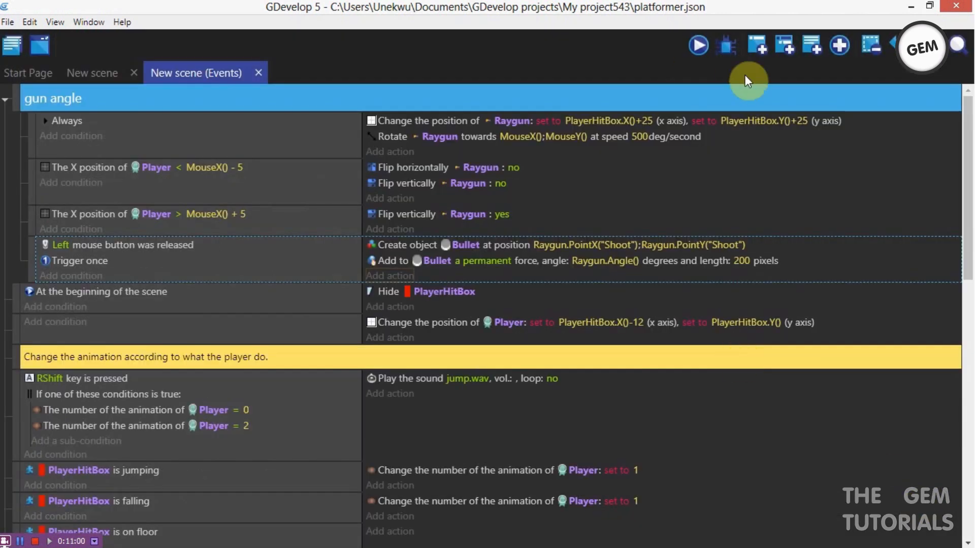
{"action": "left_click", "coordinate": [697, 45]}
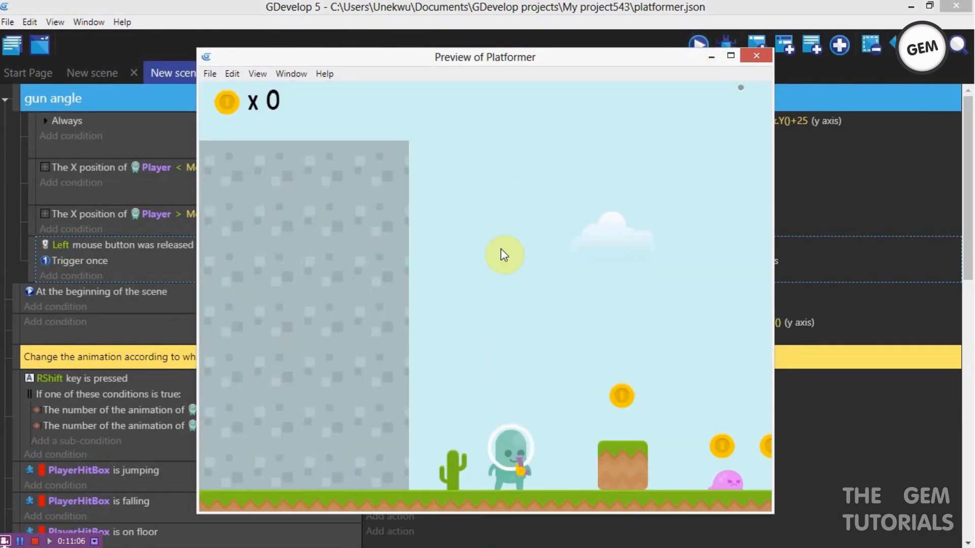
{"action": "mouse_move", "coordinate": [692, 310]}
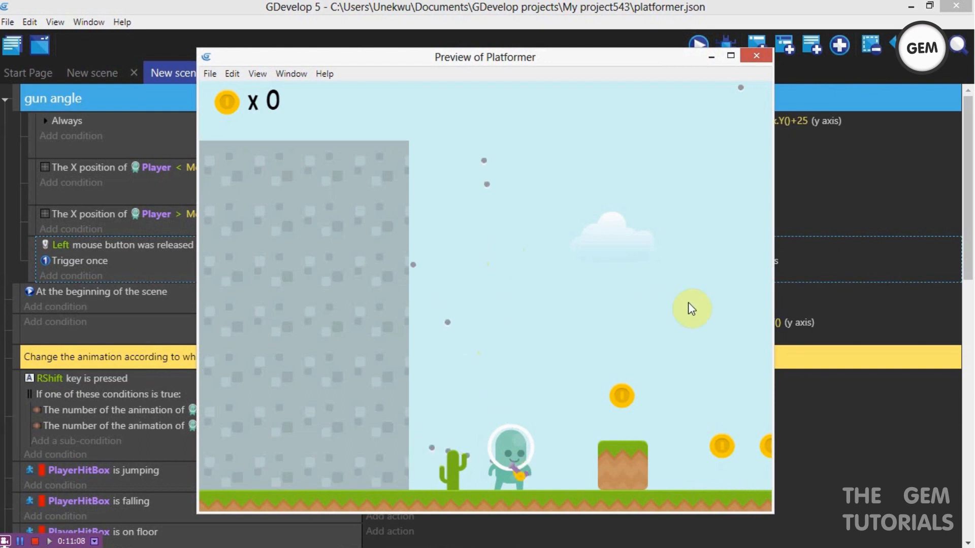
{"action": "left_click", "coordinate": [756, 56]}
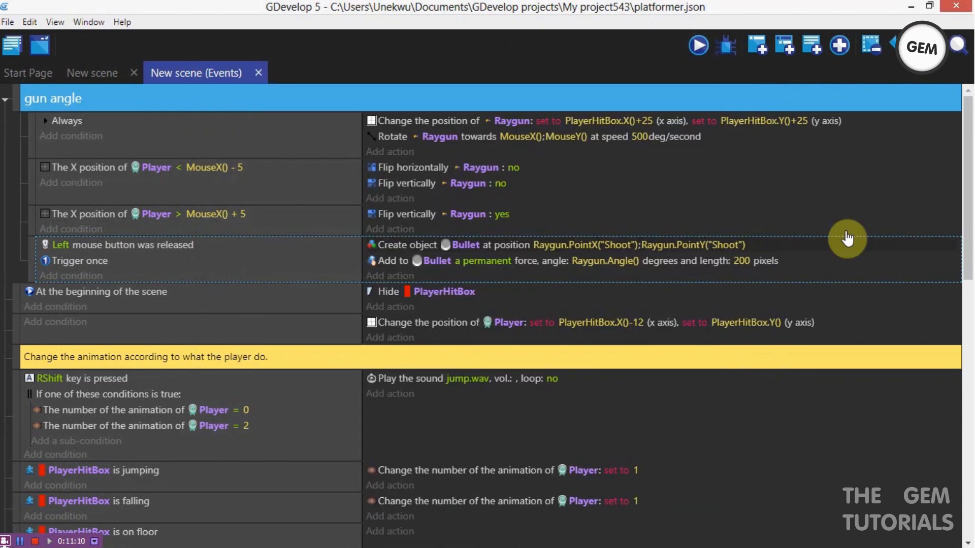
{"action": "mouse_move", "coordinate": [386, 155]}
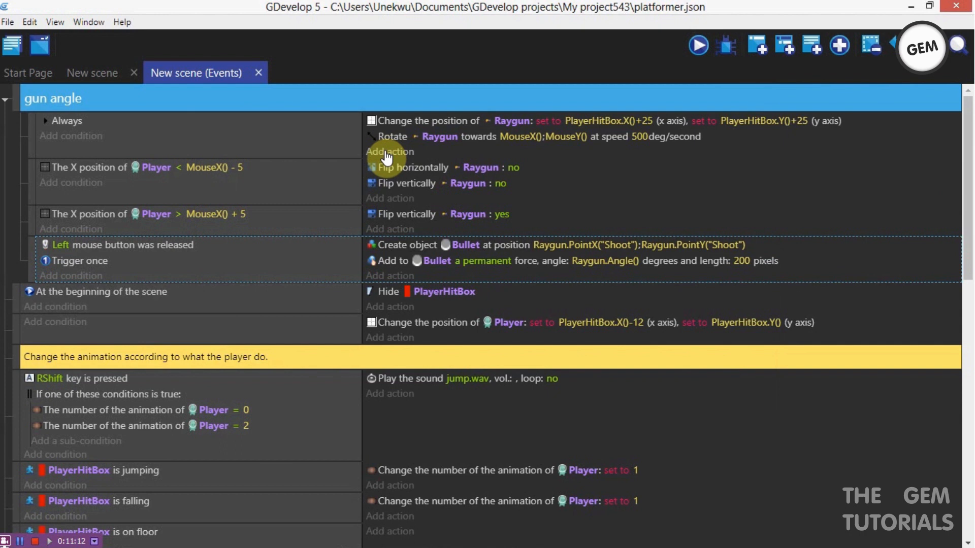
- Add an Always action that sets the Bullet's z-order to 50
{"action": "left_click", "coordinate": [389, 152]}
{"action": "type", "text": "bu"}
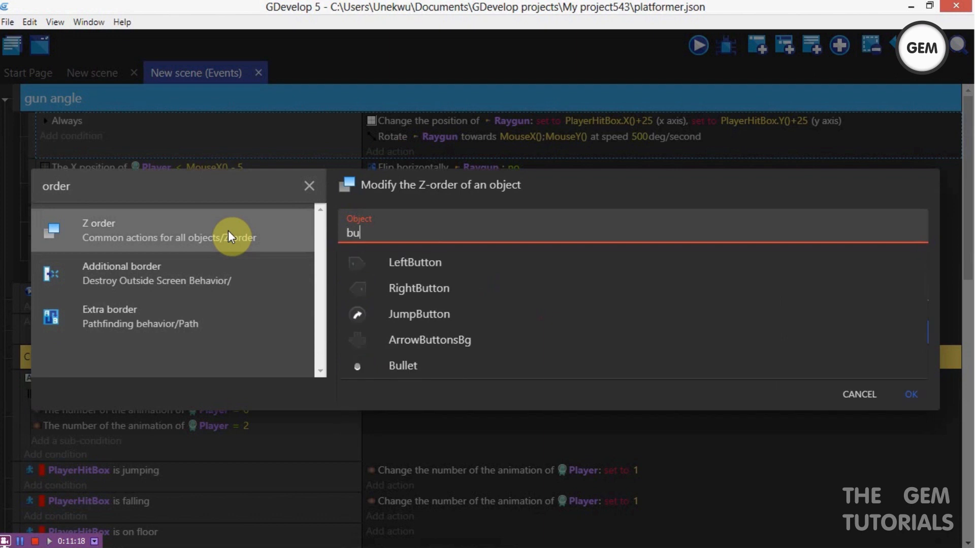
{"action": "left_click", "coordinate": [402, 366]}
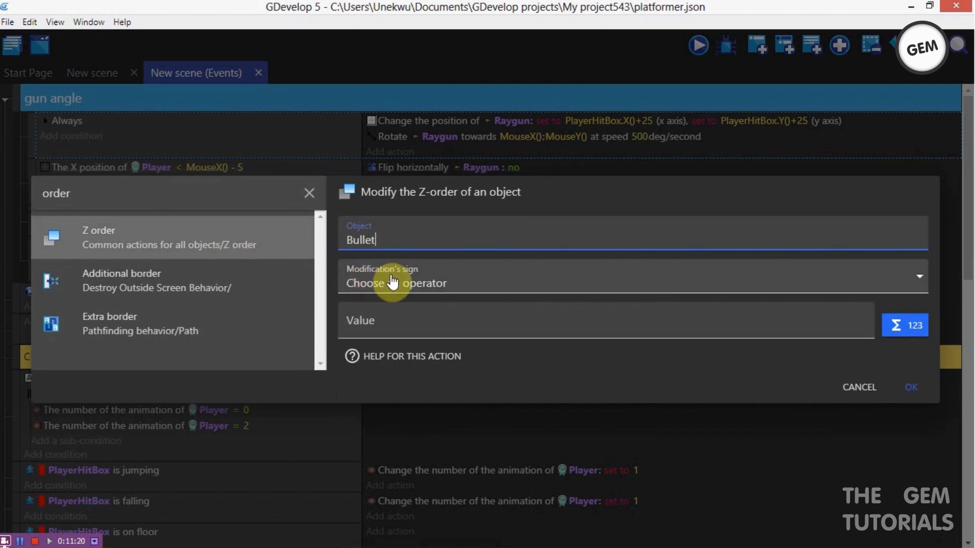
{"action": "left_click", "coordinate": [628, 276]}
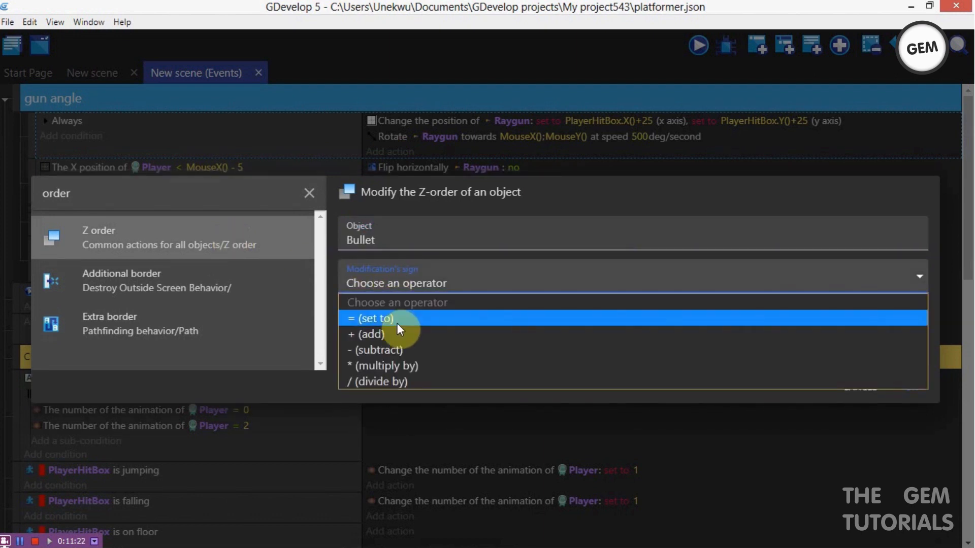
{"action": "left_click", "coordinate": [372, 319]}
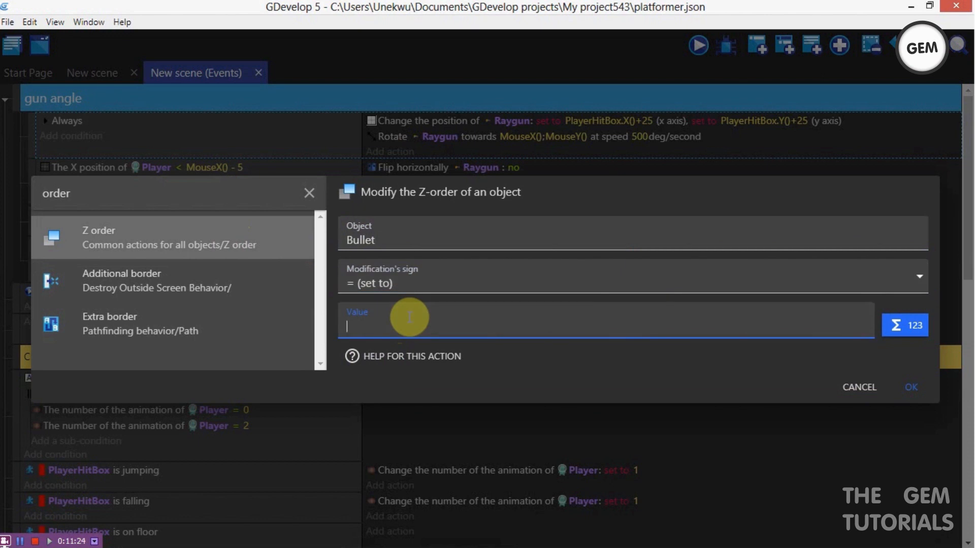
{"action": "type", "text": "50"}
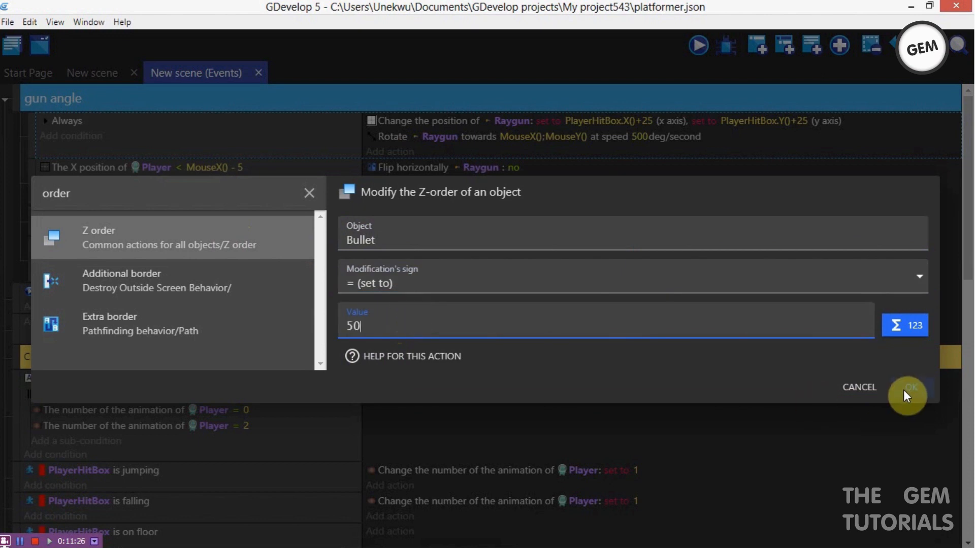
{"action": "left_click", "coordinate": [909, 387]}
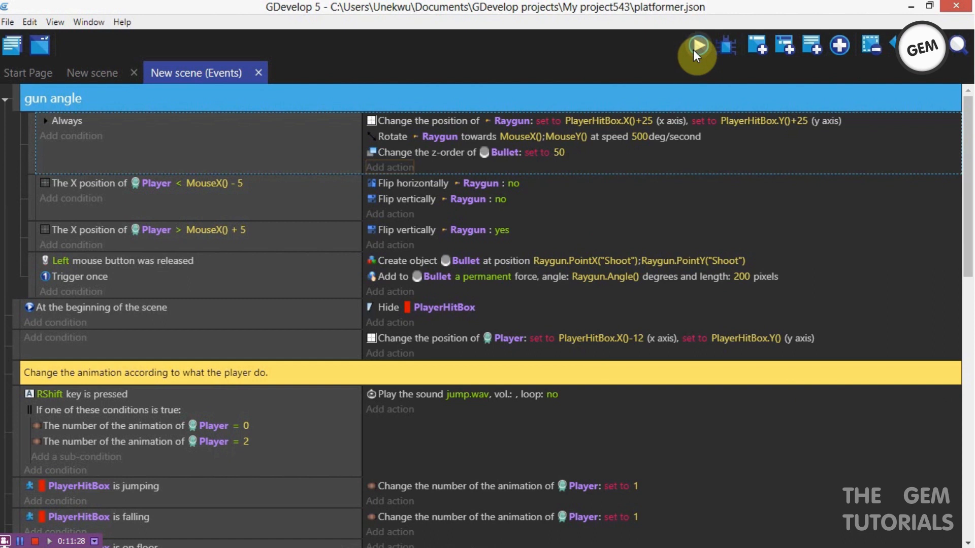
- Launch a preview to test the raygun's shooting
{"action": "left_click", "coordinate": [696, 47]}
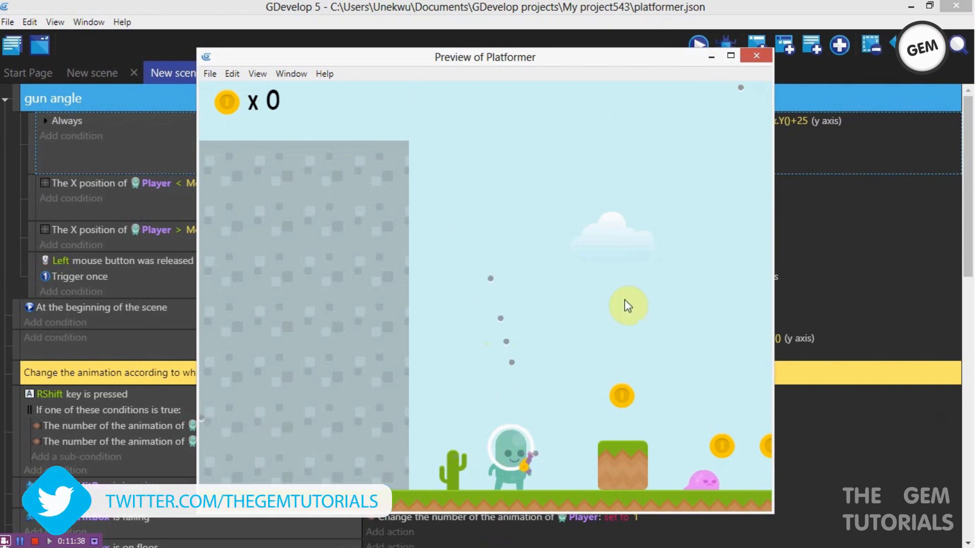
{"action": "mouse_move", "coordinate": [459, 285]}
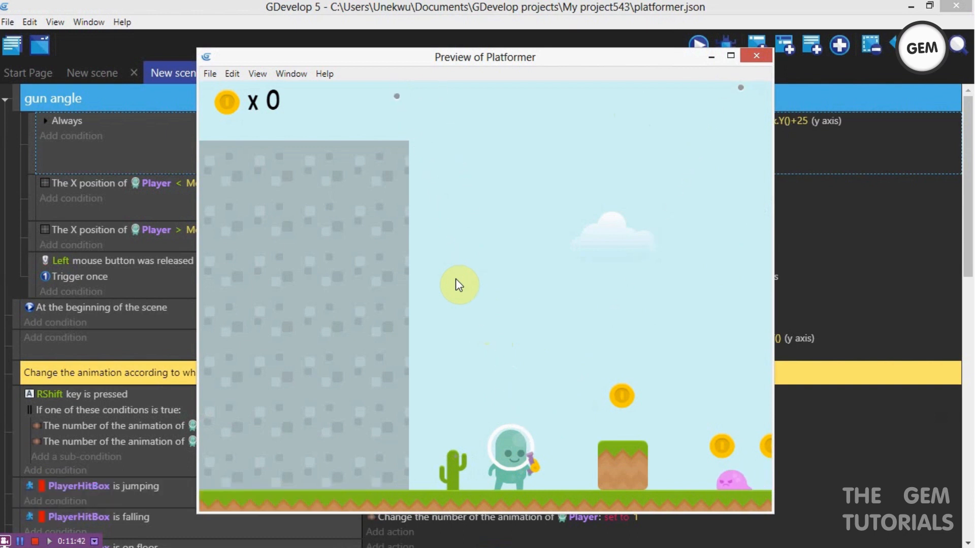
{"action": "mouse_move", "coordinate": [625, 91]}
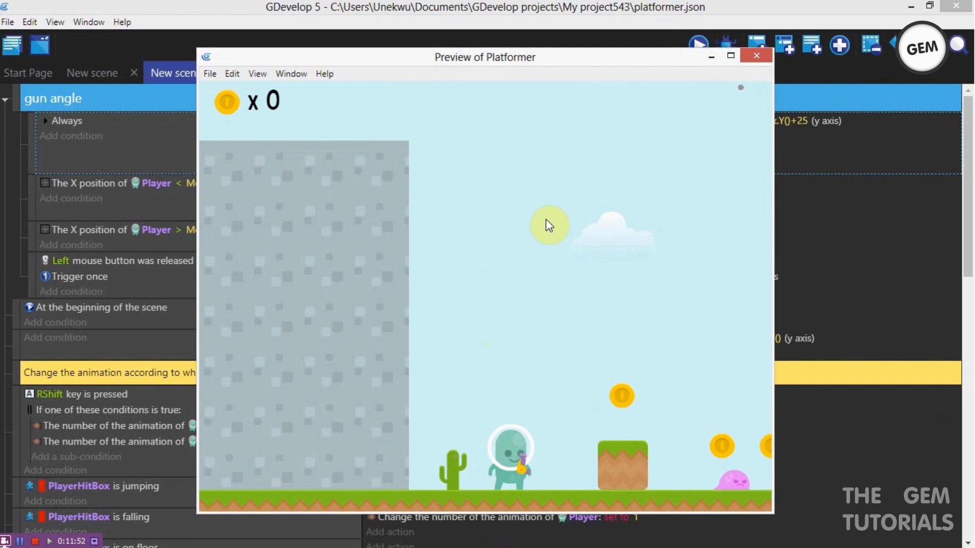
{"action": "mouse_move", "coordinate": [696, 155]}
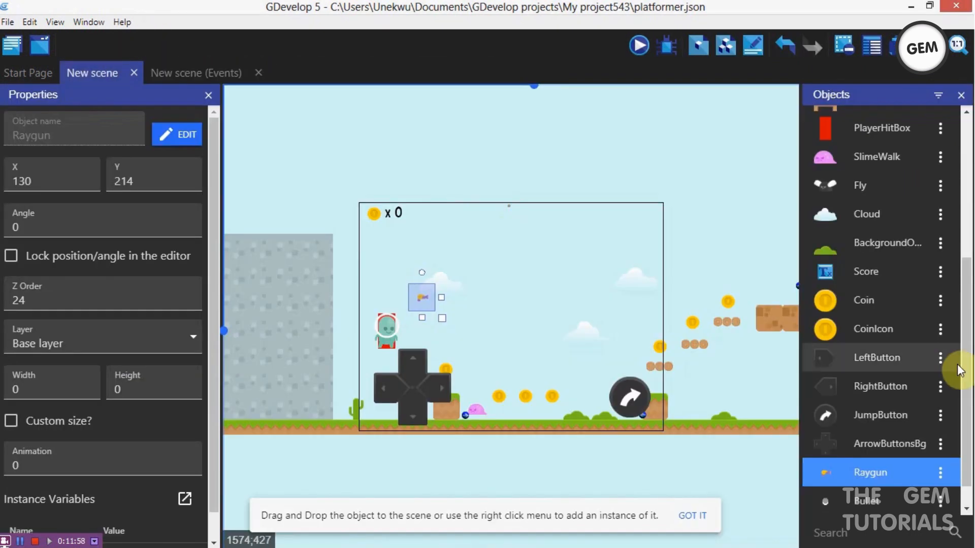
- Make the new spark object a particle emitter with a tank of 4 particles
{"action": "scroll", "scroll_direction": "down", "scroll_amount": 3}
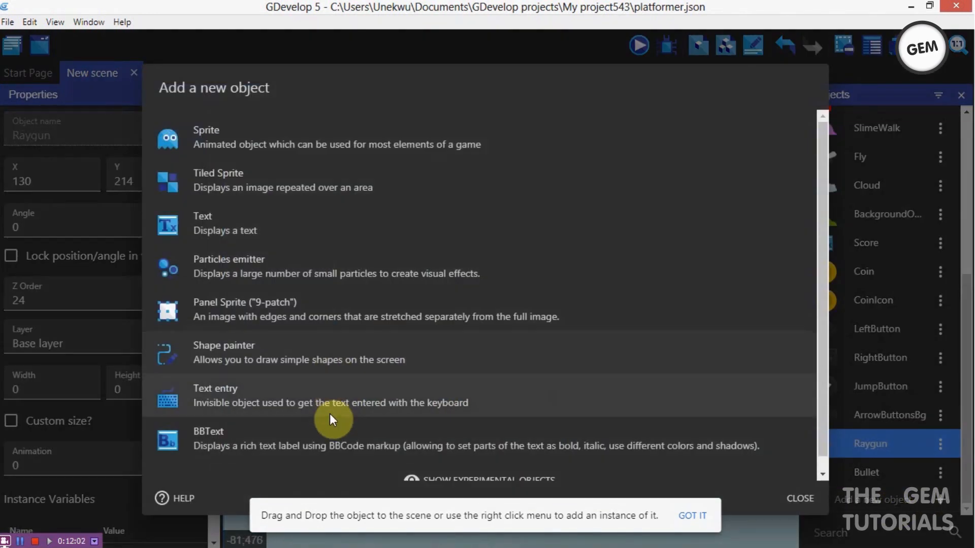
{"action": "left_click", "coordinate": [229, 266]}
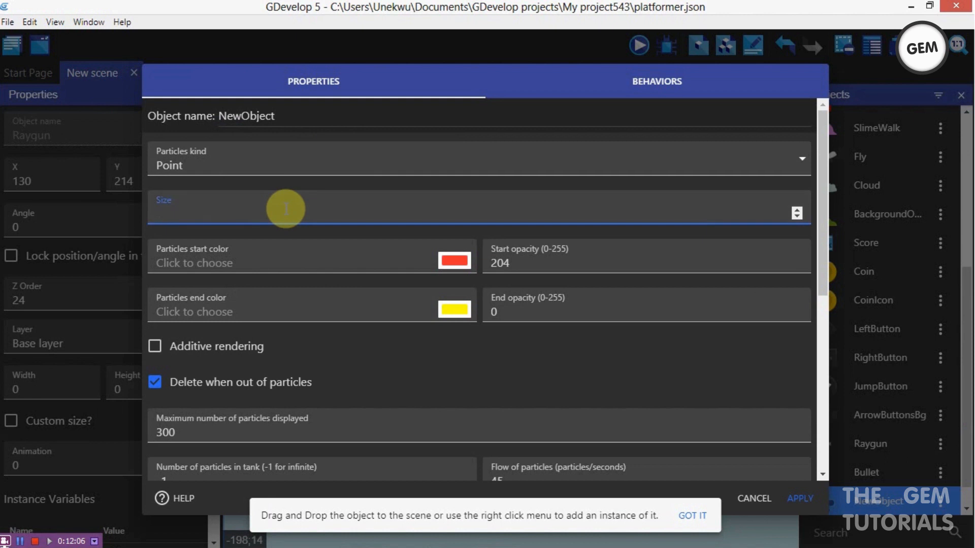
{"action": "type", "text": "2"}
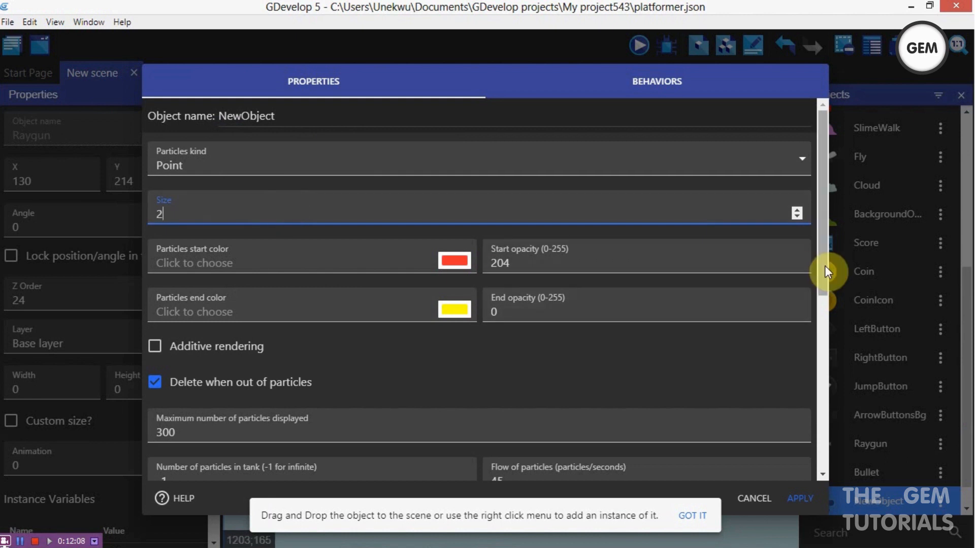
{"action": "scroll", "scroll_direction": "down", "scroll_amount": 3}
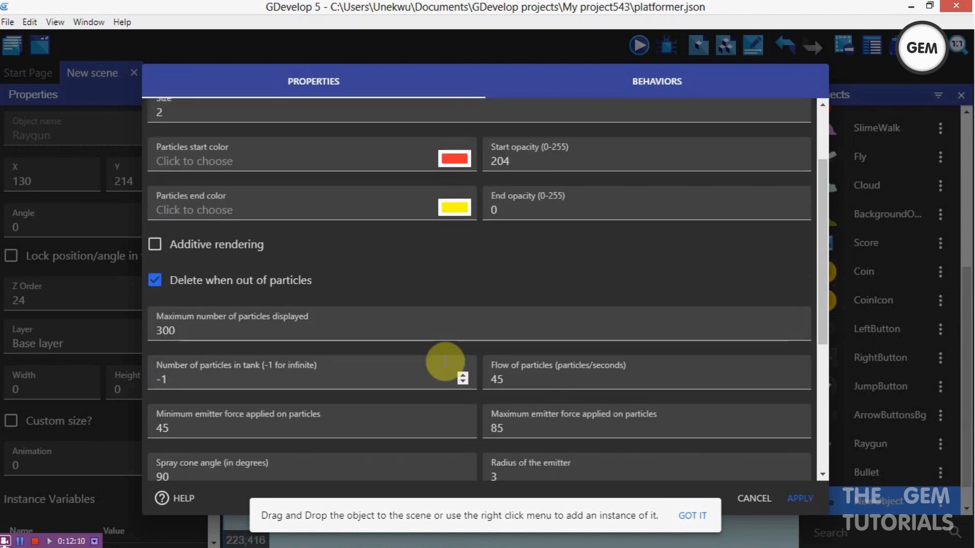
{"action": "left_click", "coordinate": [248, 379]}
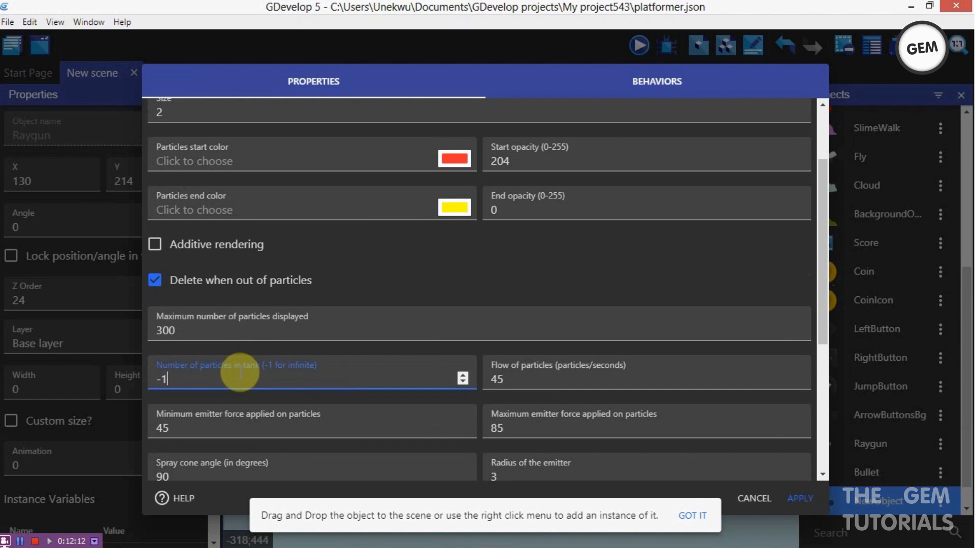
{"action": "key", "text": "Backspace"}
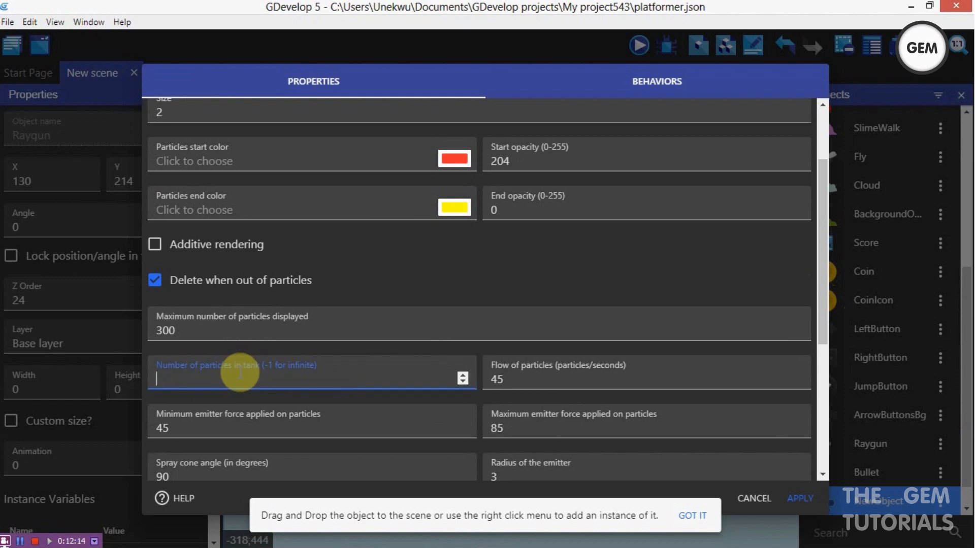
{"action": "type", "text": "4"}
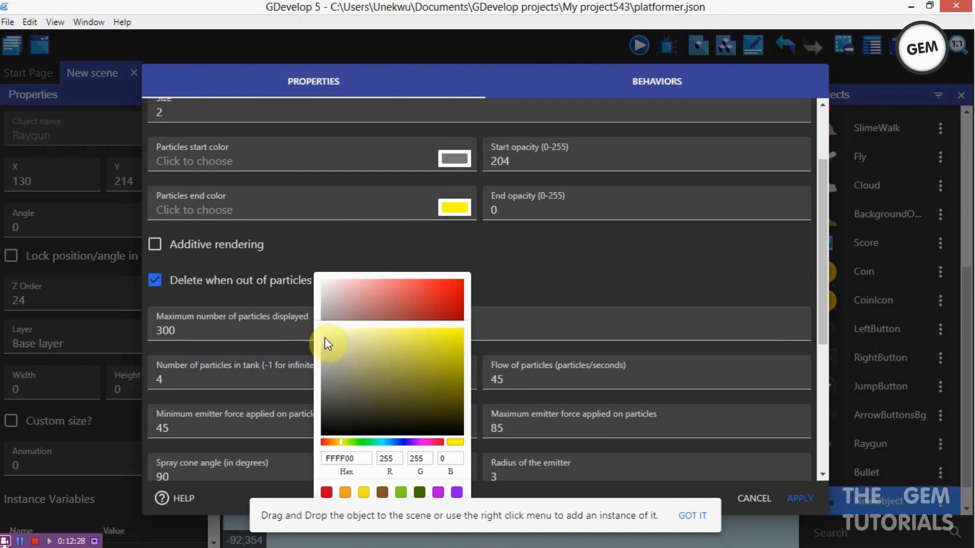
- Give the spark particles grey start and light grey end colours, then close its settings
{"action": "left_click_drag", "start_coordinate": [329, 344], "coordinate": [324, 306]}
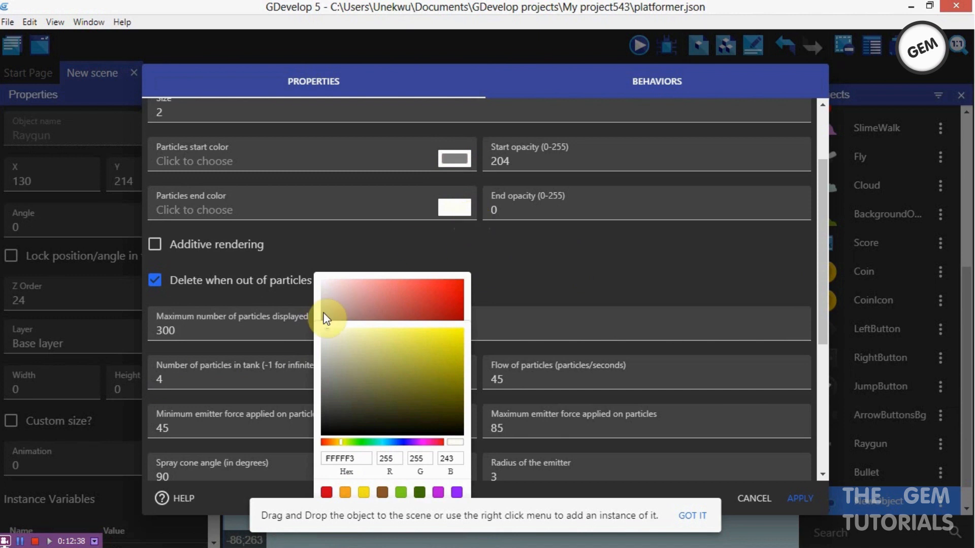
{"action": "left_click", "coordinate": [323, 349]}
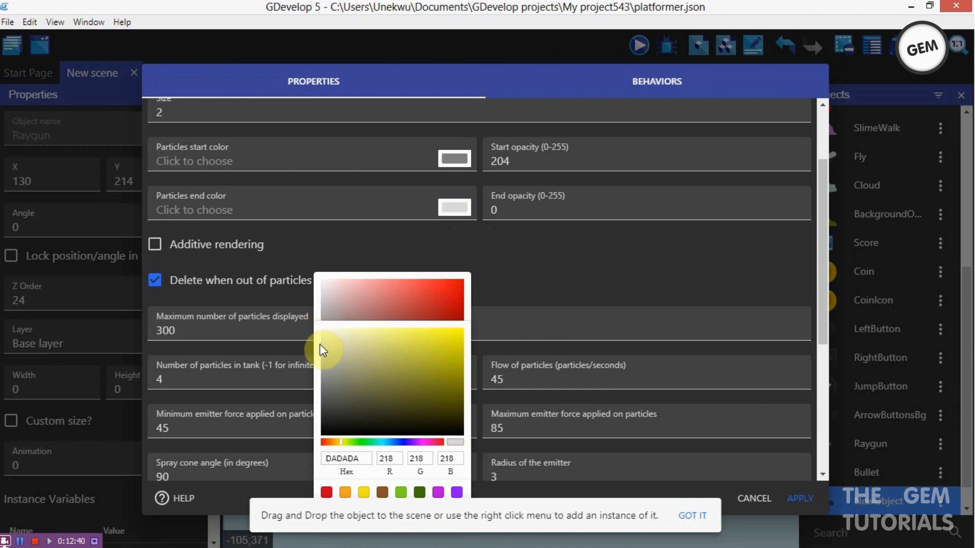
{"action": "left_click", "coordinate": [323, 360]}
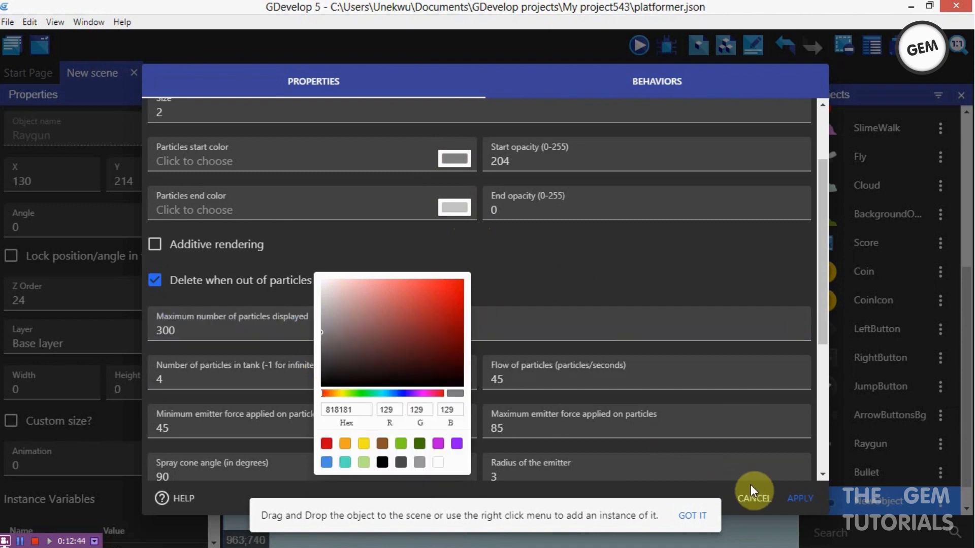
{"action": "left_click", "coordinate": [753, 498]}
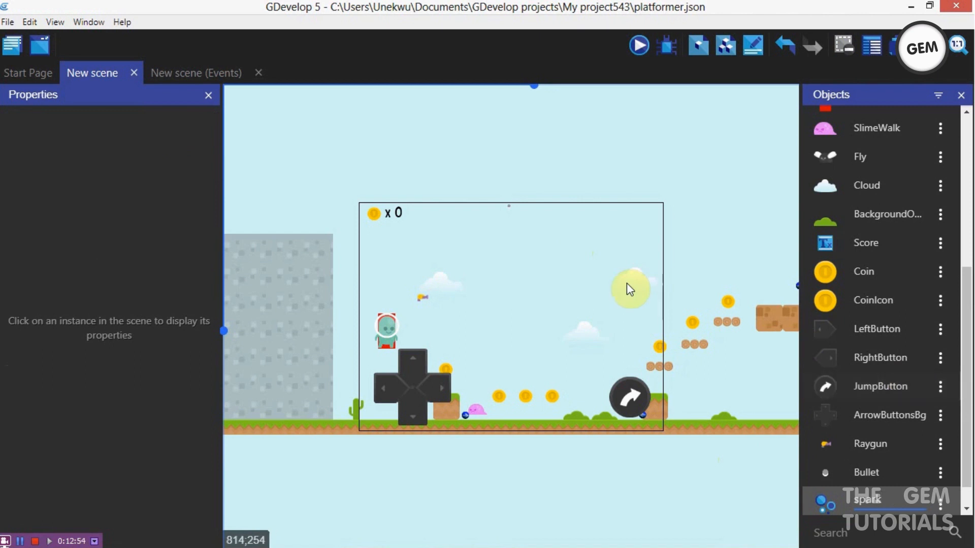
{"action": "left_click", "coordinate": [630, 288]}
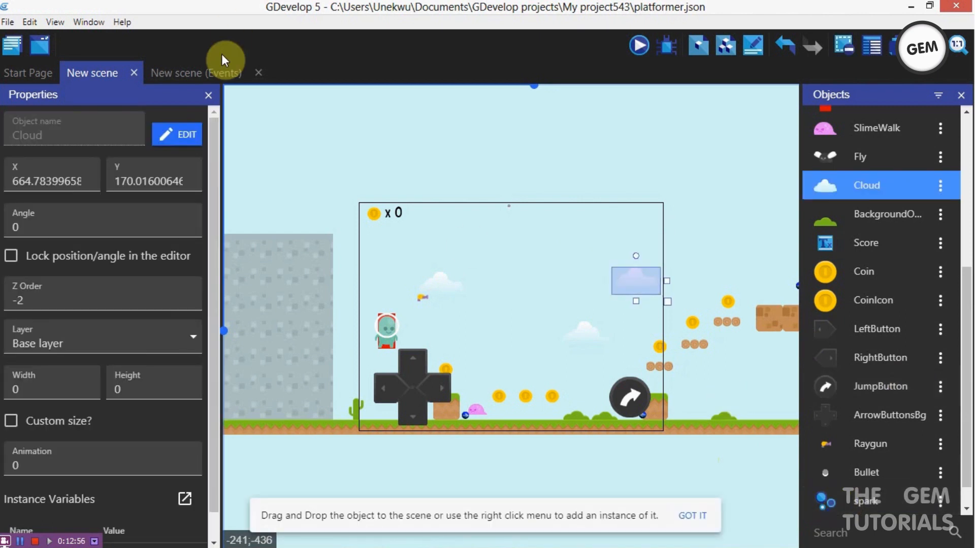
- On the events sheet, add an OR condition containing Bullet colliding with Platform
{"action": "left_click", "coordinate": [195, 72]}
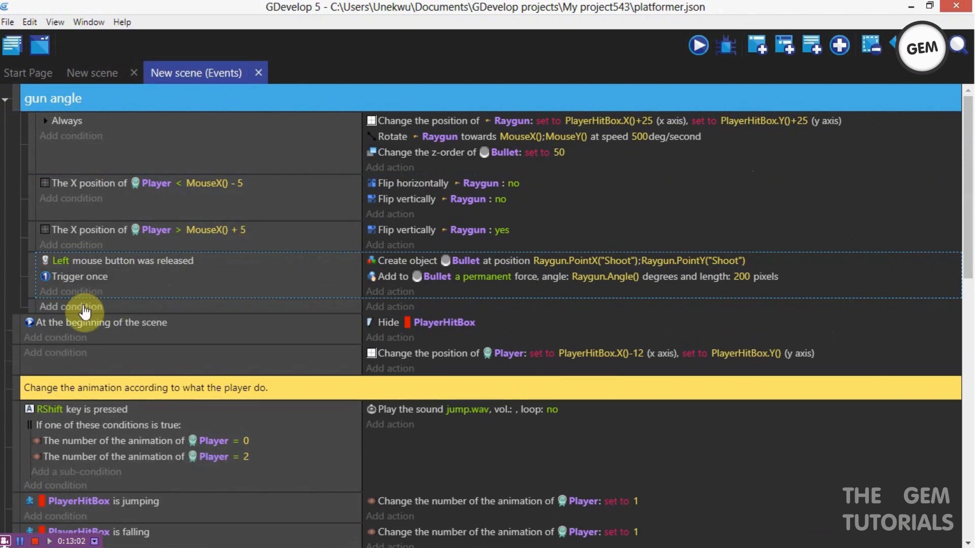
{"action": "left_click", "coordinate": [71, 307]}
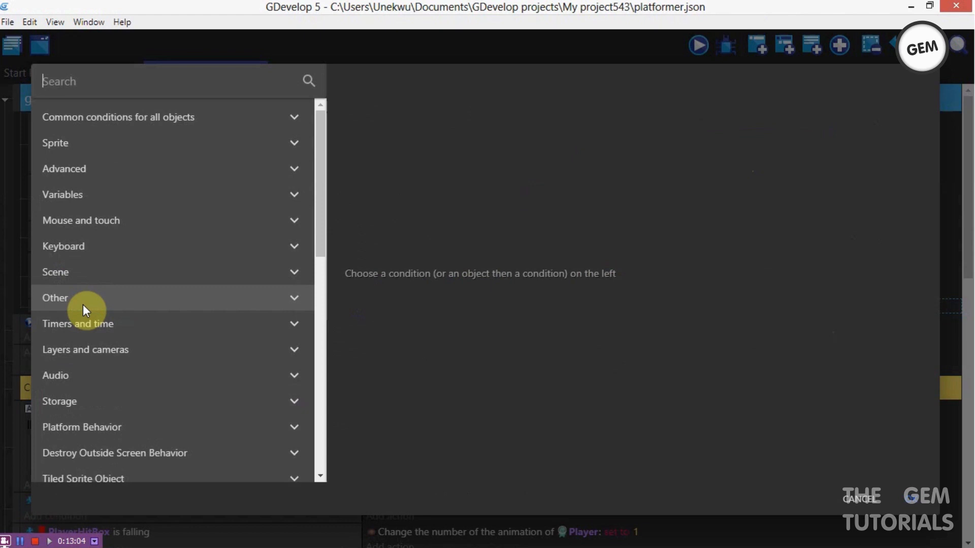
{"action": "type", "text": "or"}
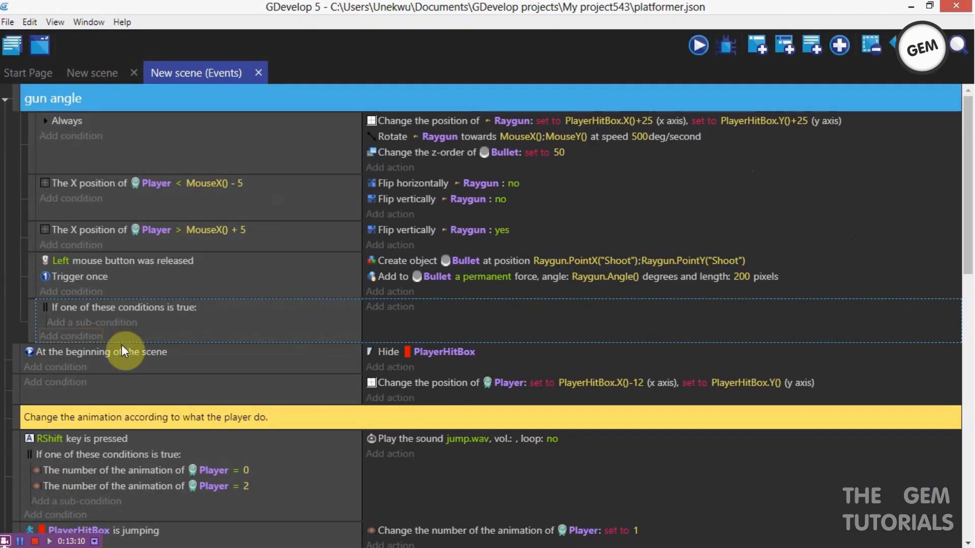
{"action": "left_click", "coordinate": [71, 336]}
{"action": "type", "text": "colli"}
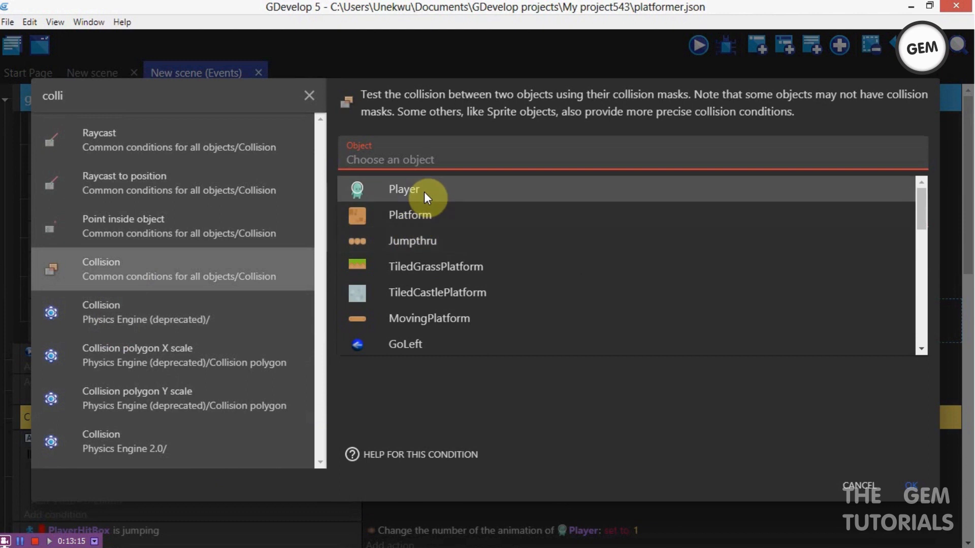
{"action": "type", "text": "bullet"}
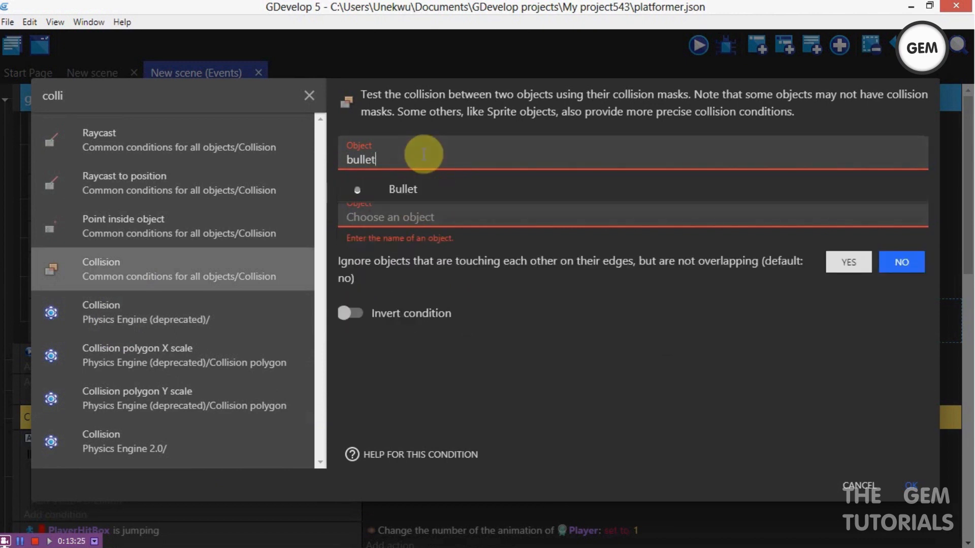
{"action": "left_click", "coordinate": [403, 189]}
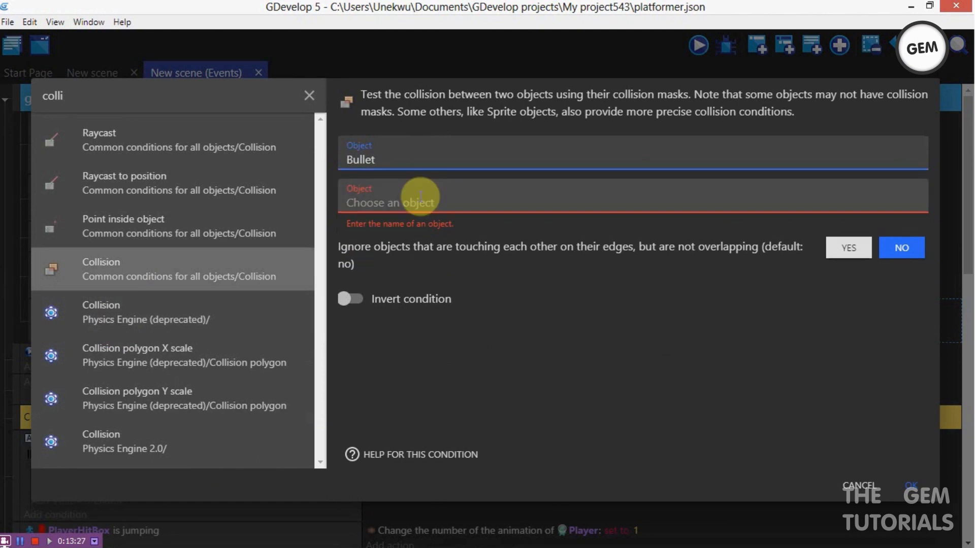
{"action": "type", "text": "pla"}
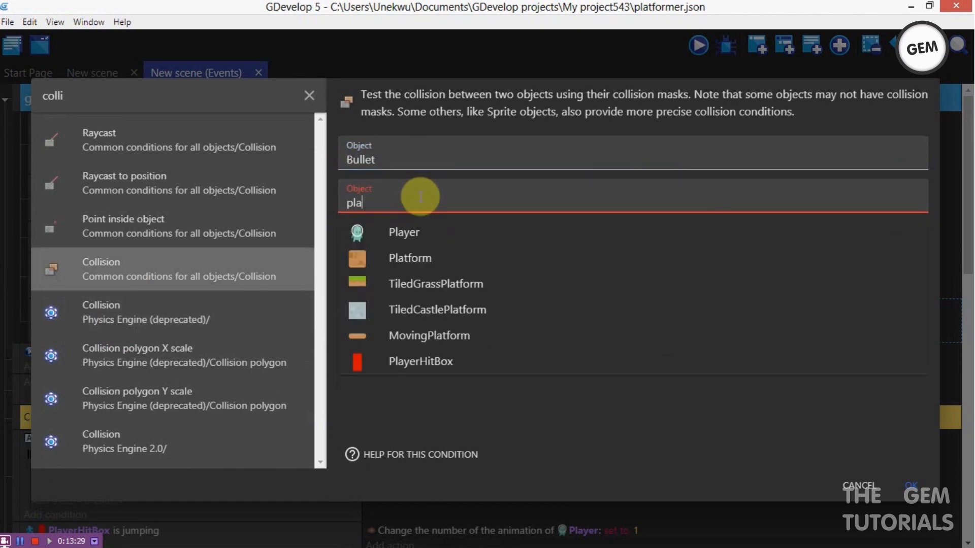
{"action": "left_click", "coordinate": [409, 258]}
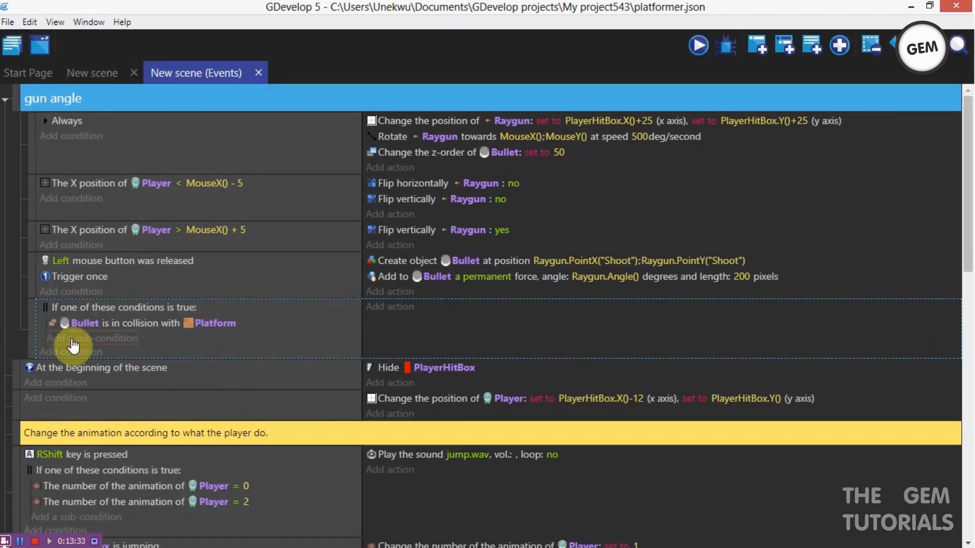
- Add a second OR sub-condition: Bullet colliding with TiledCastlePlatform
{"action": "left_click", "coordinate": [92, 338]}
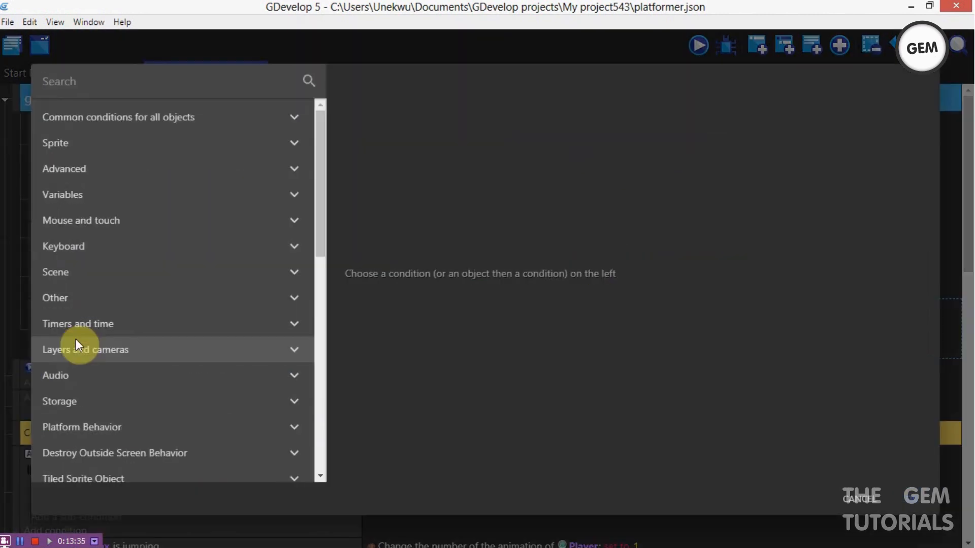
{"action": "type", "text": "collis"}
{"action": "type", "text": "bull"}
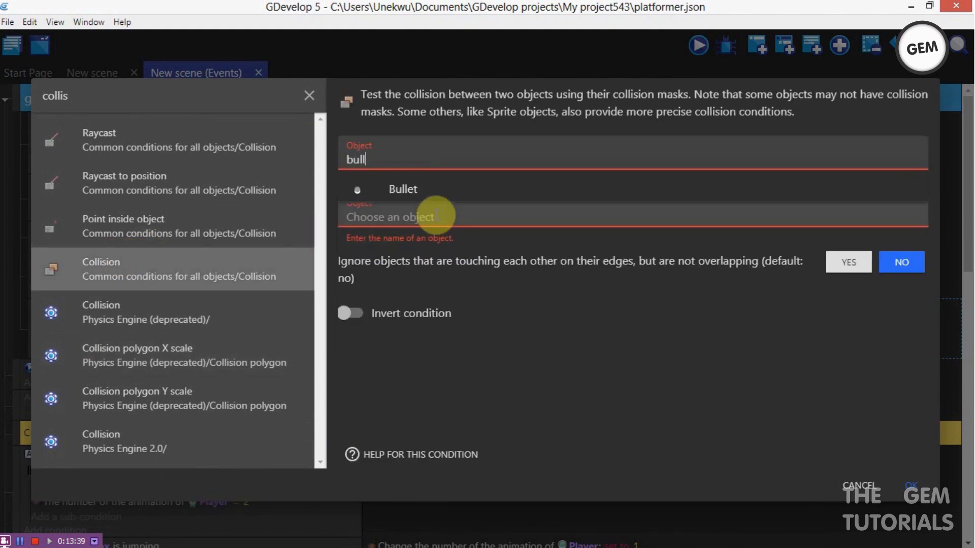
{"action": "left_click", "coordinate": [404, 202]}
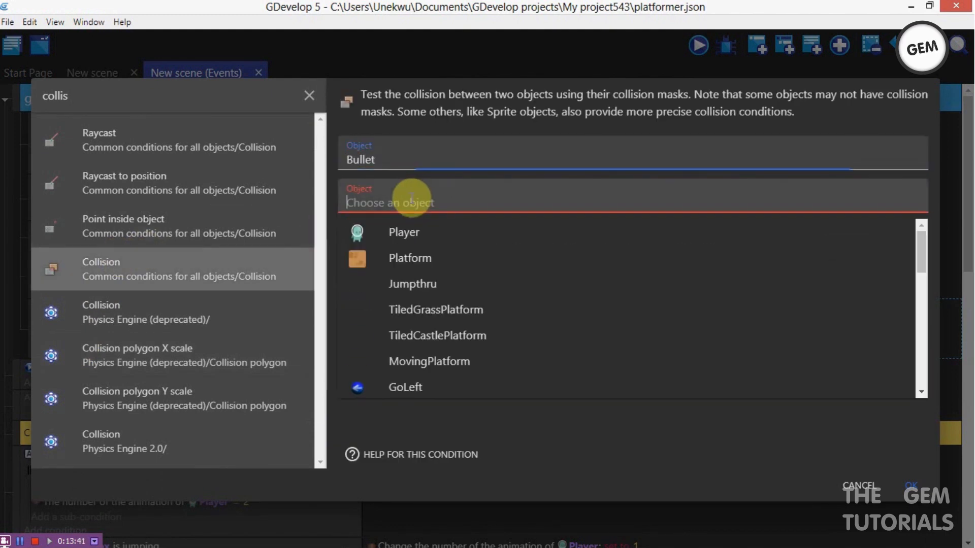
{"action": "type", "text": "t"}
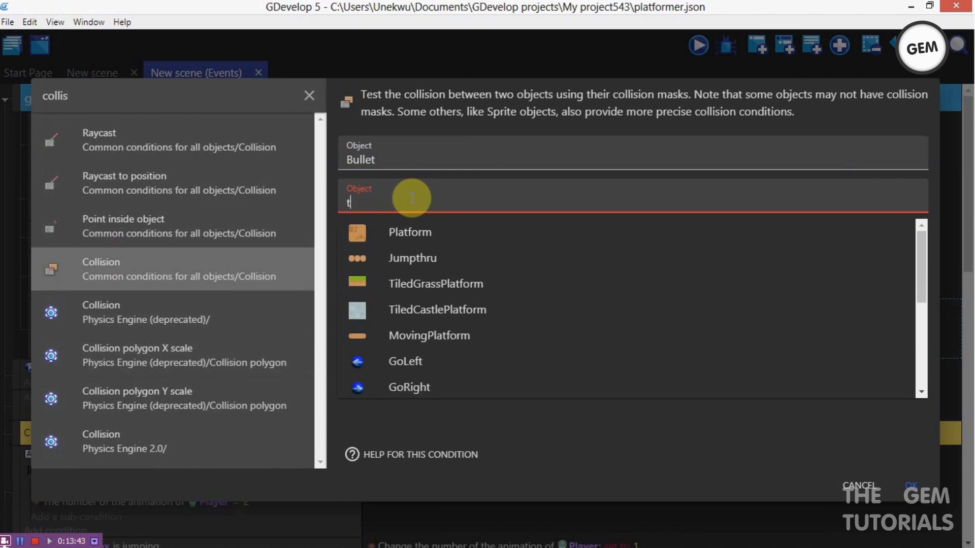
{"action": "type", "text": "iled"}
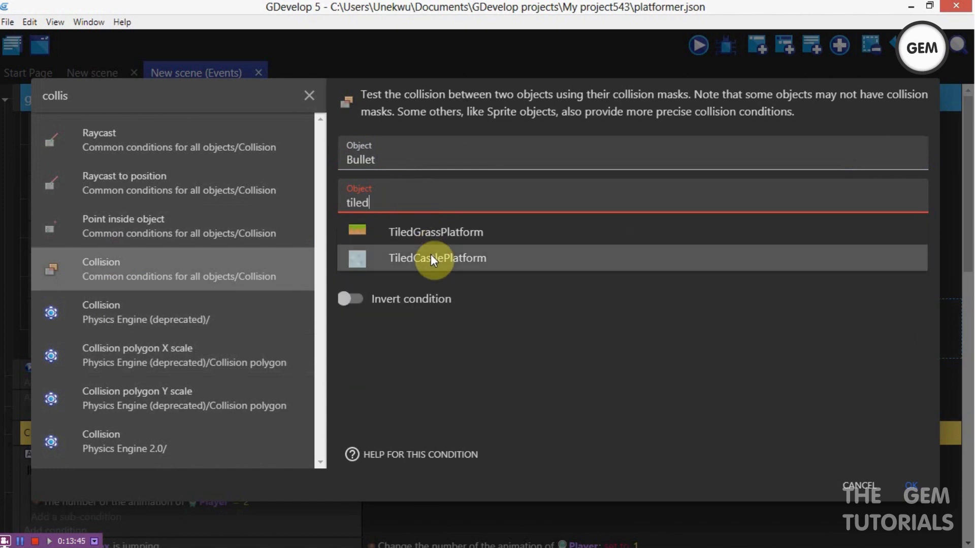
{"action": "left_click", "coordinate": [437, 258]}
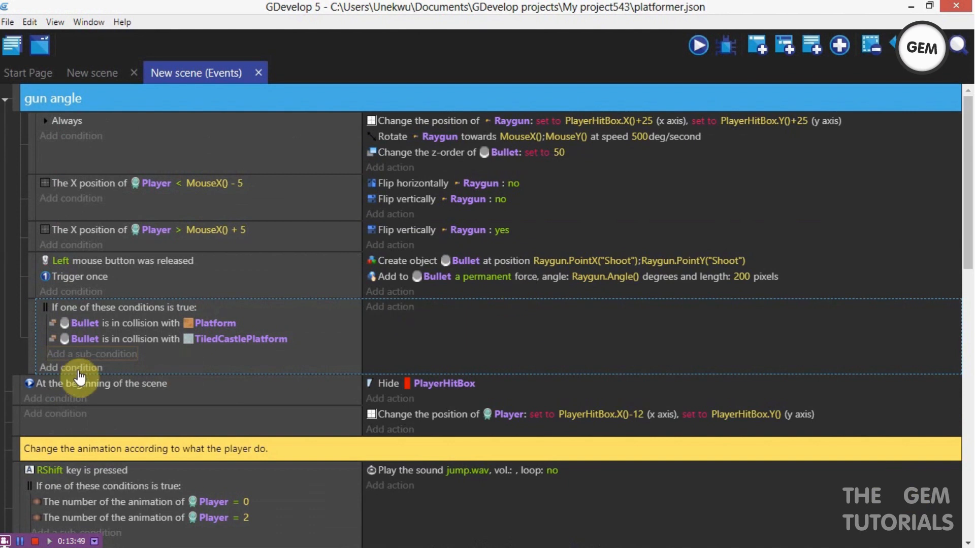
- Add a Trigger once condition to the collision event
{"action": "type", "text": "trig"}
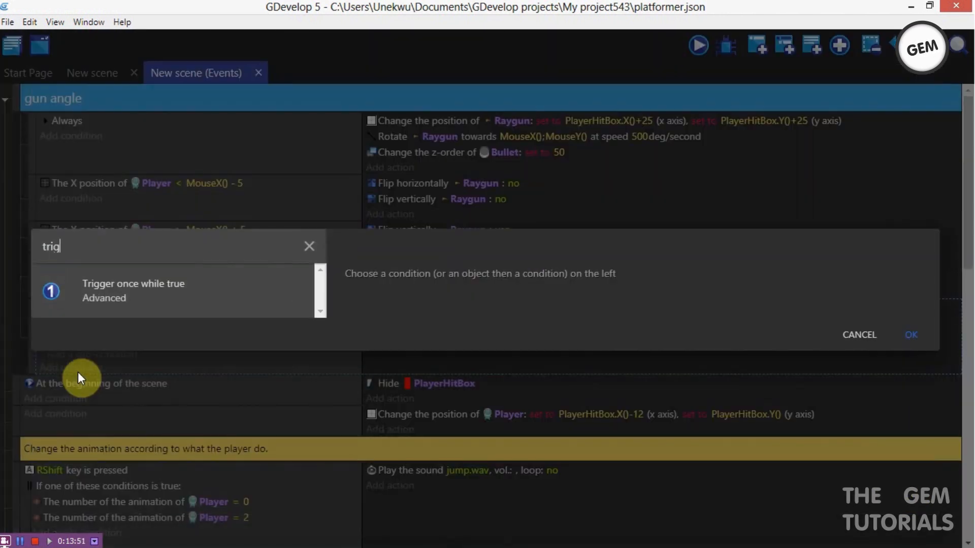
{"action": "left_click", "coordinate": [133, 272]}
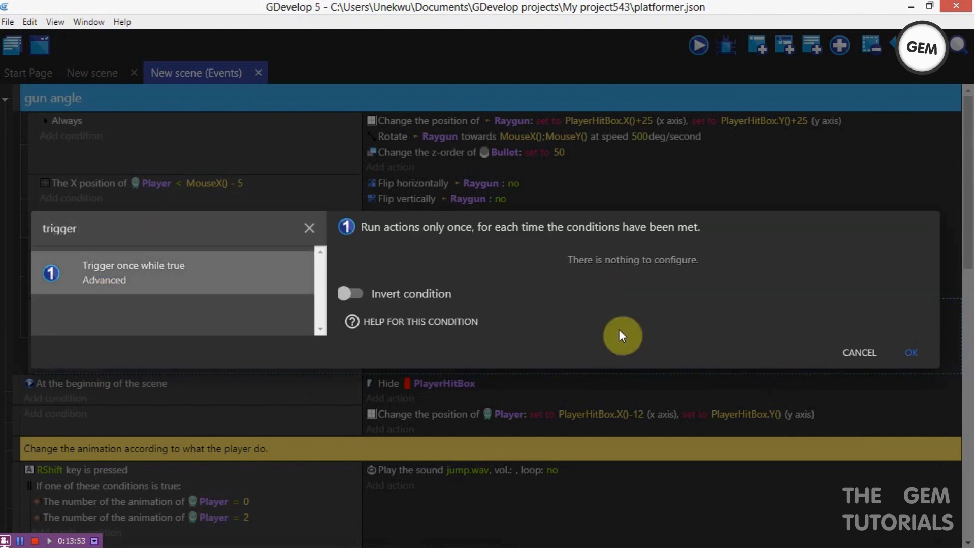
{"action": "left_click", "coordinate": [910, 352]}
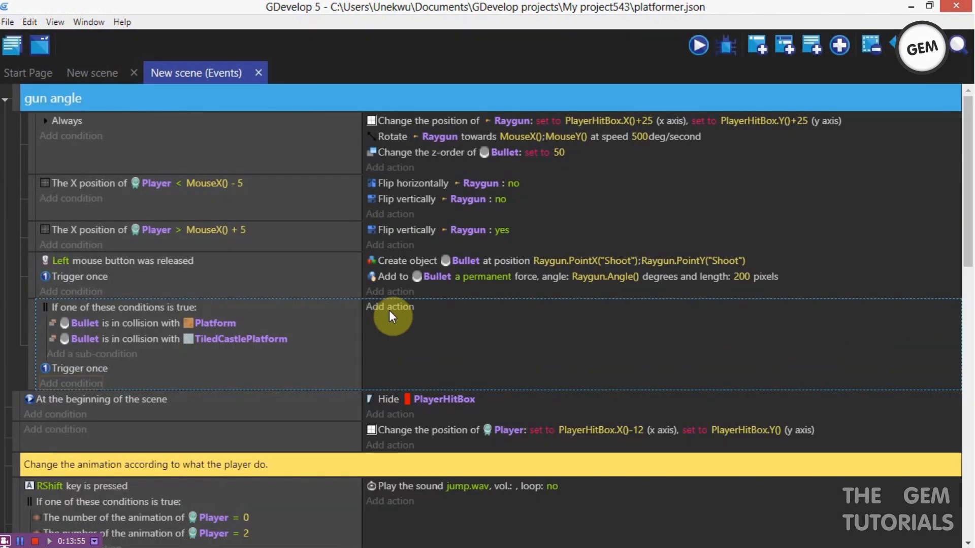
- Add a Create object action for spark with X position Bullet.X()
{"action": "left_click", "coordinate": [390, 307]}
{"action": "type", "text": "create"}
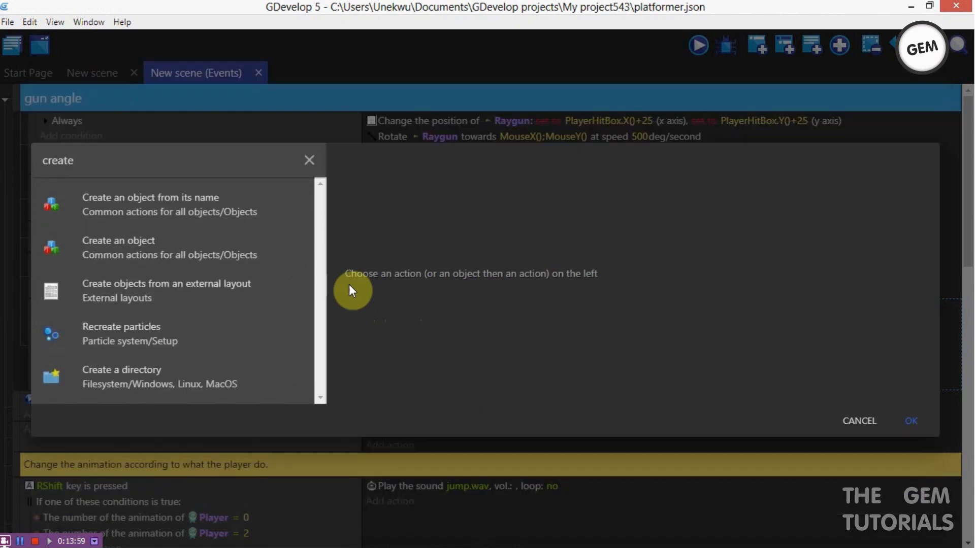
{"action": "left_click", "coordinate": [119, 246]}
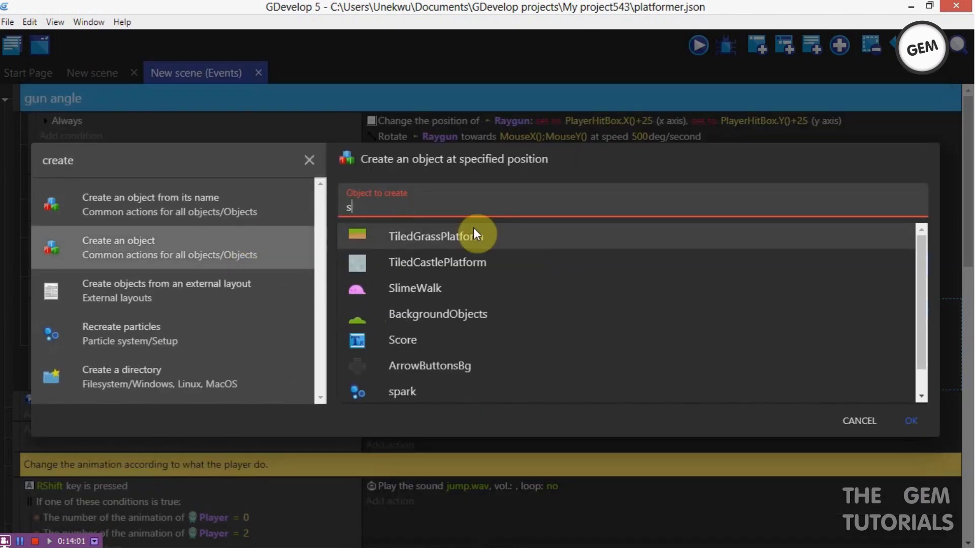
{"action": "left_click", "coordinate": [403, 391]}
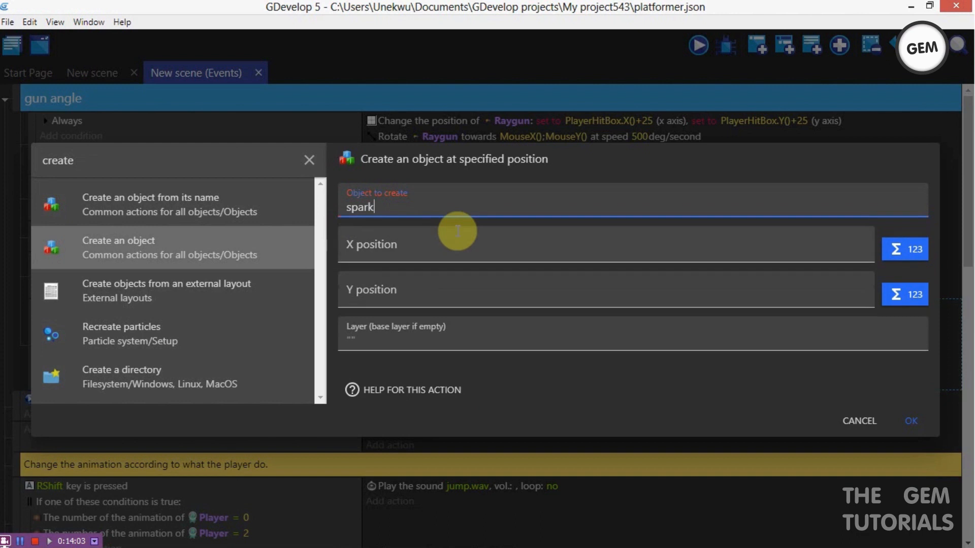
{"action": "left_click", "coordinate": [603, 245]}
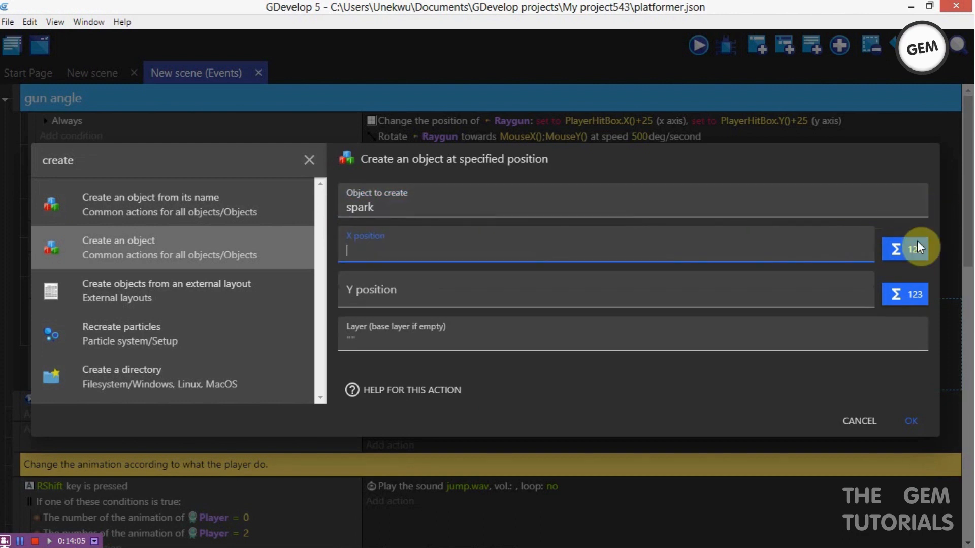
{"action": "type", "text": "positio"}
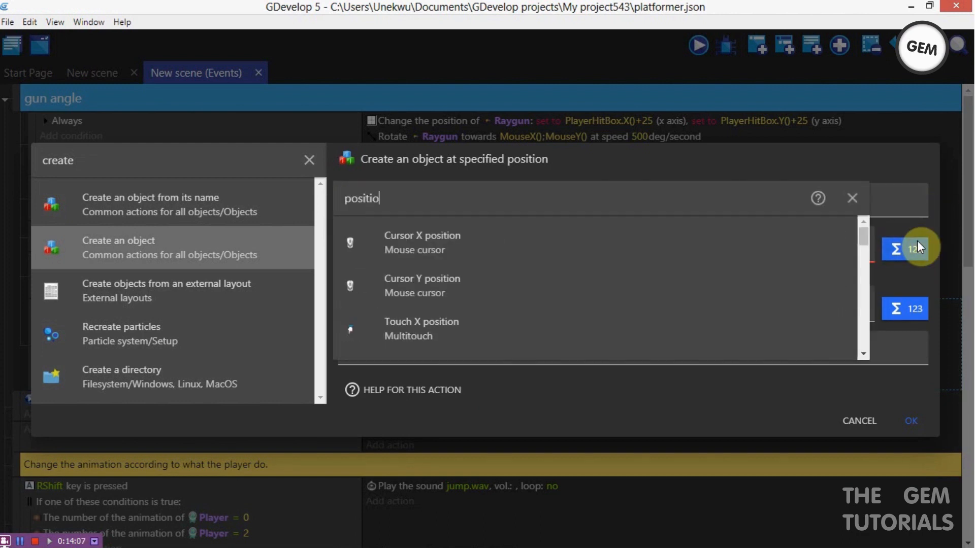
{"action": "scroll", "scroll_direction": "down", "scroll_amount": 3}
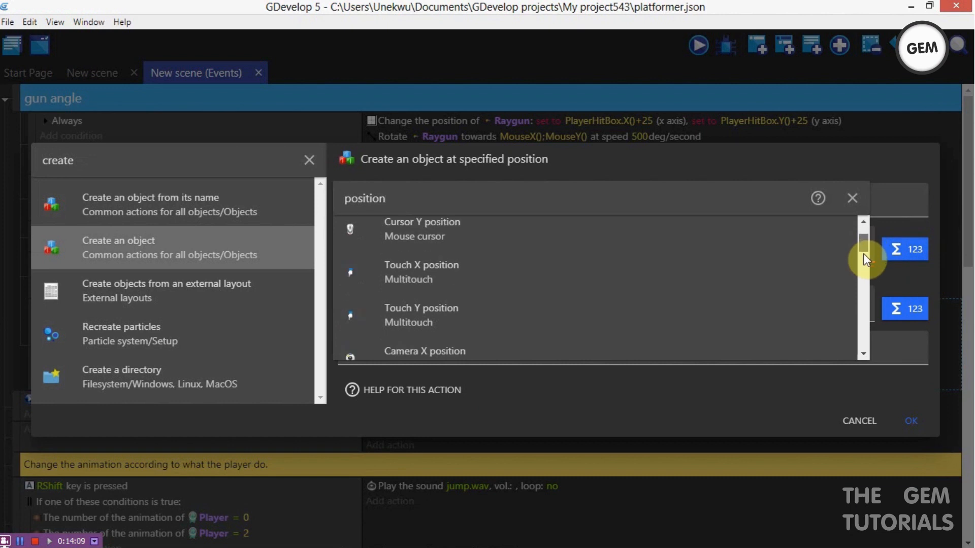
{"action": "scroll", "scroll_direction": "down", "scroll_amount": 3}
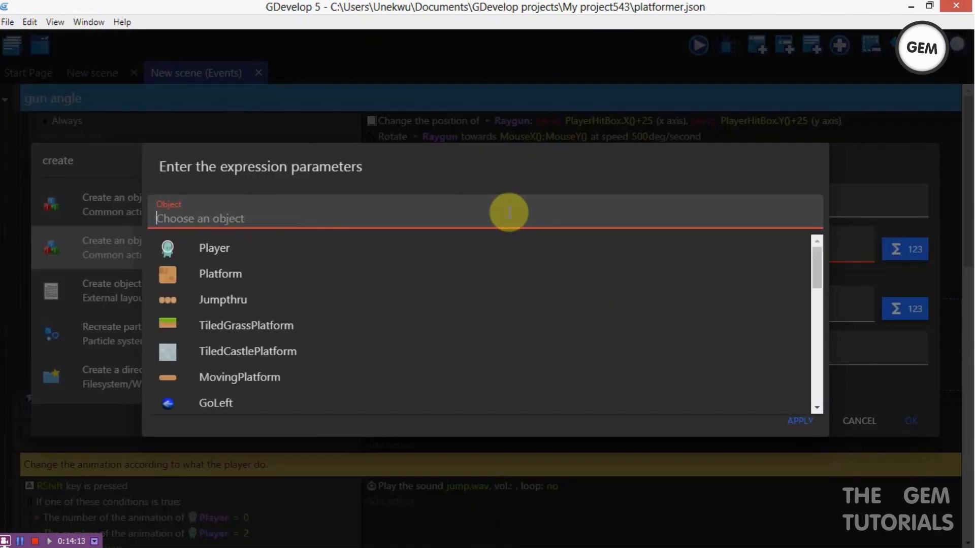
{"action": "type", "text": "bull"}
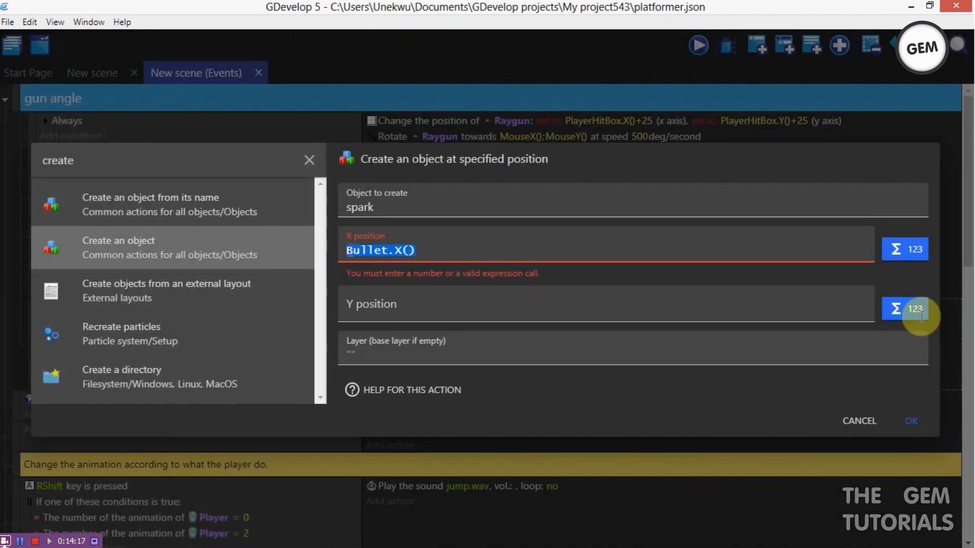
- Set the spark's Y position to Bullet.Y() and confirm the action
{"action": "left_click", "coordinate": [905, 308]}
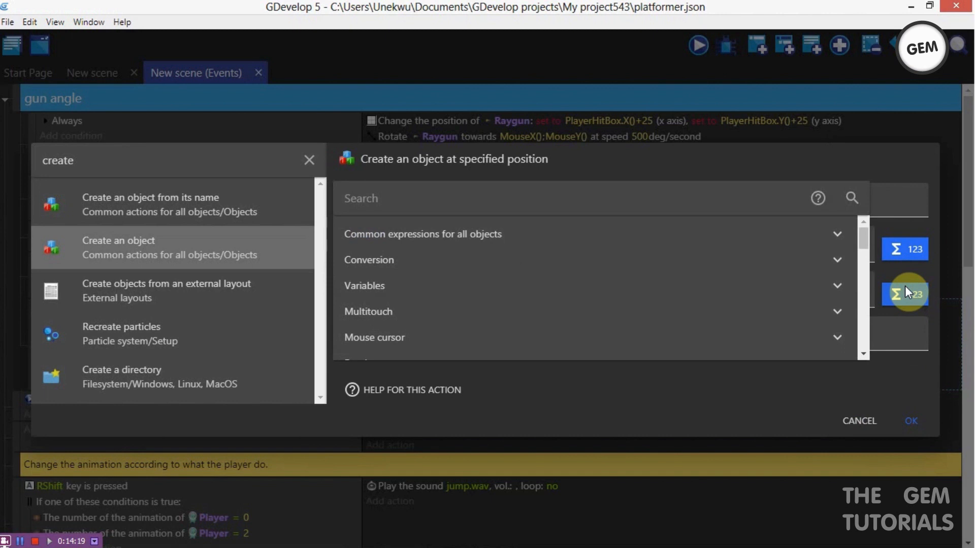
{"action": "type", "text": "position"}
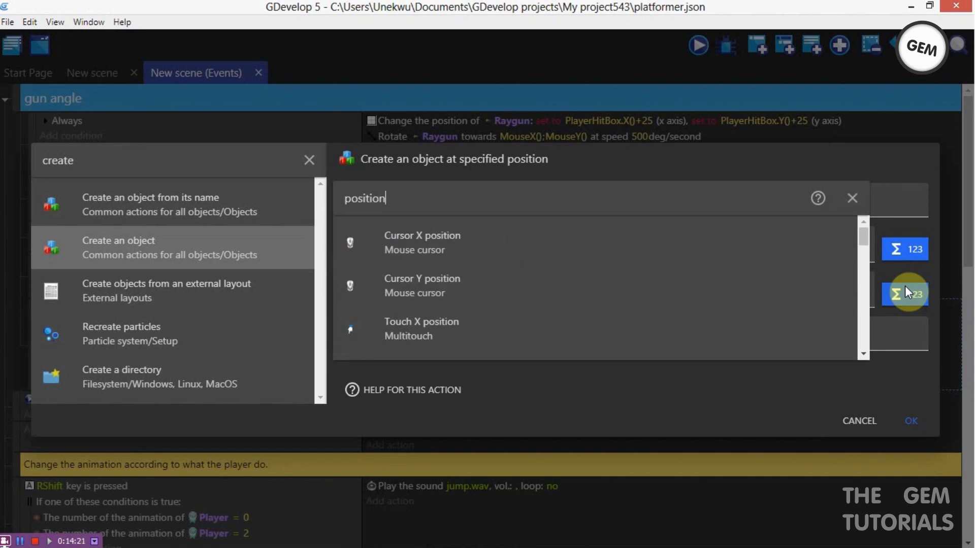
{"action": "scroll", "scroll_direction": "down", "scroll_amount": 3}
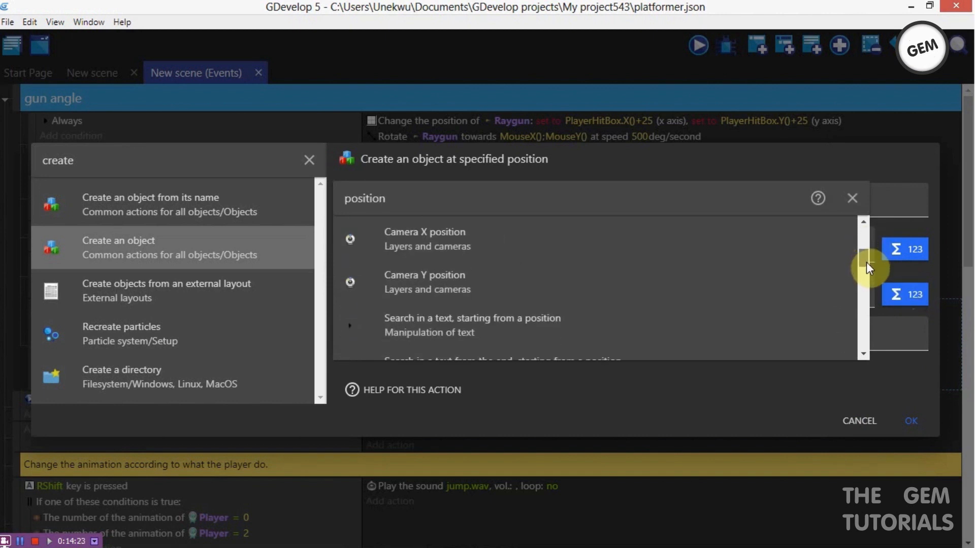
{"action": "scroll", "scroll_direction": "down", "scroll_amount": 3}
{"action": "type", "text": "bu"}
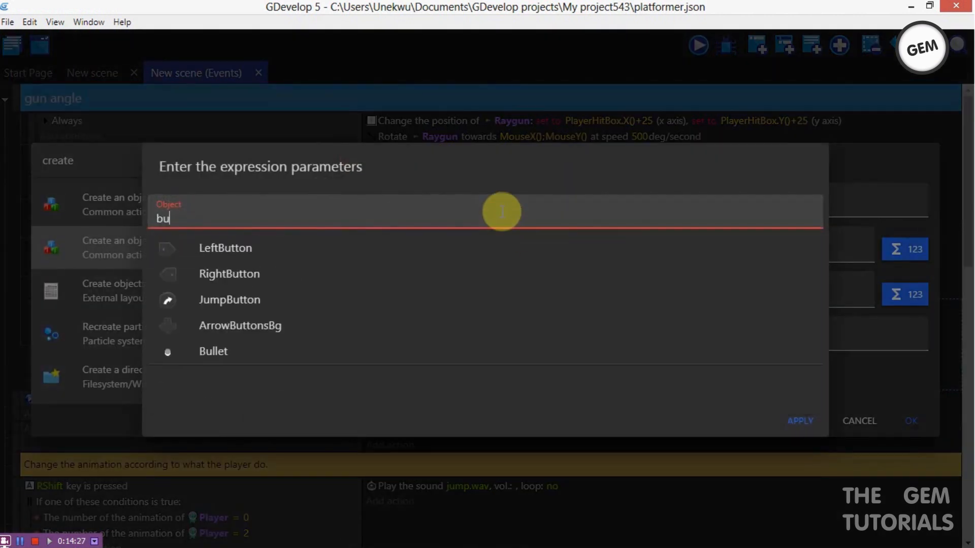
{"action": "left_click", "coordinate": [213, 352]}
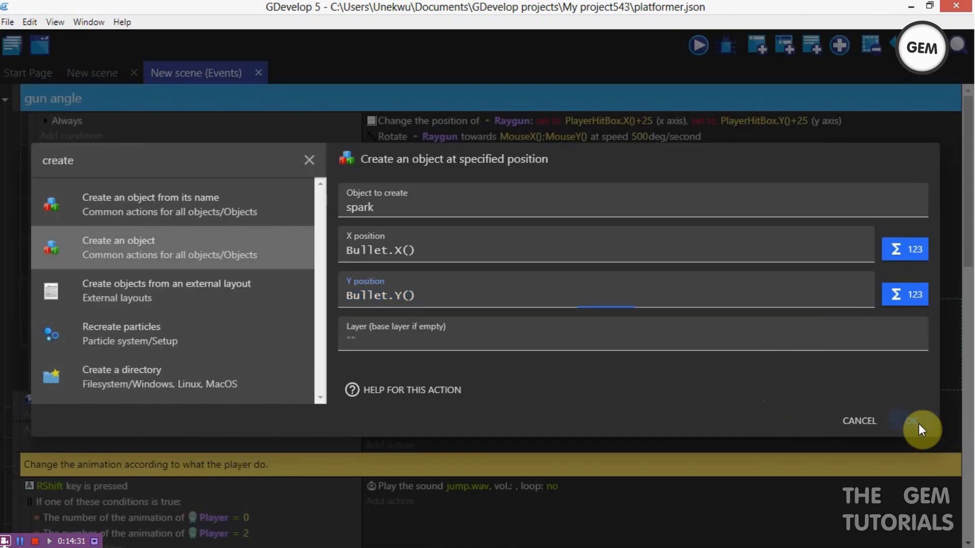
{"action": "left_click", "coordinate": [921, 421]}
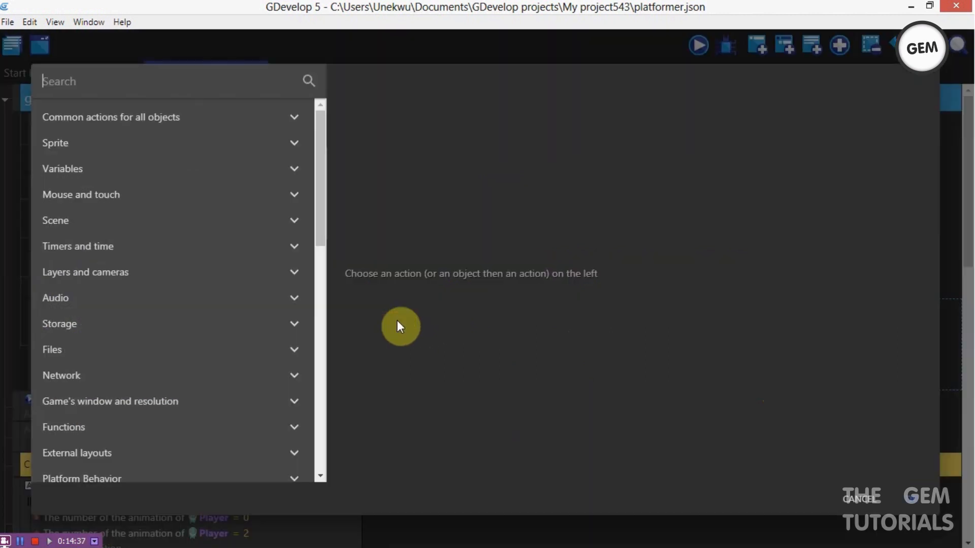
- Add a Delete object action and change its object from spark to Bullet
{"action": "type", "text": "dele"}
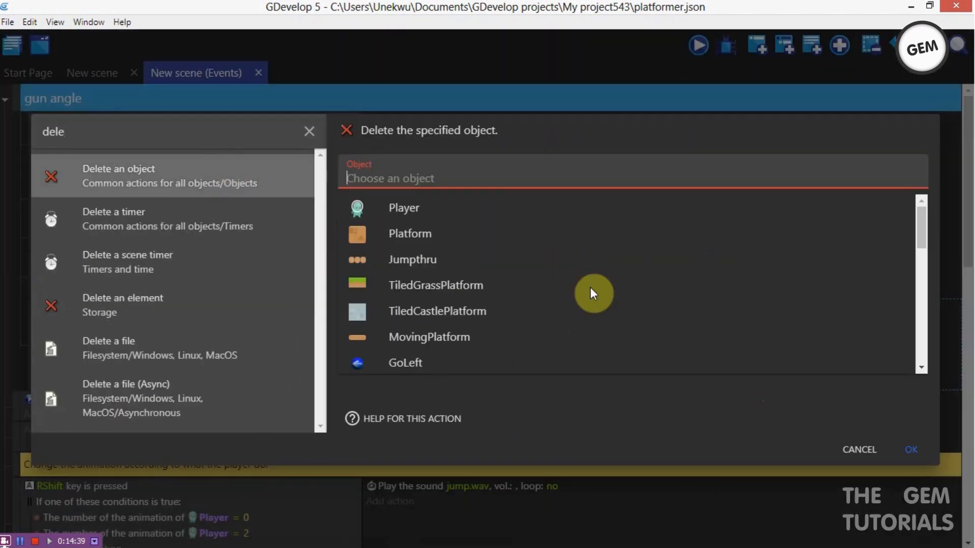
{"action": "type", "text": "s"}
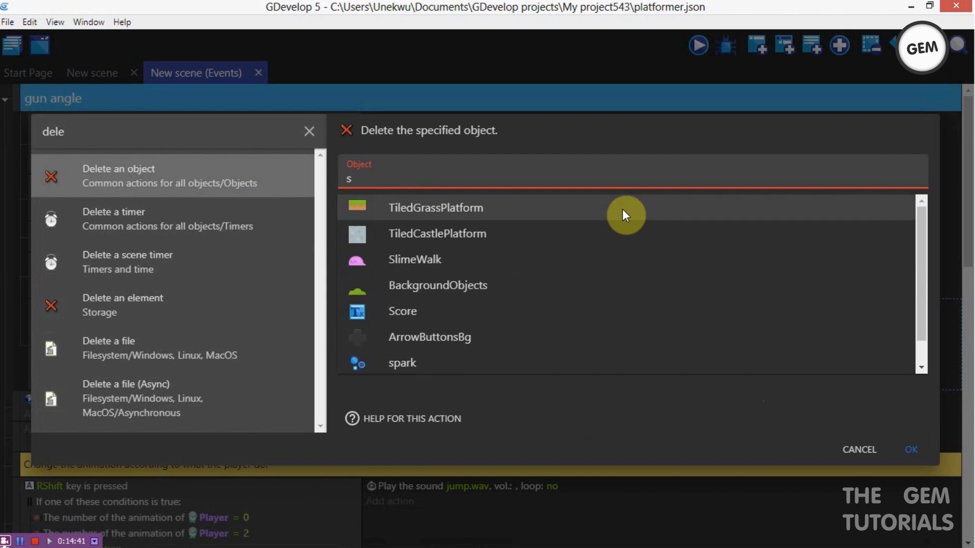
{"action": "type", "text": "park"}
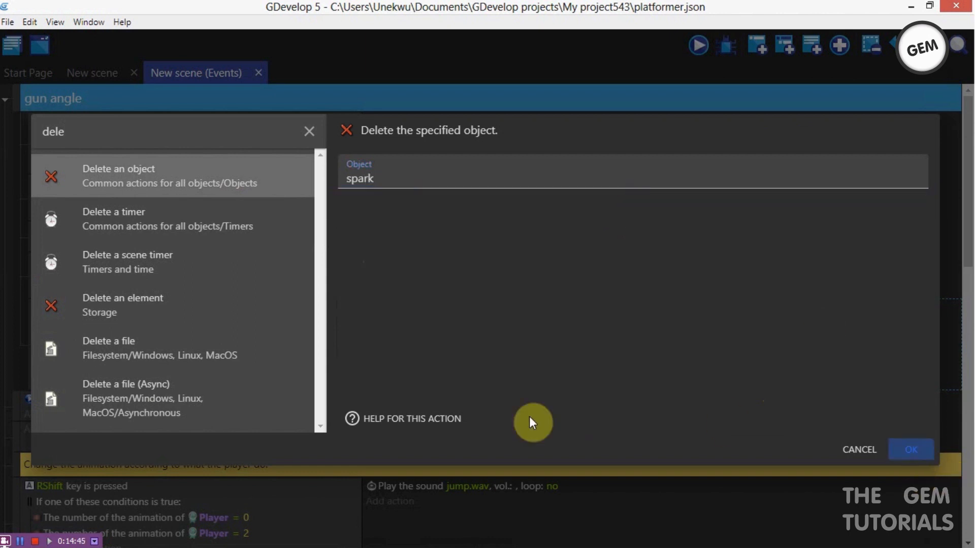
{"action": "left_click", "coordinate": [910, 450]}
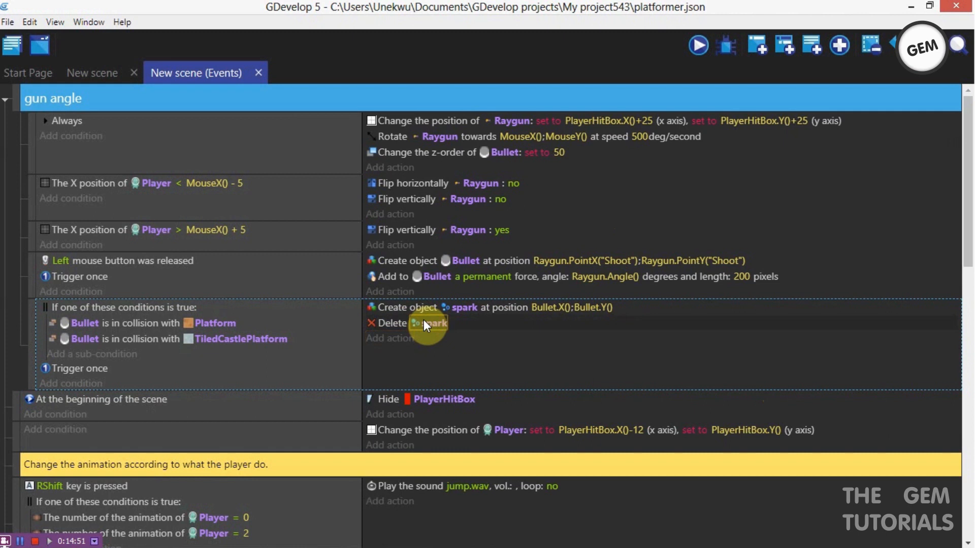
{"action": "double_click", "coordinate": [432, 323]}
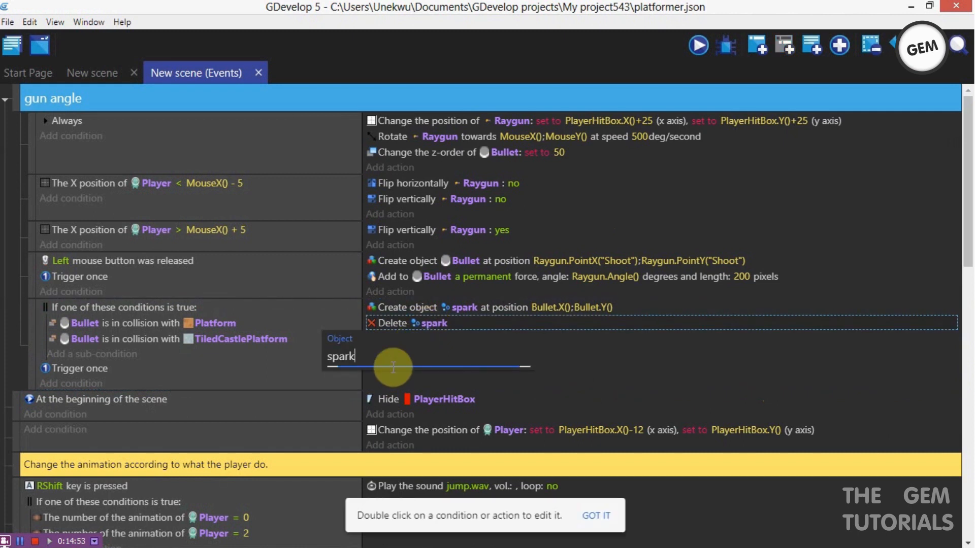
{"action": "type", "text": "bul"}
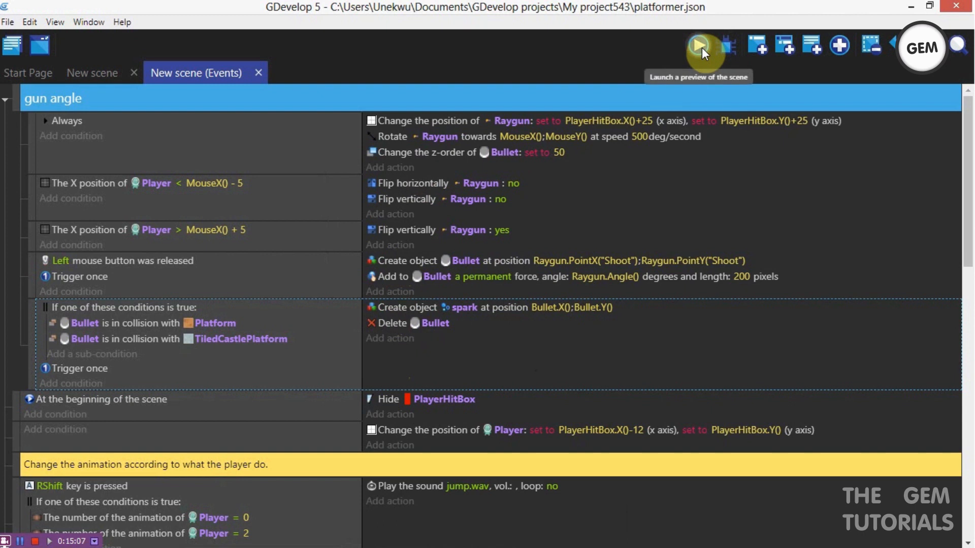
- Preview the game to check bullets hitting walls, then close the preview
{"action": "left_click", "coordinate": [700, 45]}
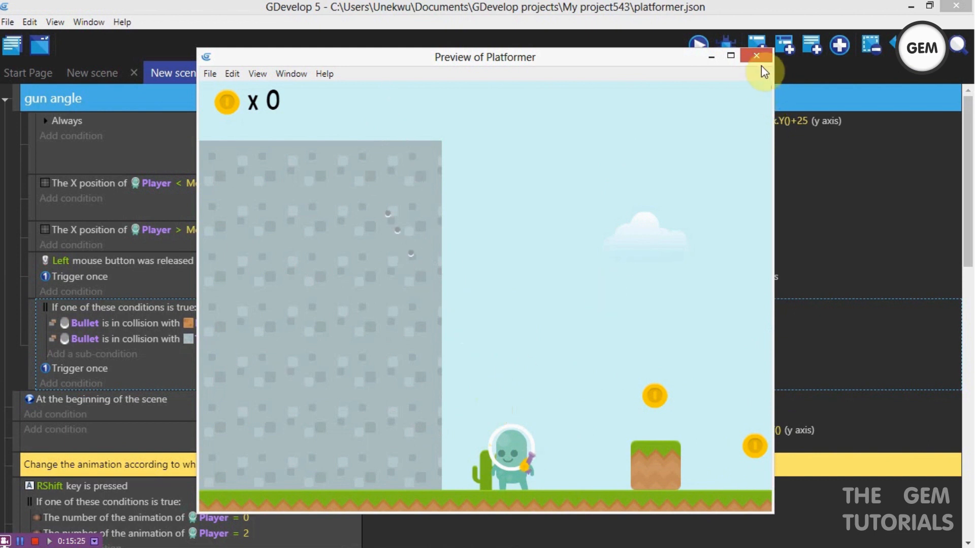
{"action": "left_click", "coordinate": [756, 56]}
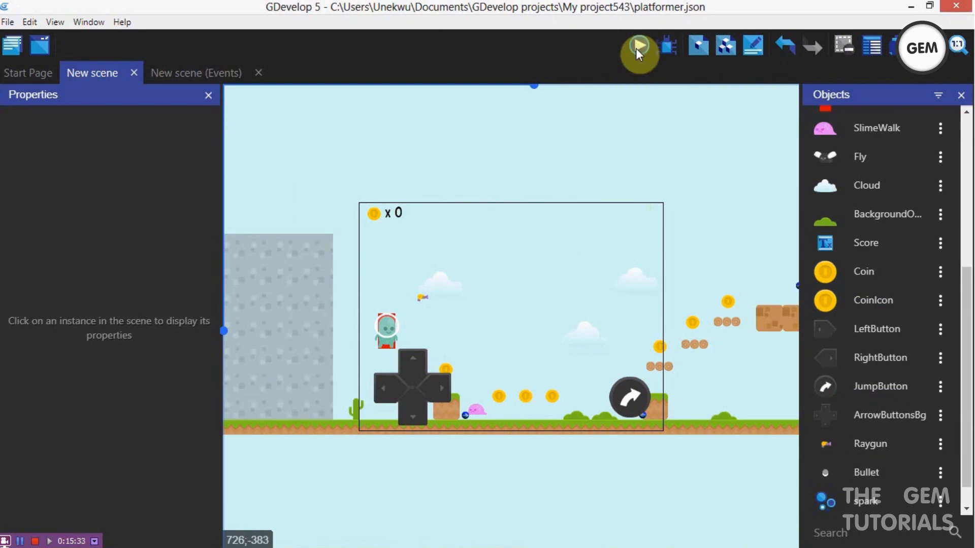
{"action": "left_click", "coordinate": [638, 47]}
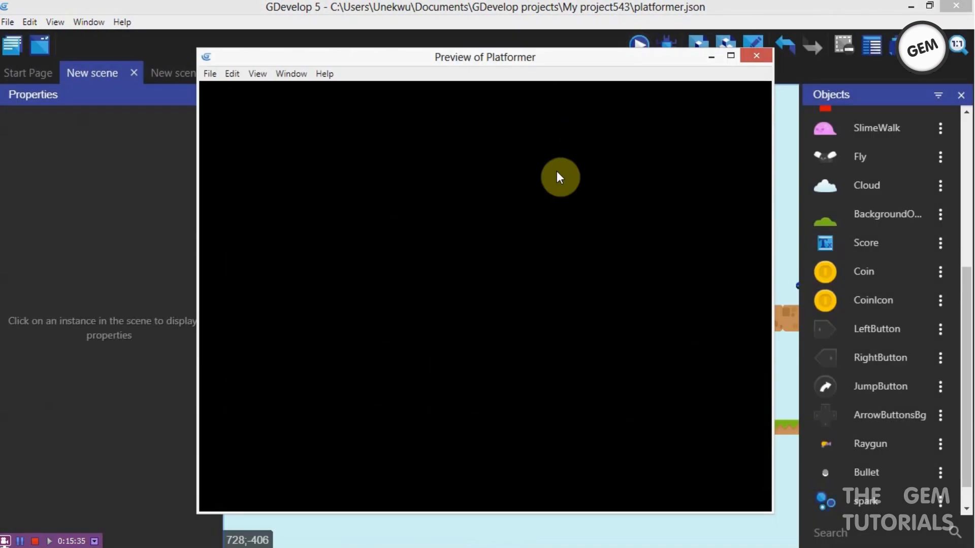
{"action": "mouse_move", "coordinate": [445, 330]}
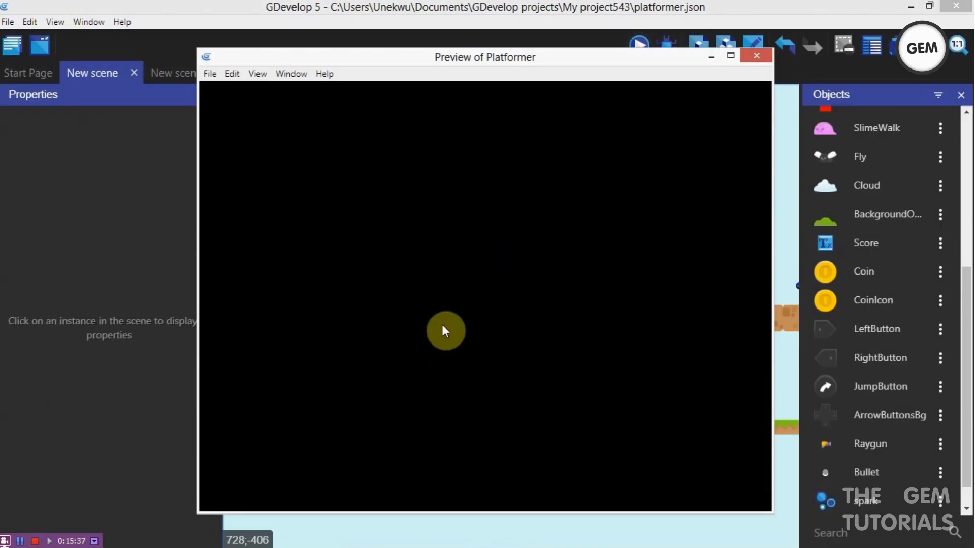
{"action": "mouse_move", "coordinate": [396, 427]}
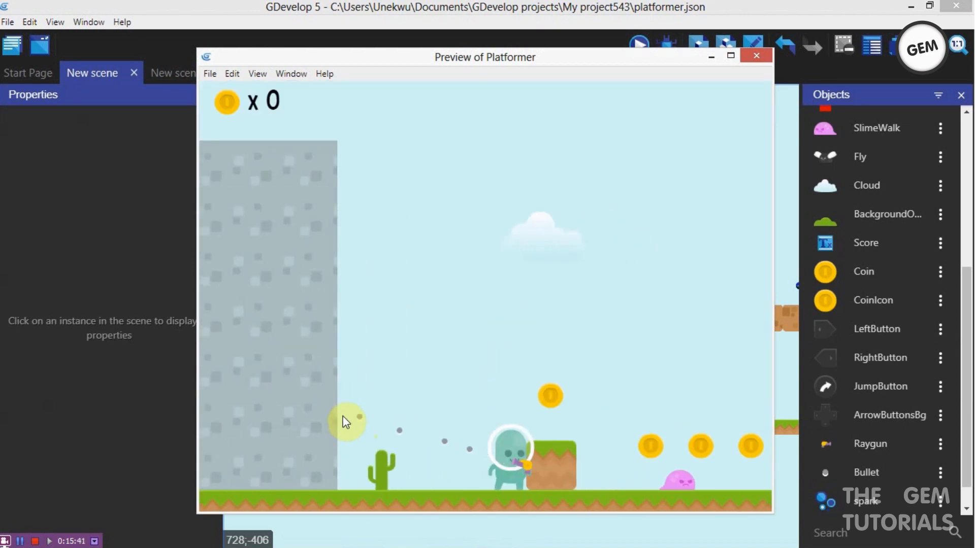
{"action": "mouse_move", "coordinate": [403, 417]}
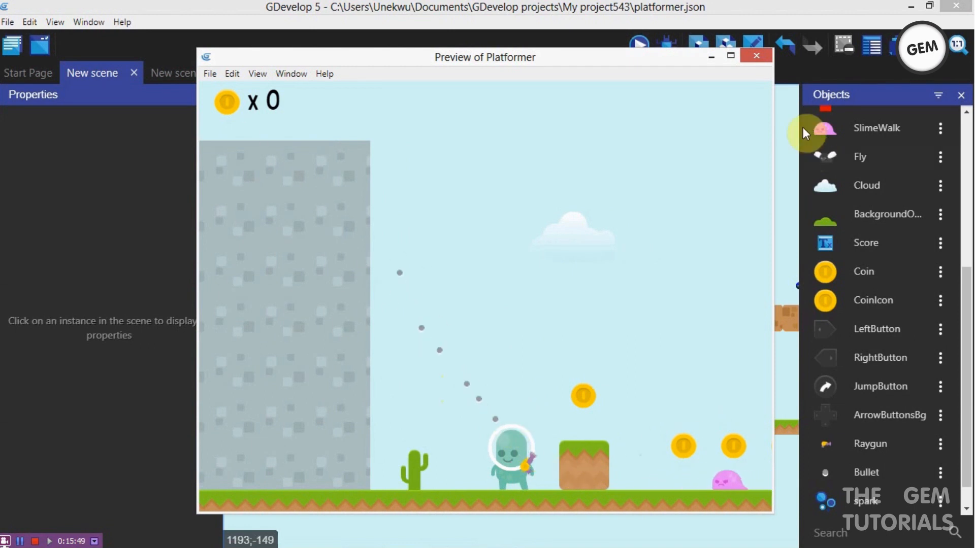
{"action": "left_click", "coordinate": [756, 55]}
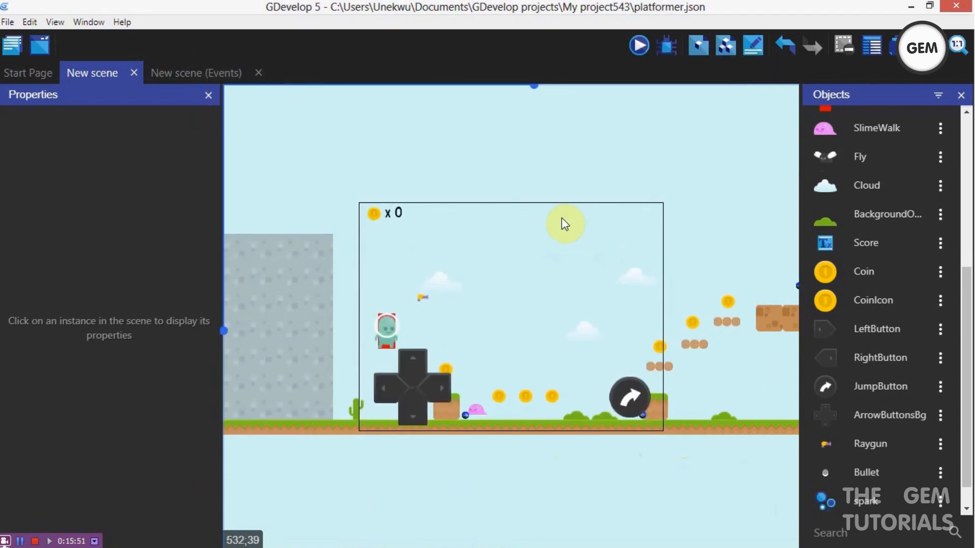